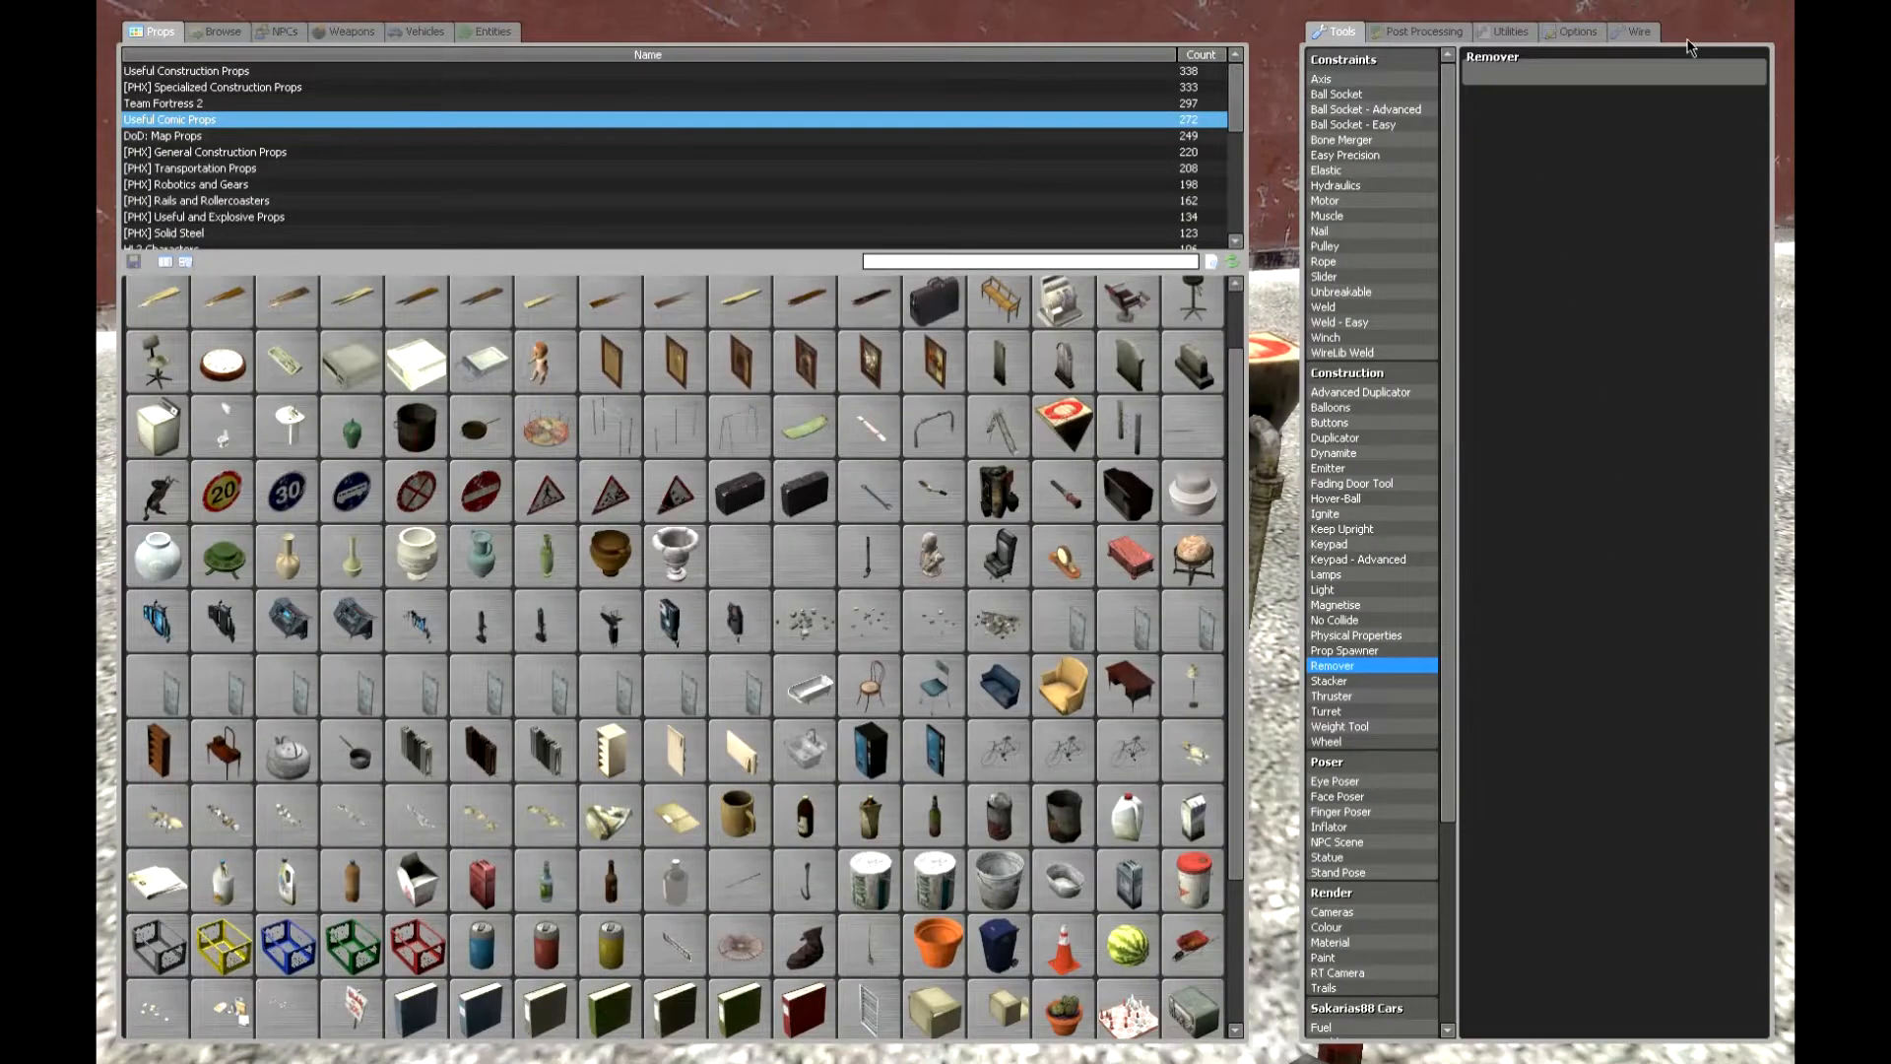
Select the Facer gadget from Wire - Physics and stand the briefcase upright on the pipe stand
{"action": "left_click", "coordinate": [1639, 31]}
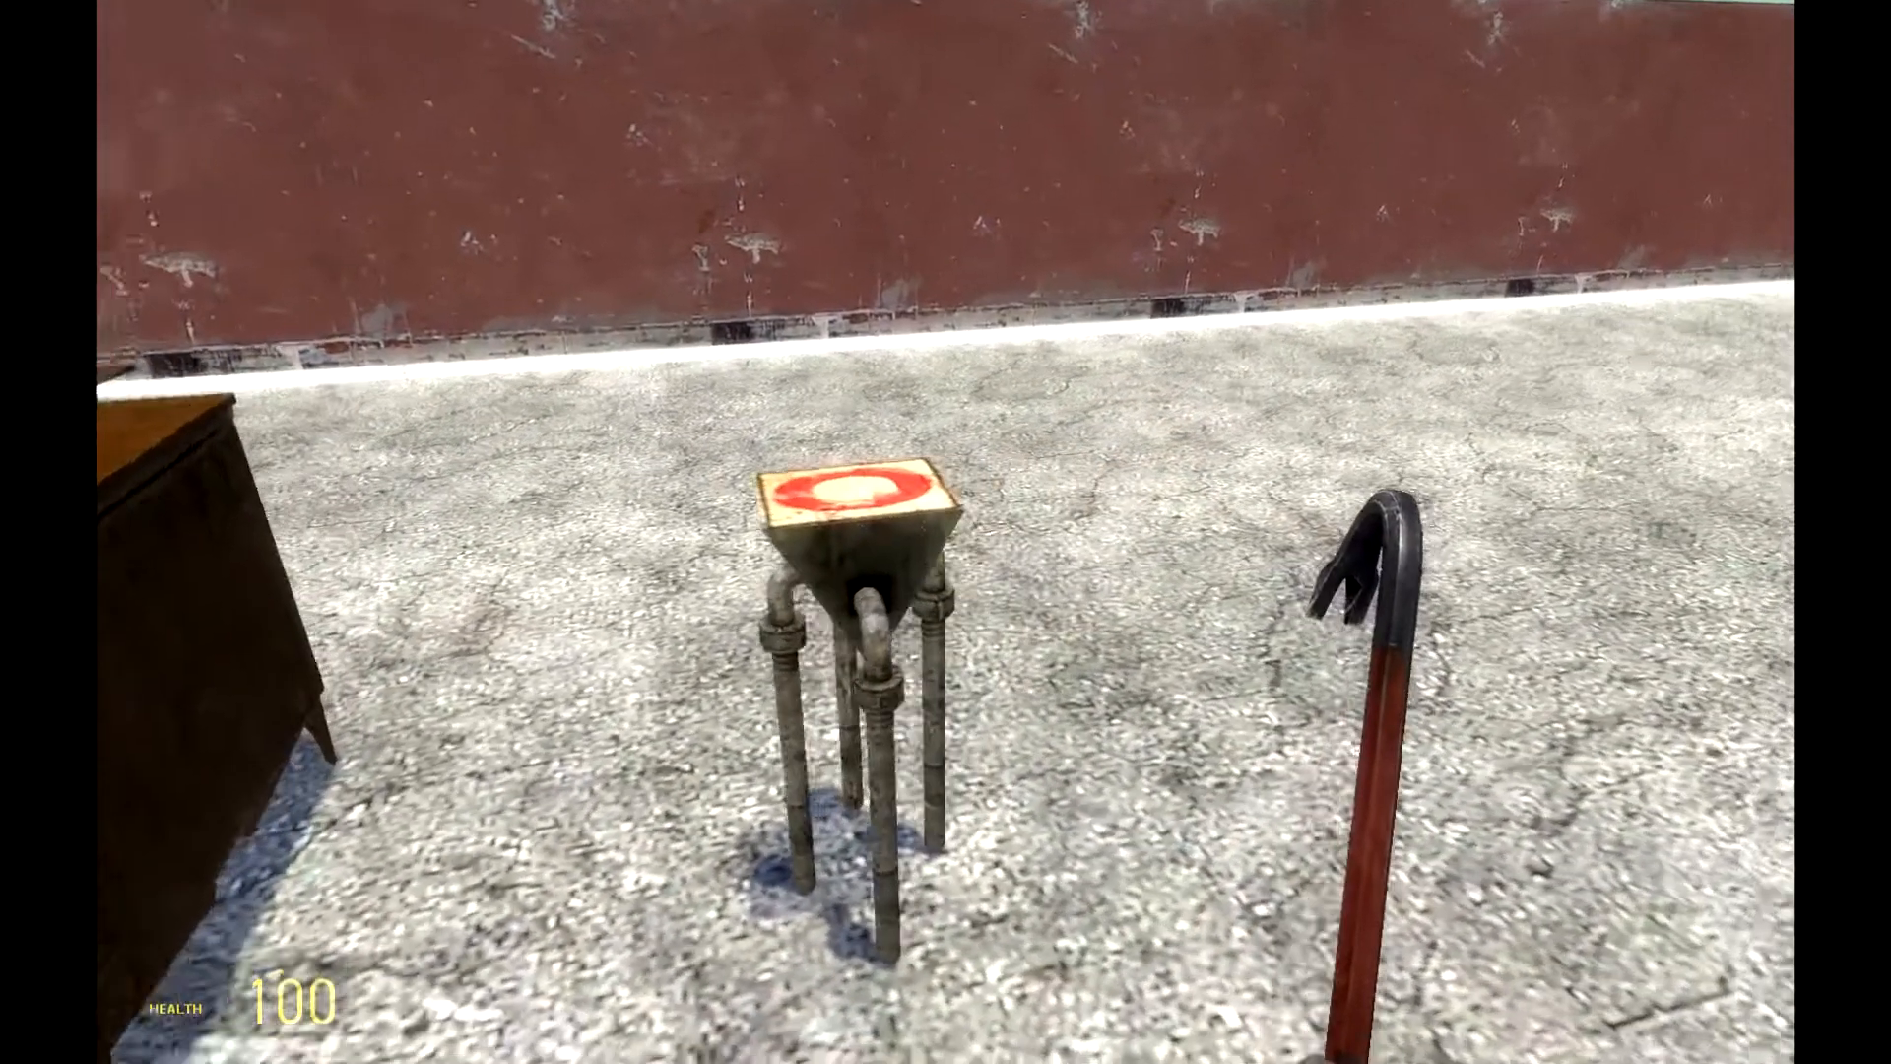
{"action": "key", "text": "q"}
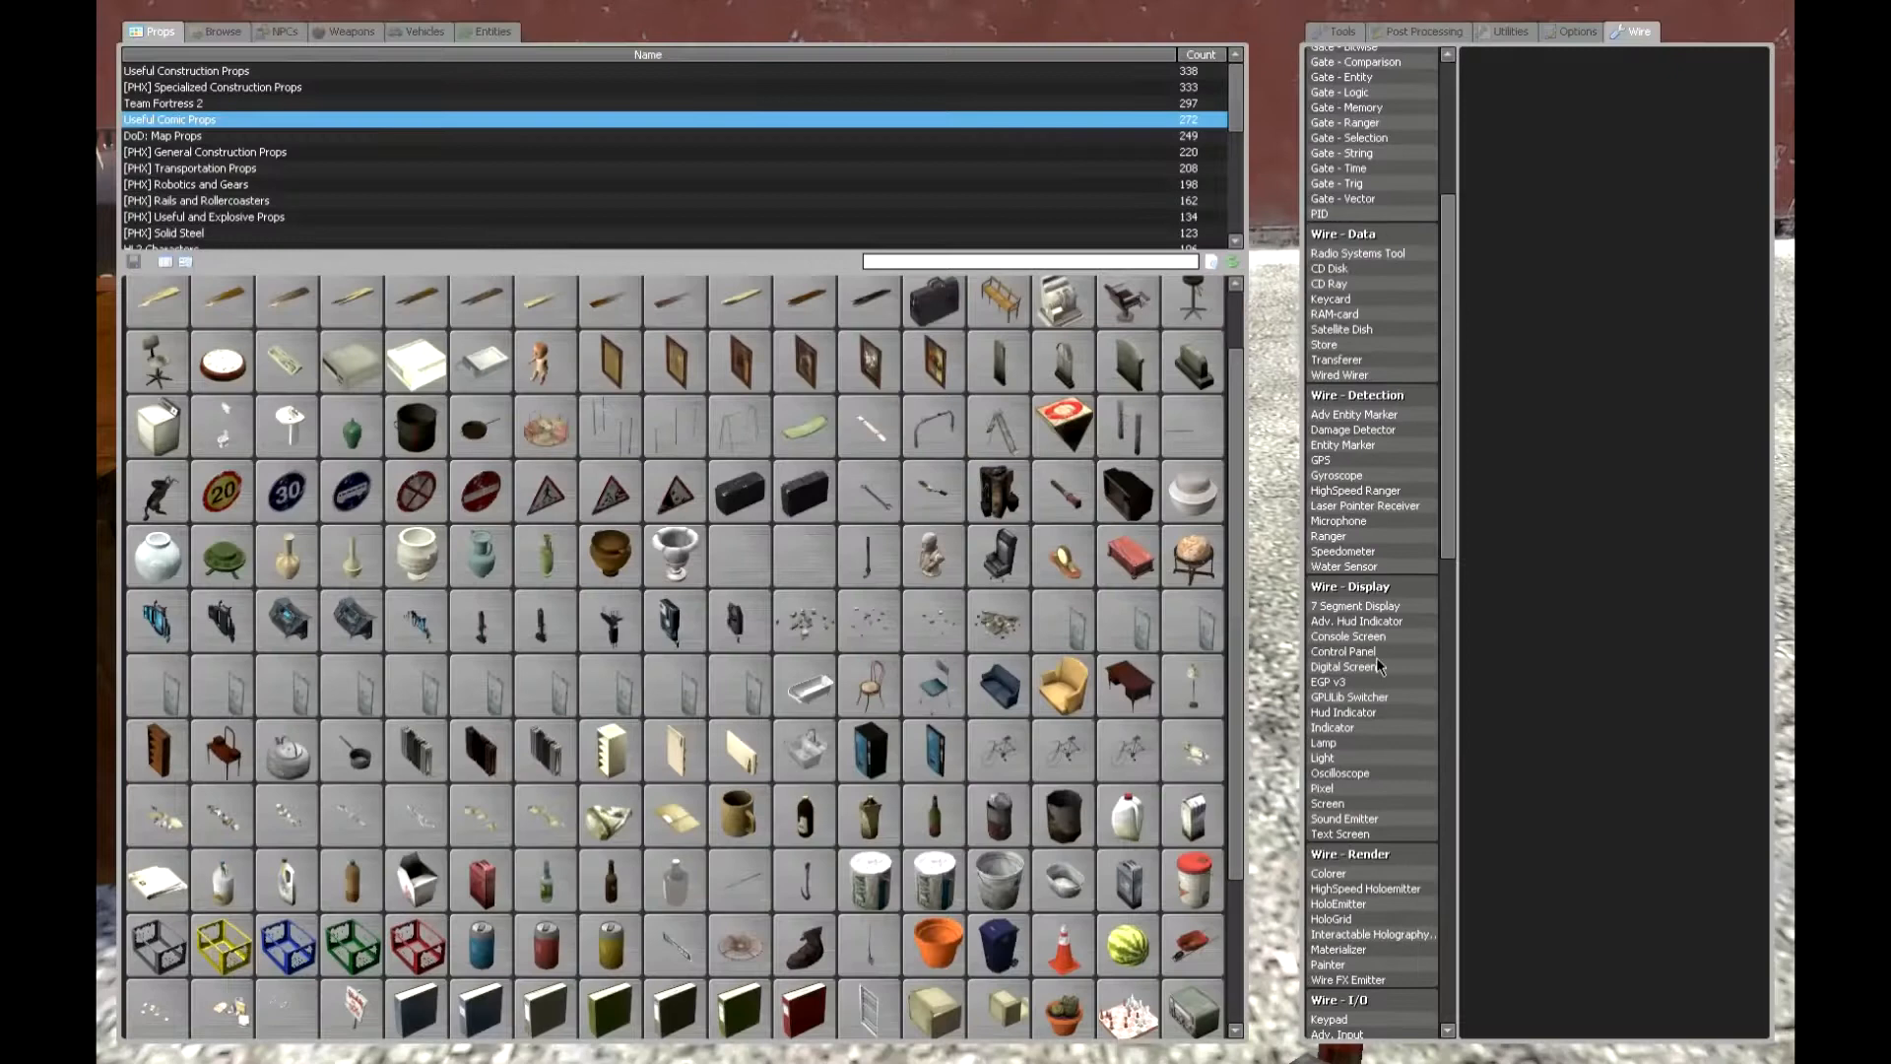
{"action": "scroll", "scroll_direction": "down", "scroll_amount": 3}
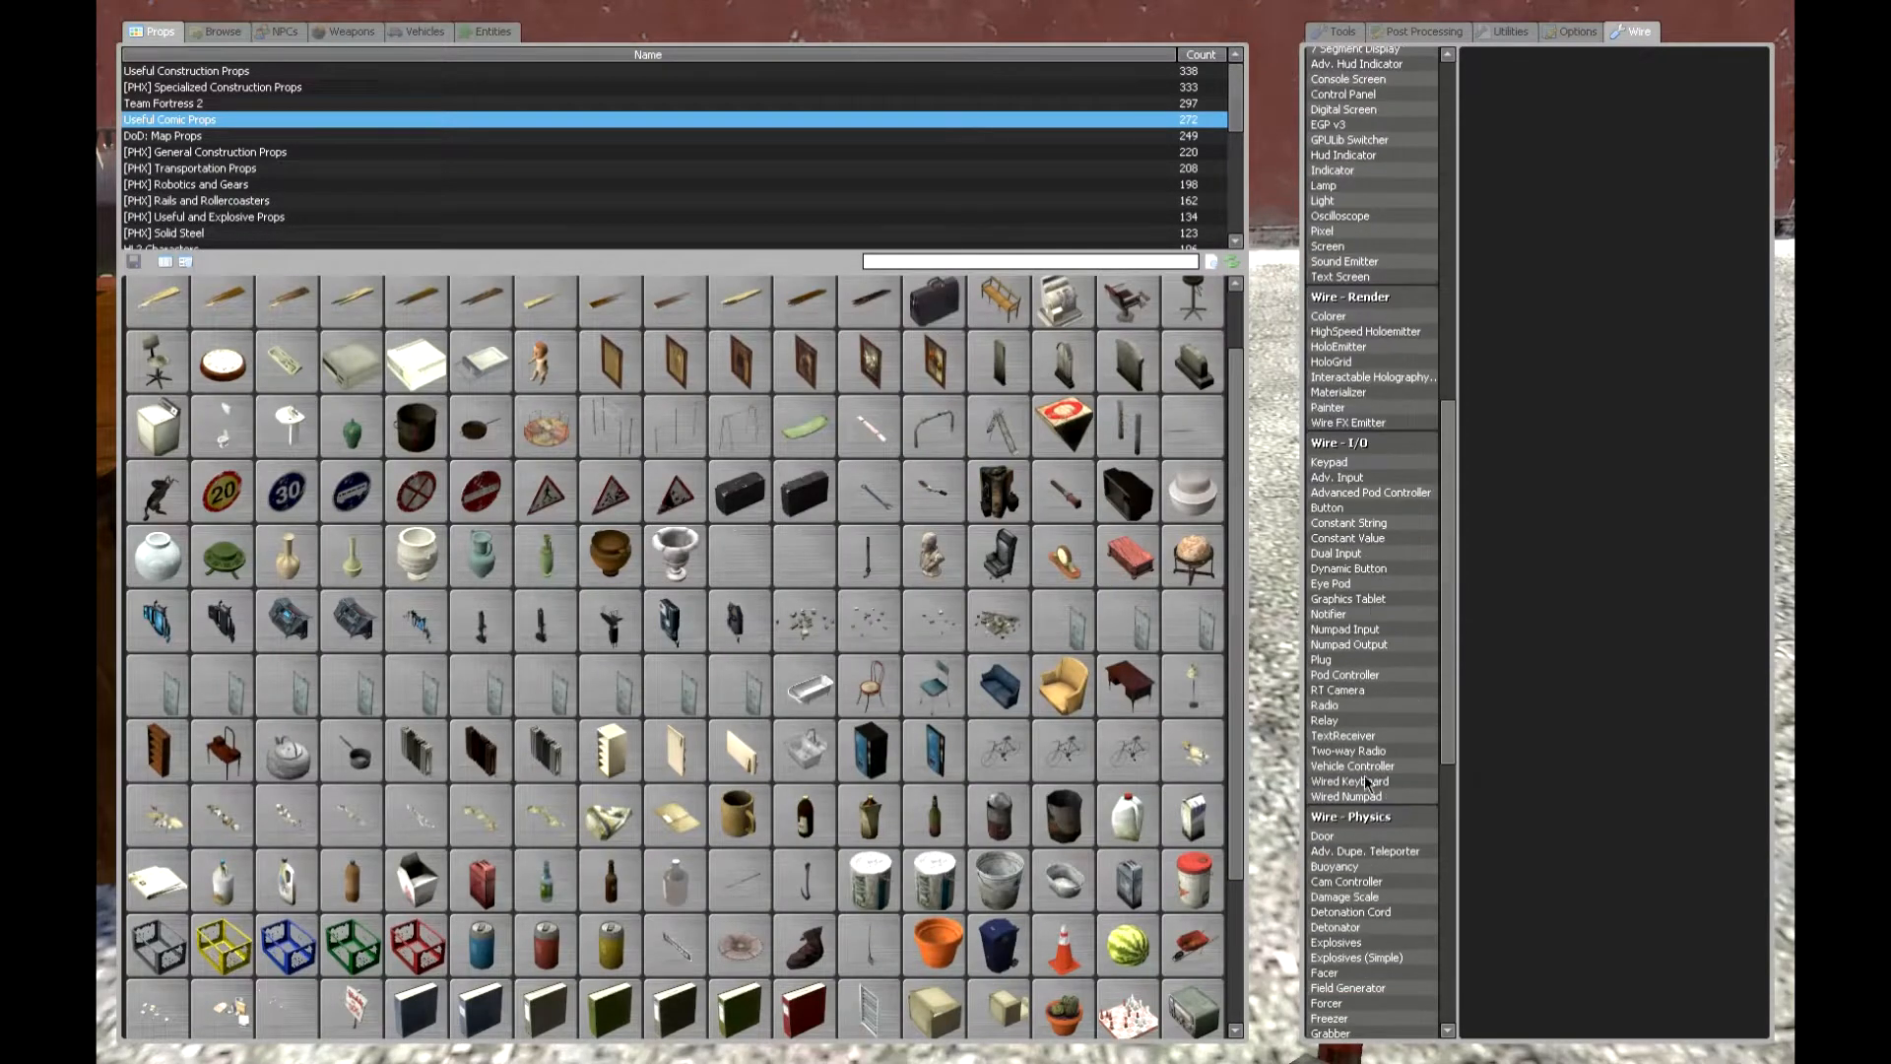
{"action": "scroll", "scroll_direction": "down", "scroll_amount": 3}
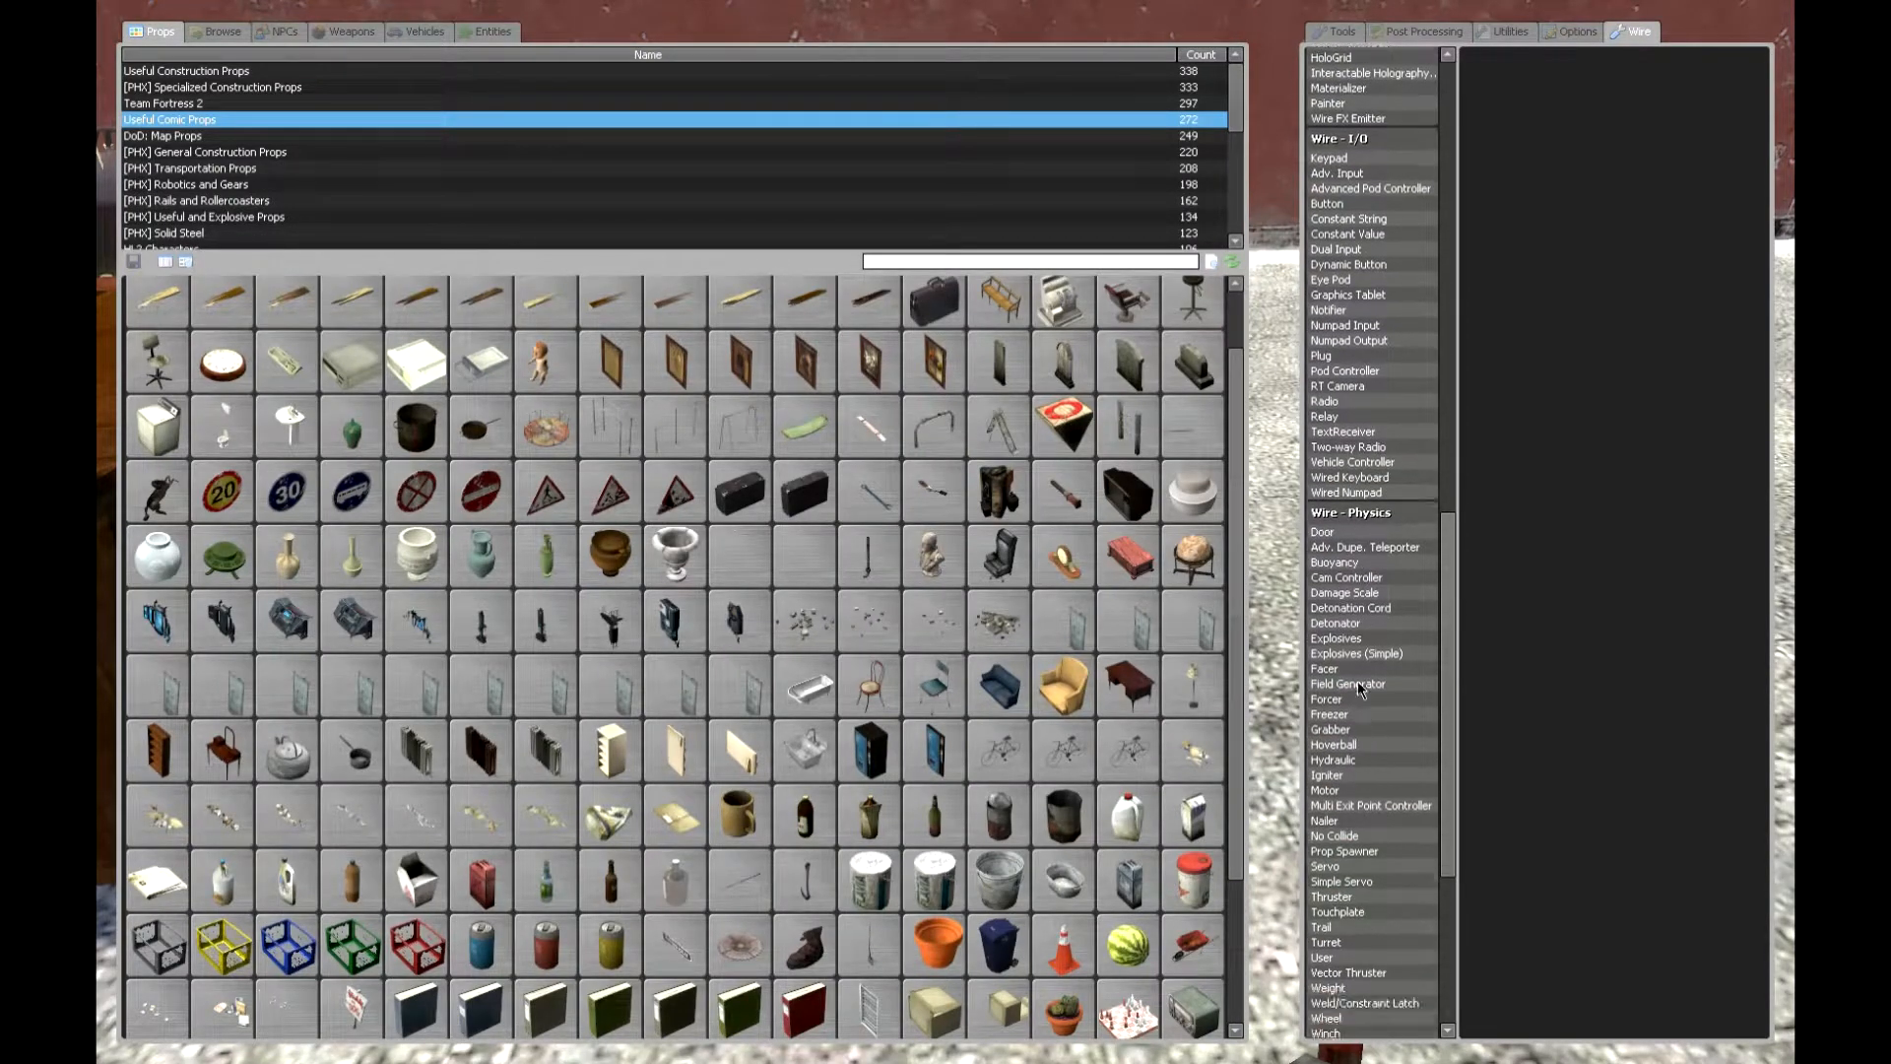
{"action": "left_click", "coordinate": [1324, 670]}
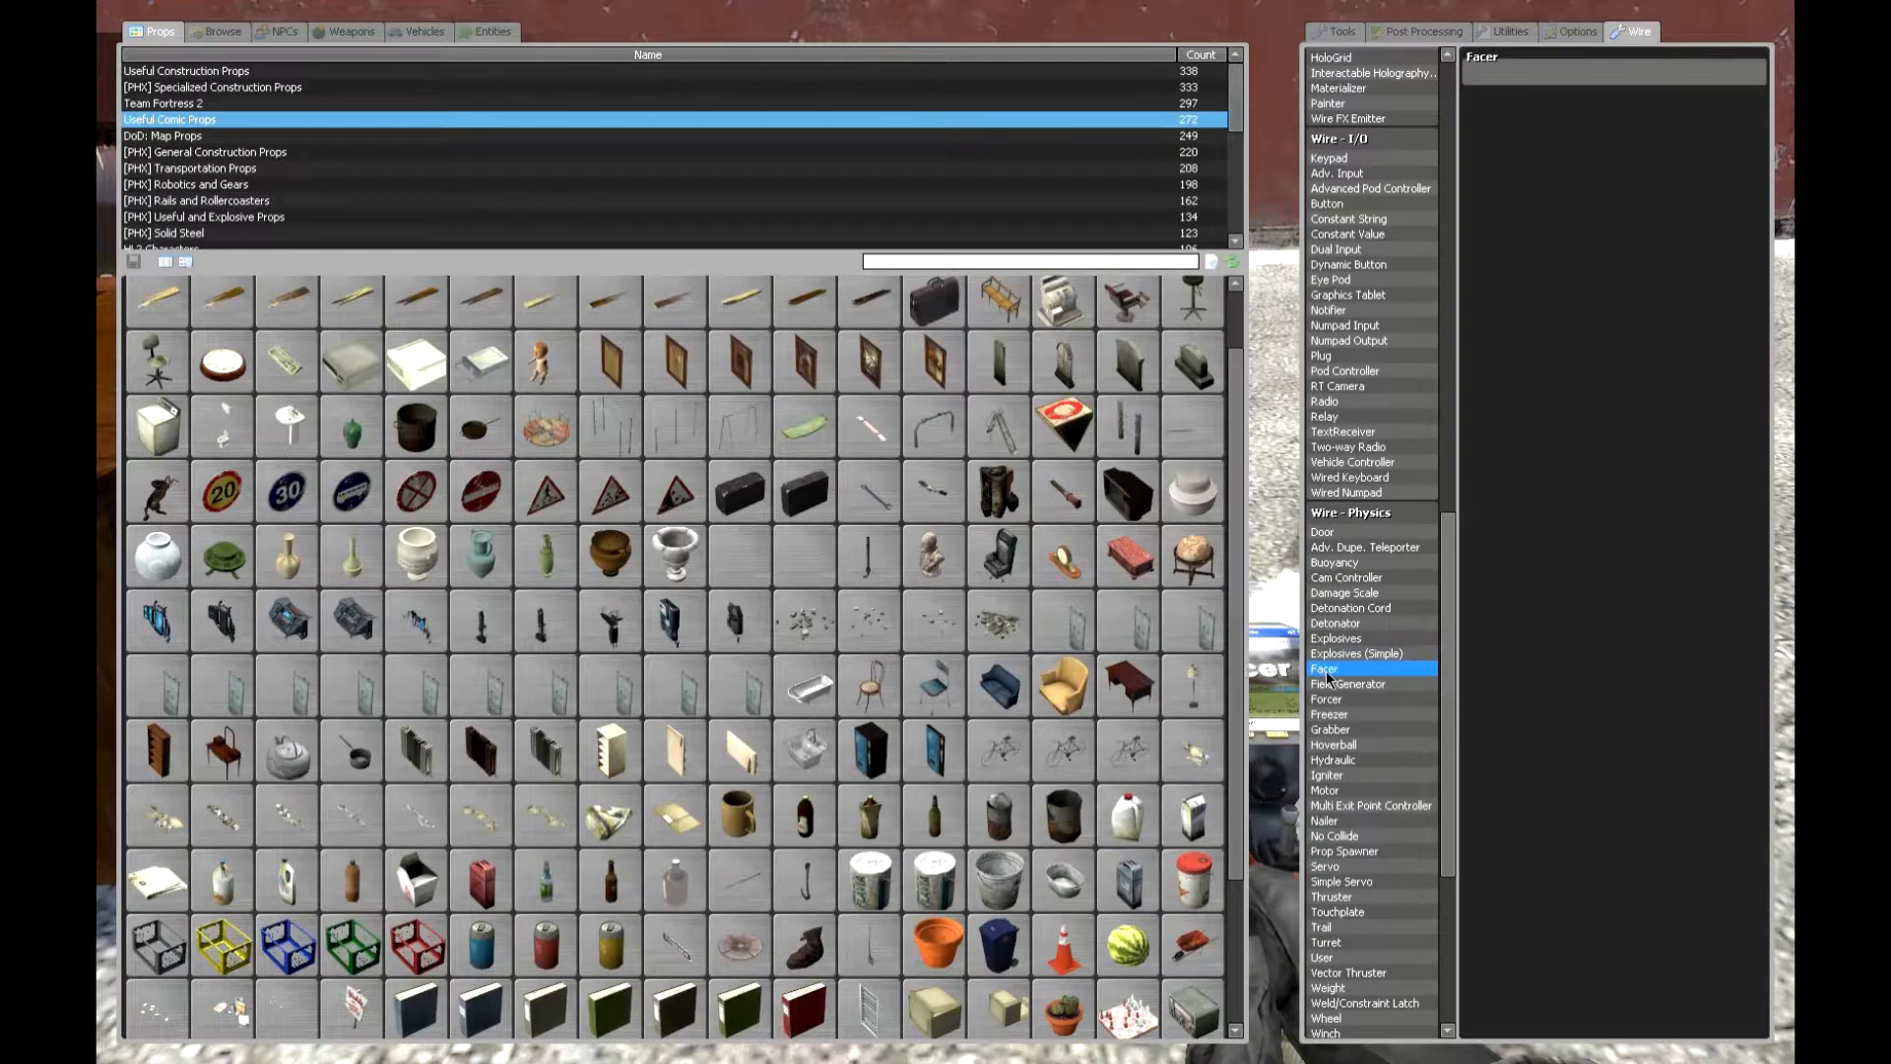
{"action": "left_click", "coordinate": [1324, 668]}
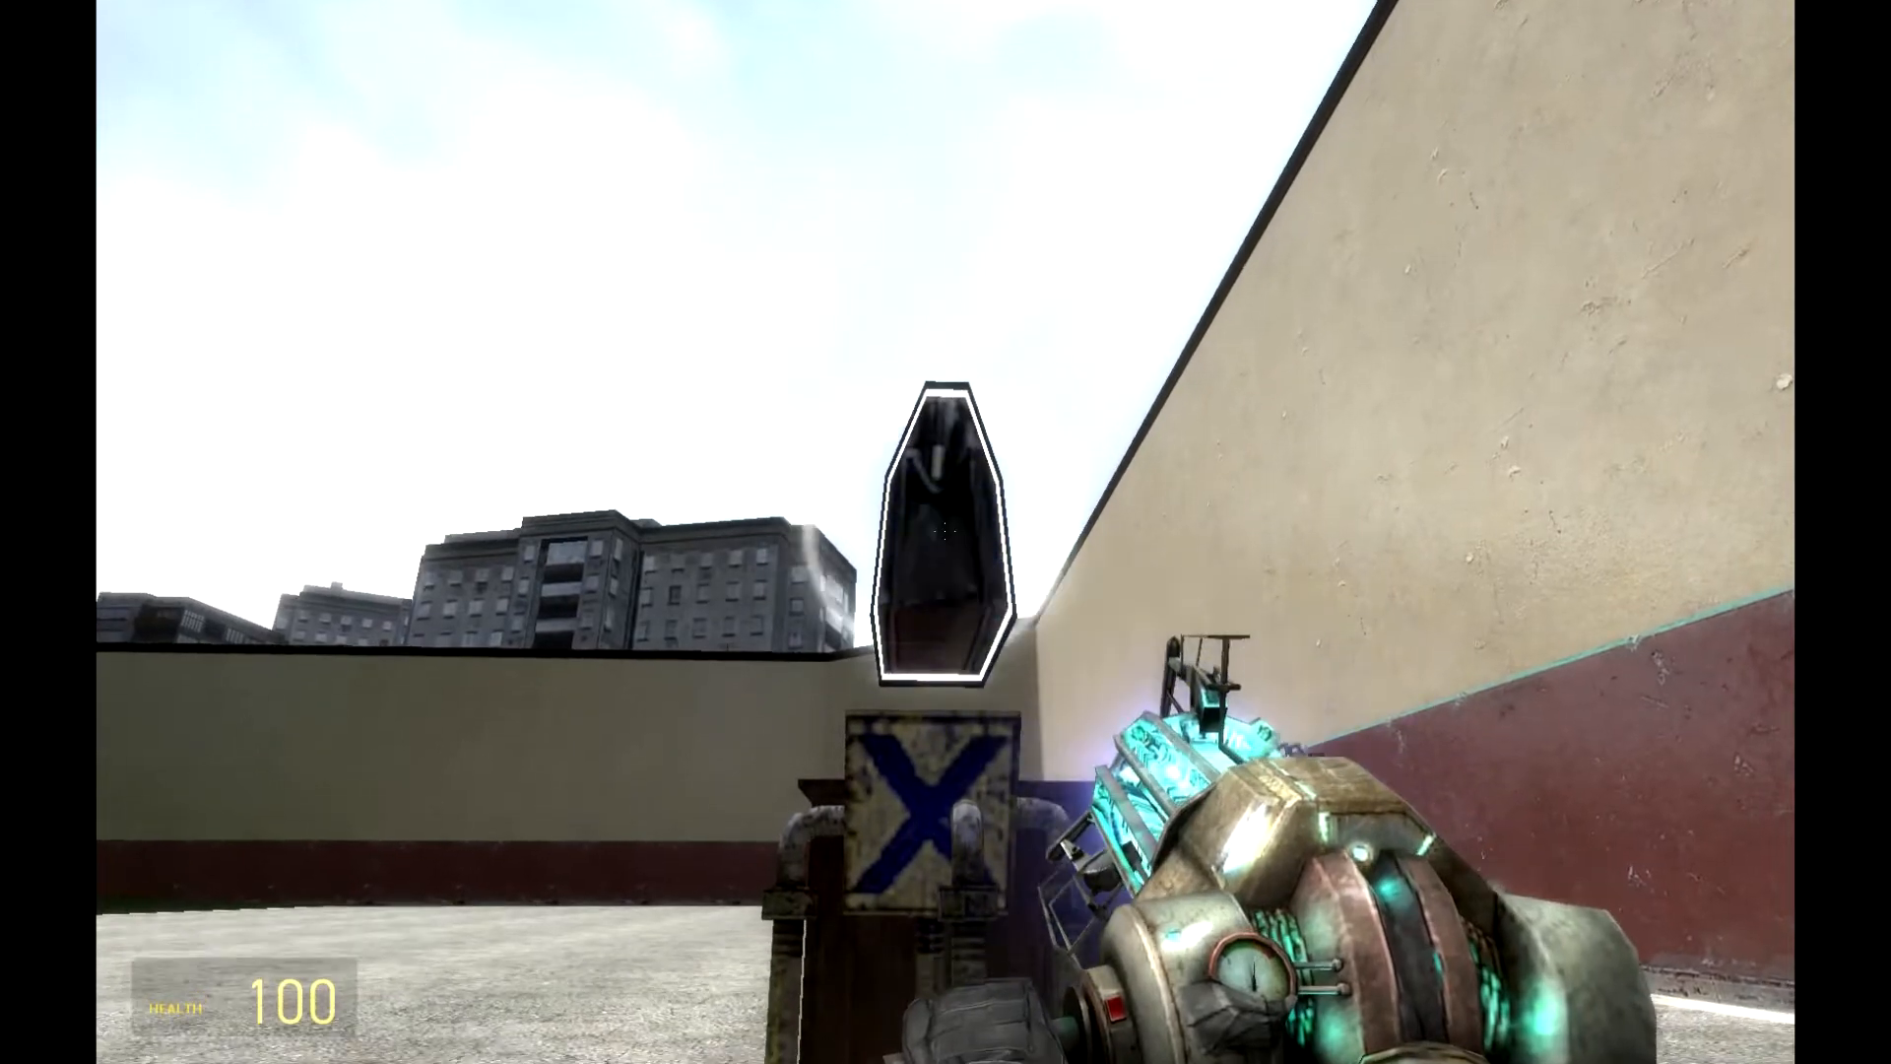
Apply the Facer to the briefcase so it hovers, then equip the Rope constraint
{"action": "key", "text": "q"}
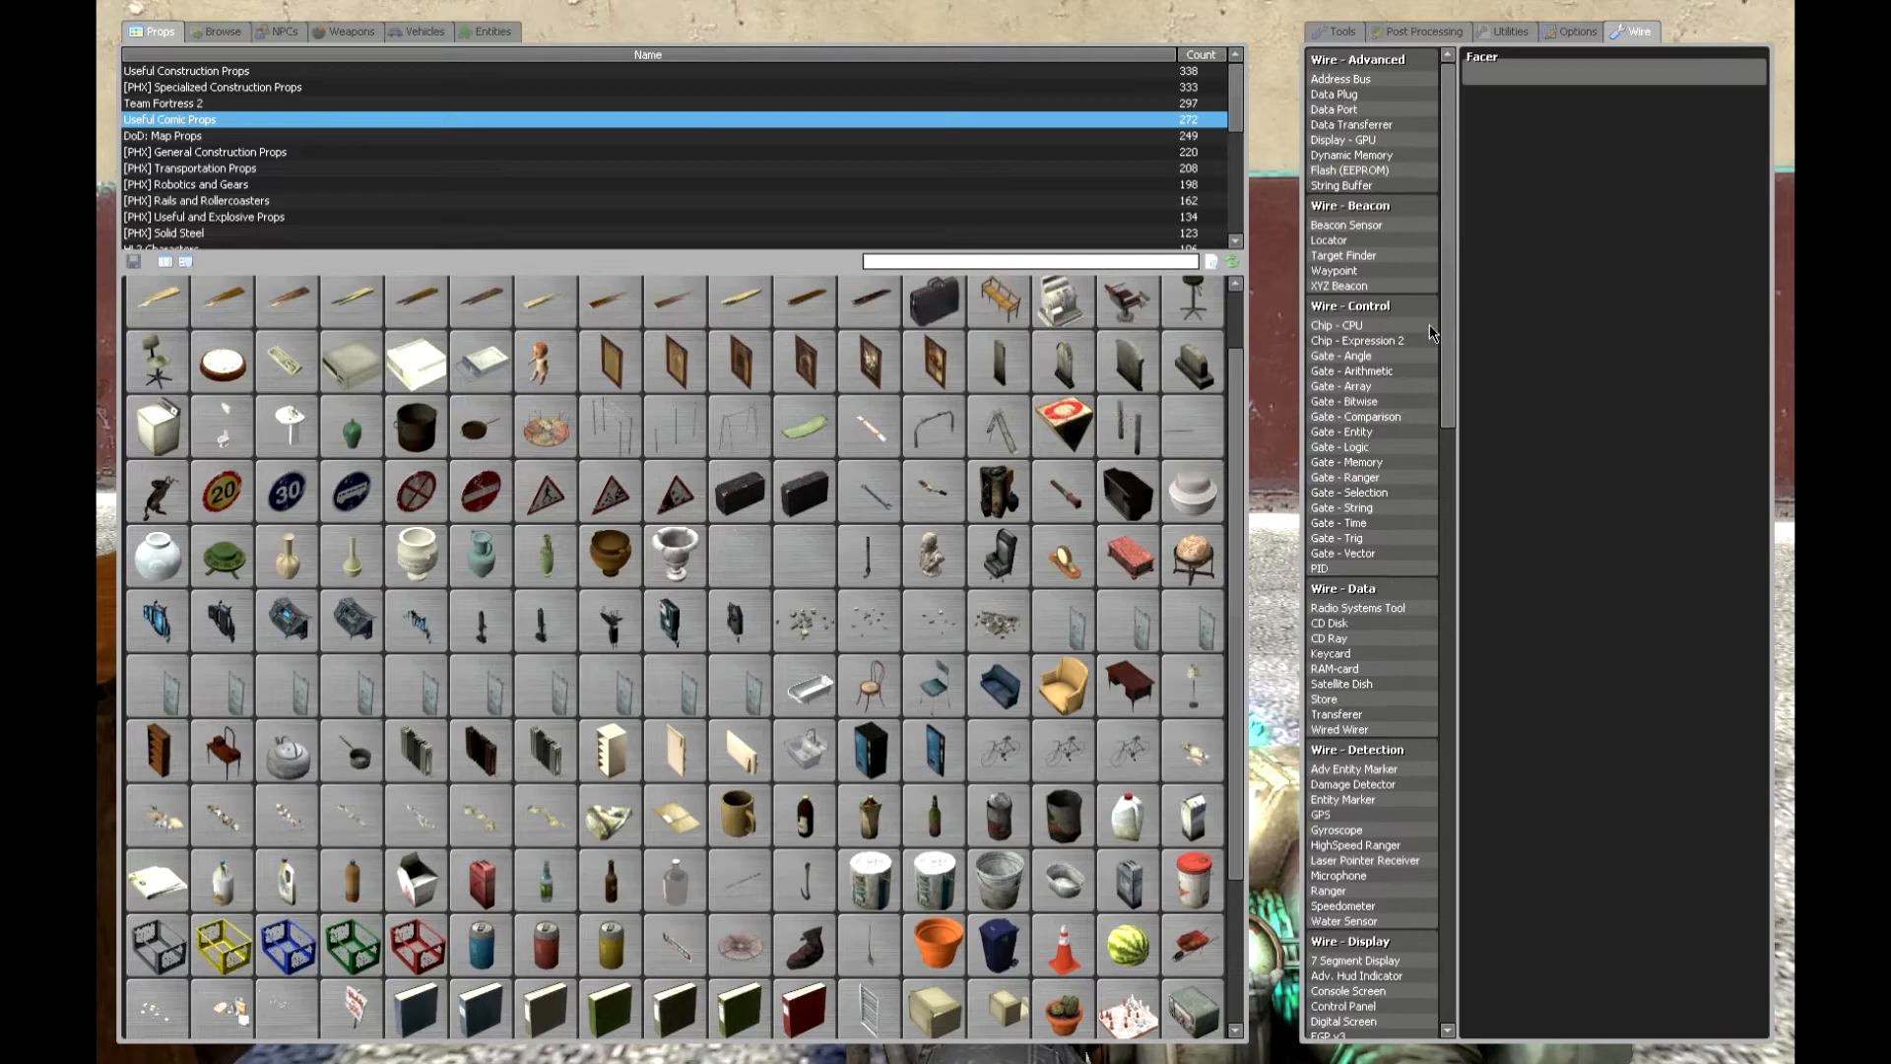
{"action": "left_click", "coordinate": [1336, 32]}
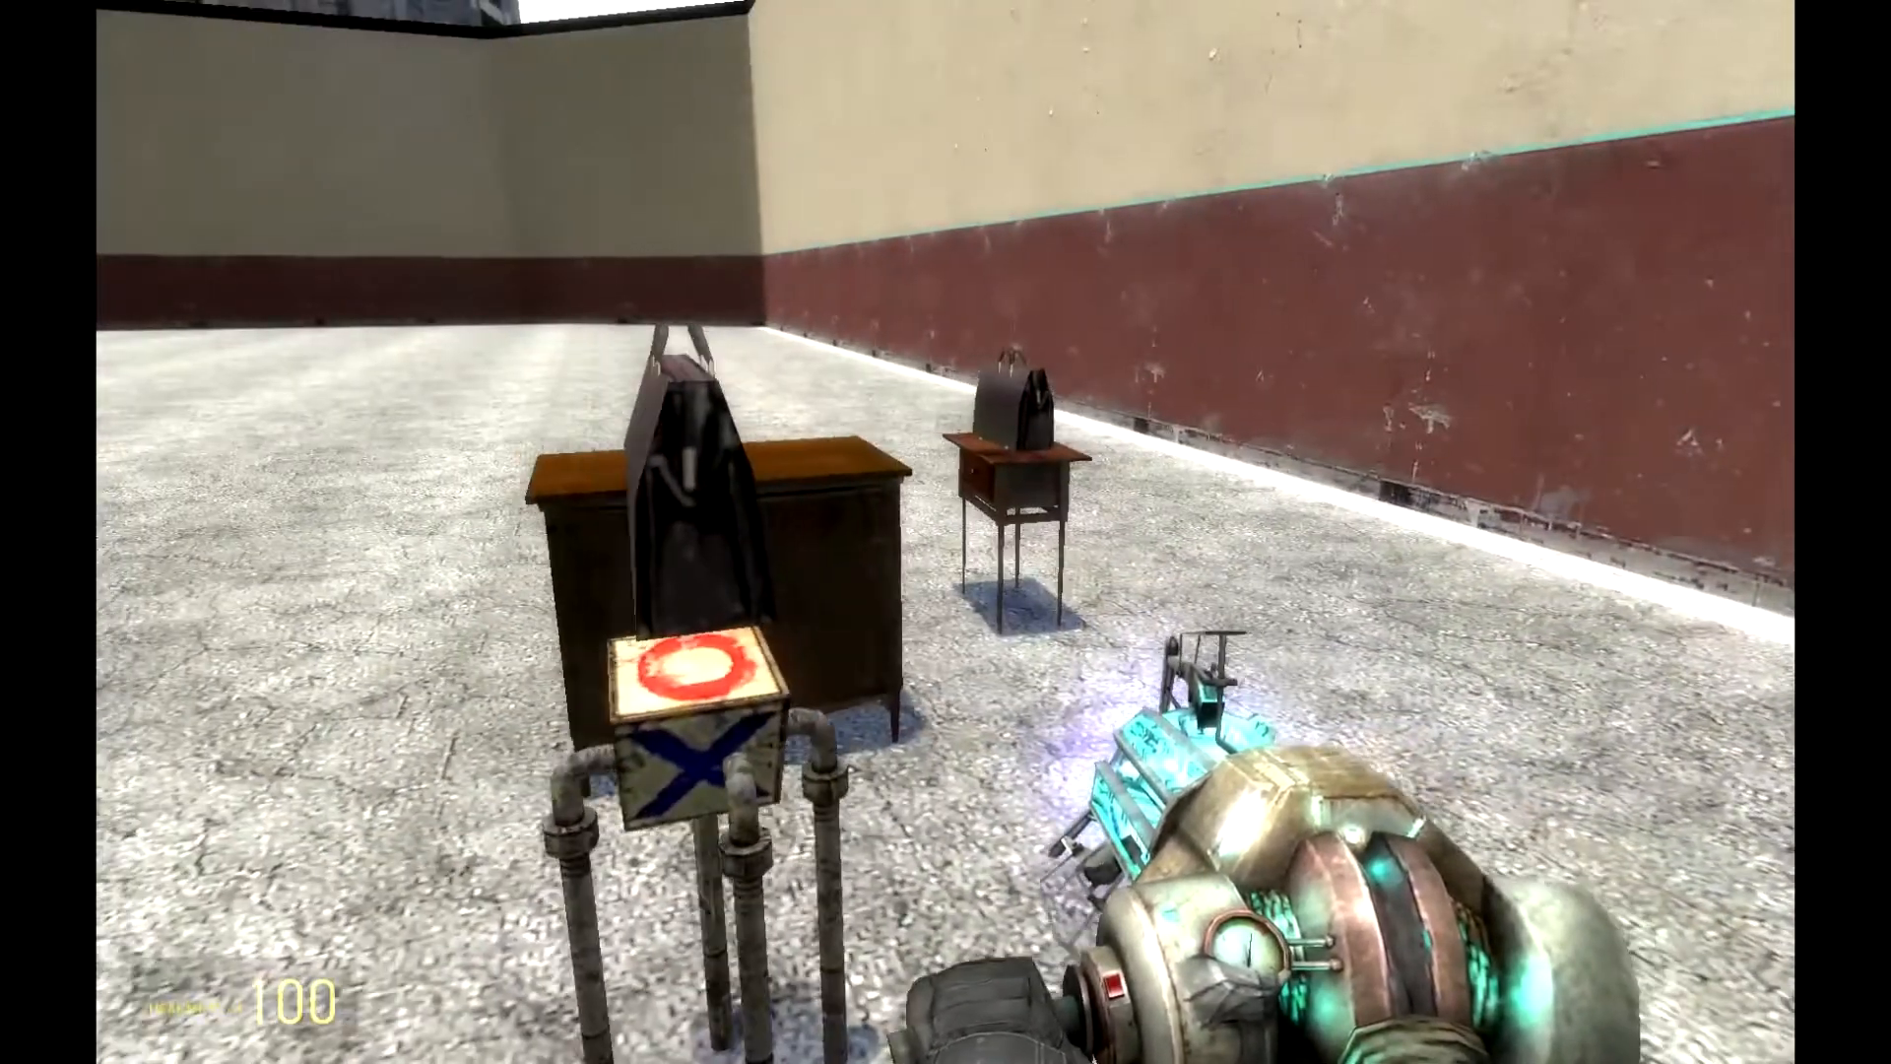
{"action": "key", "text": "q"}
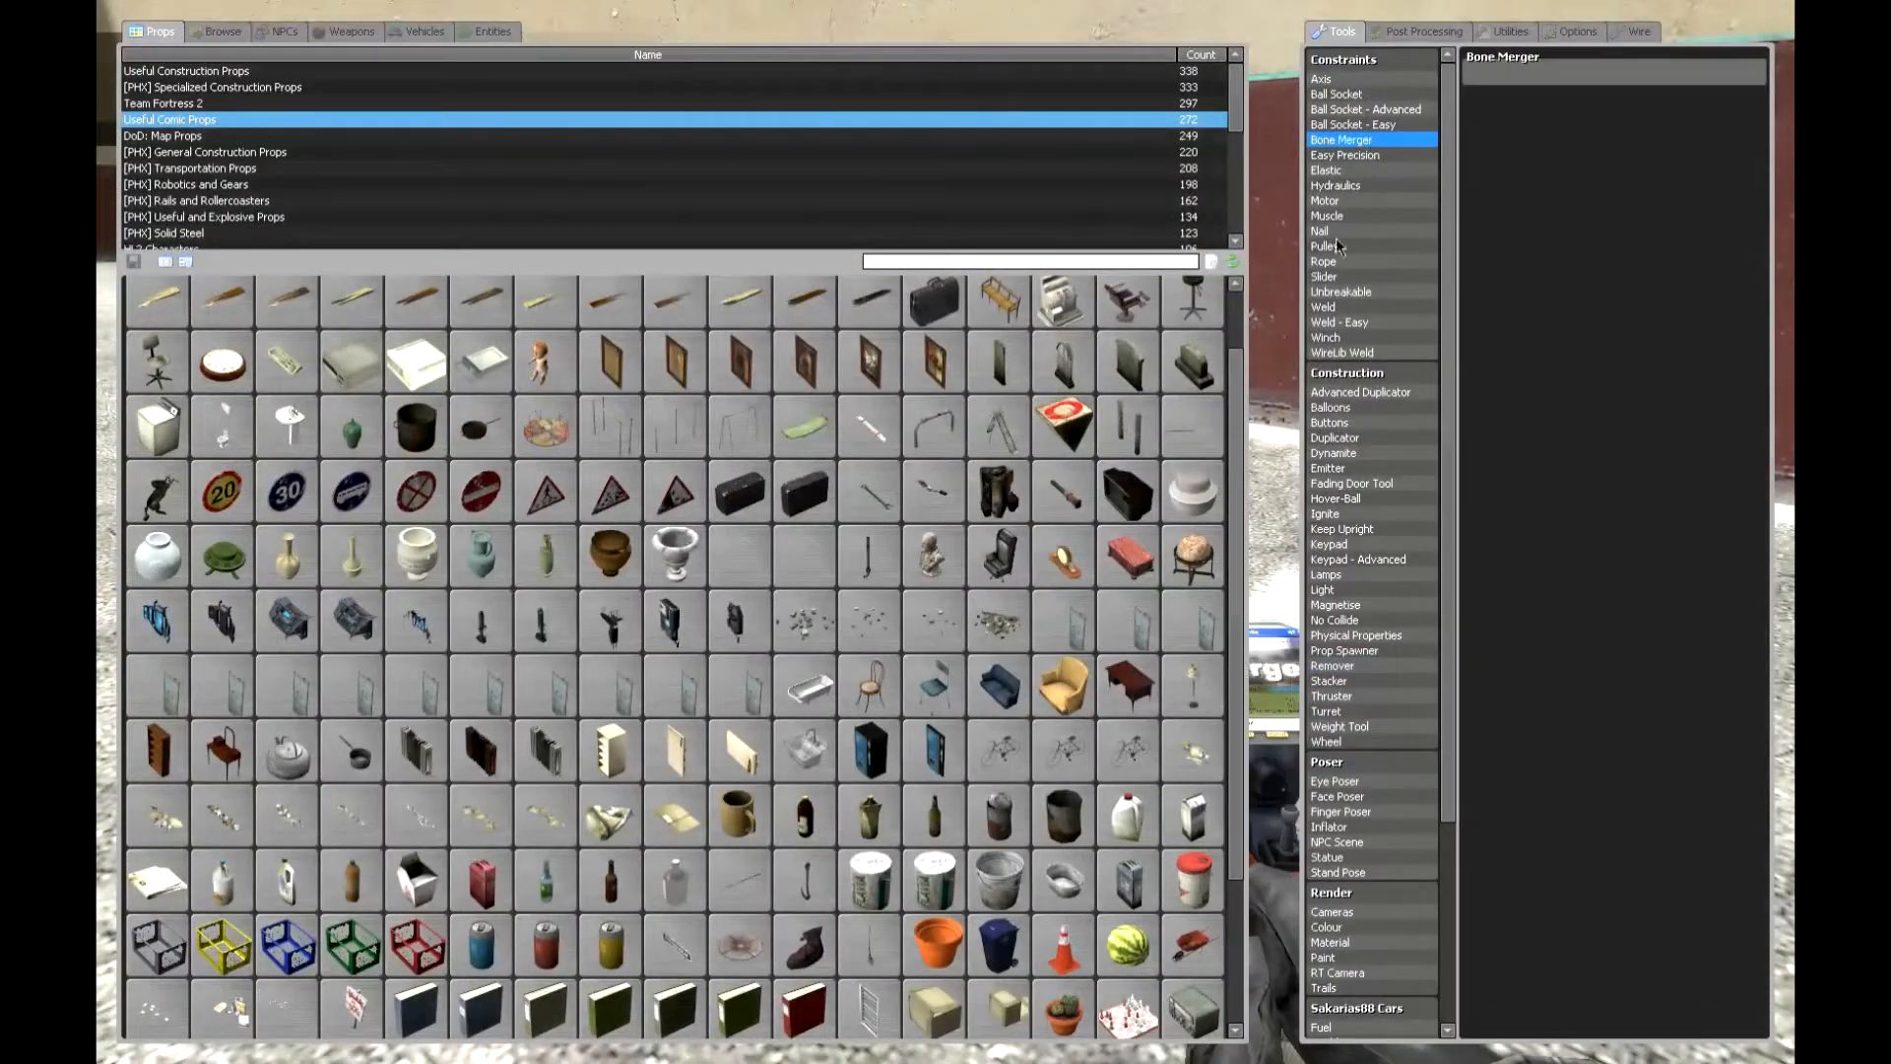
{"action": "left_click", "coordinate": [1324, 260]}
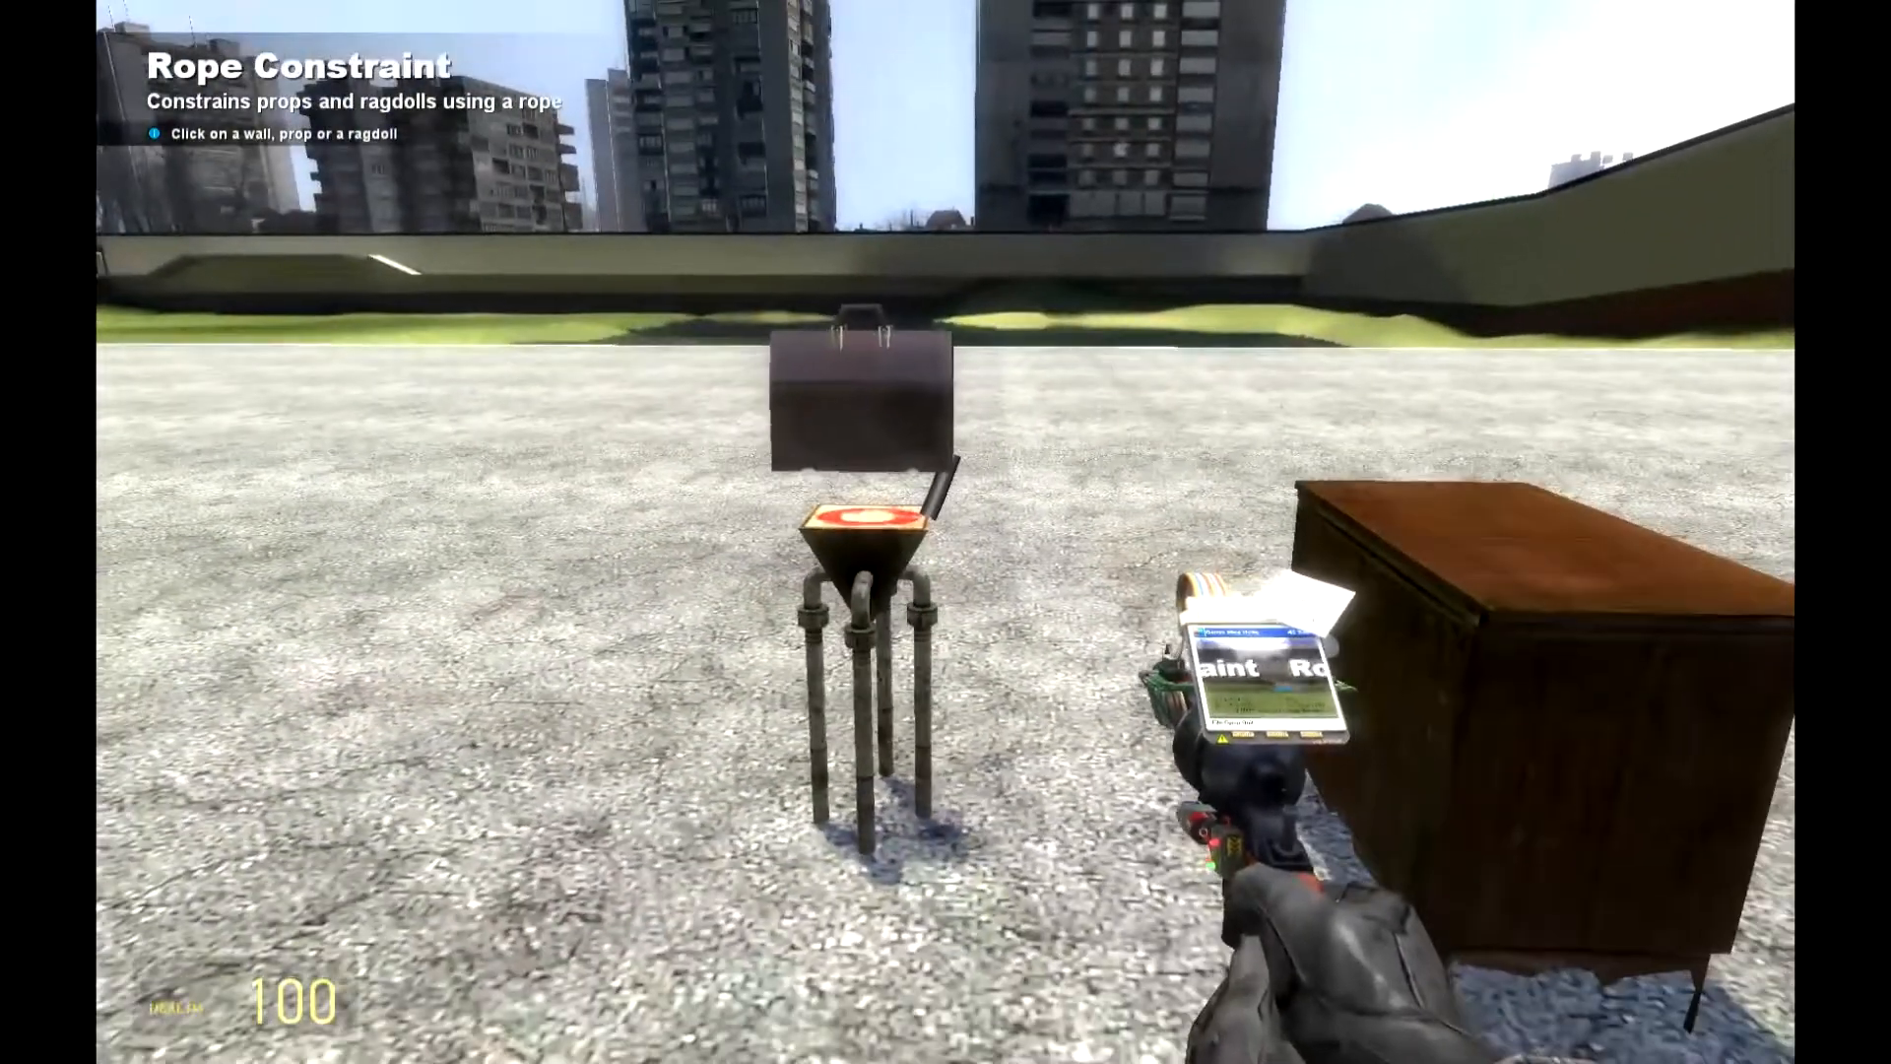
Place a Target Finder from Wire - Beacon on the stand with Target NPCs ticked
{"action": "key", "text": "q"}
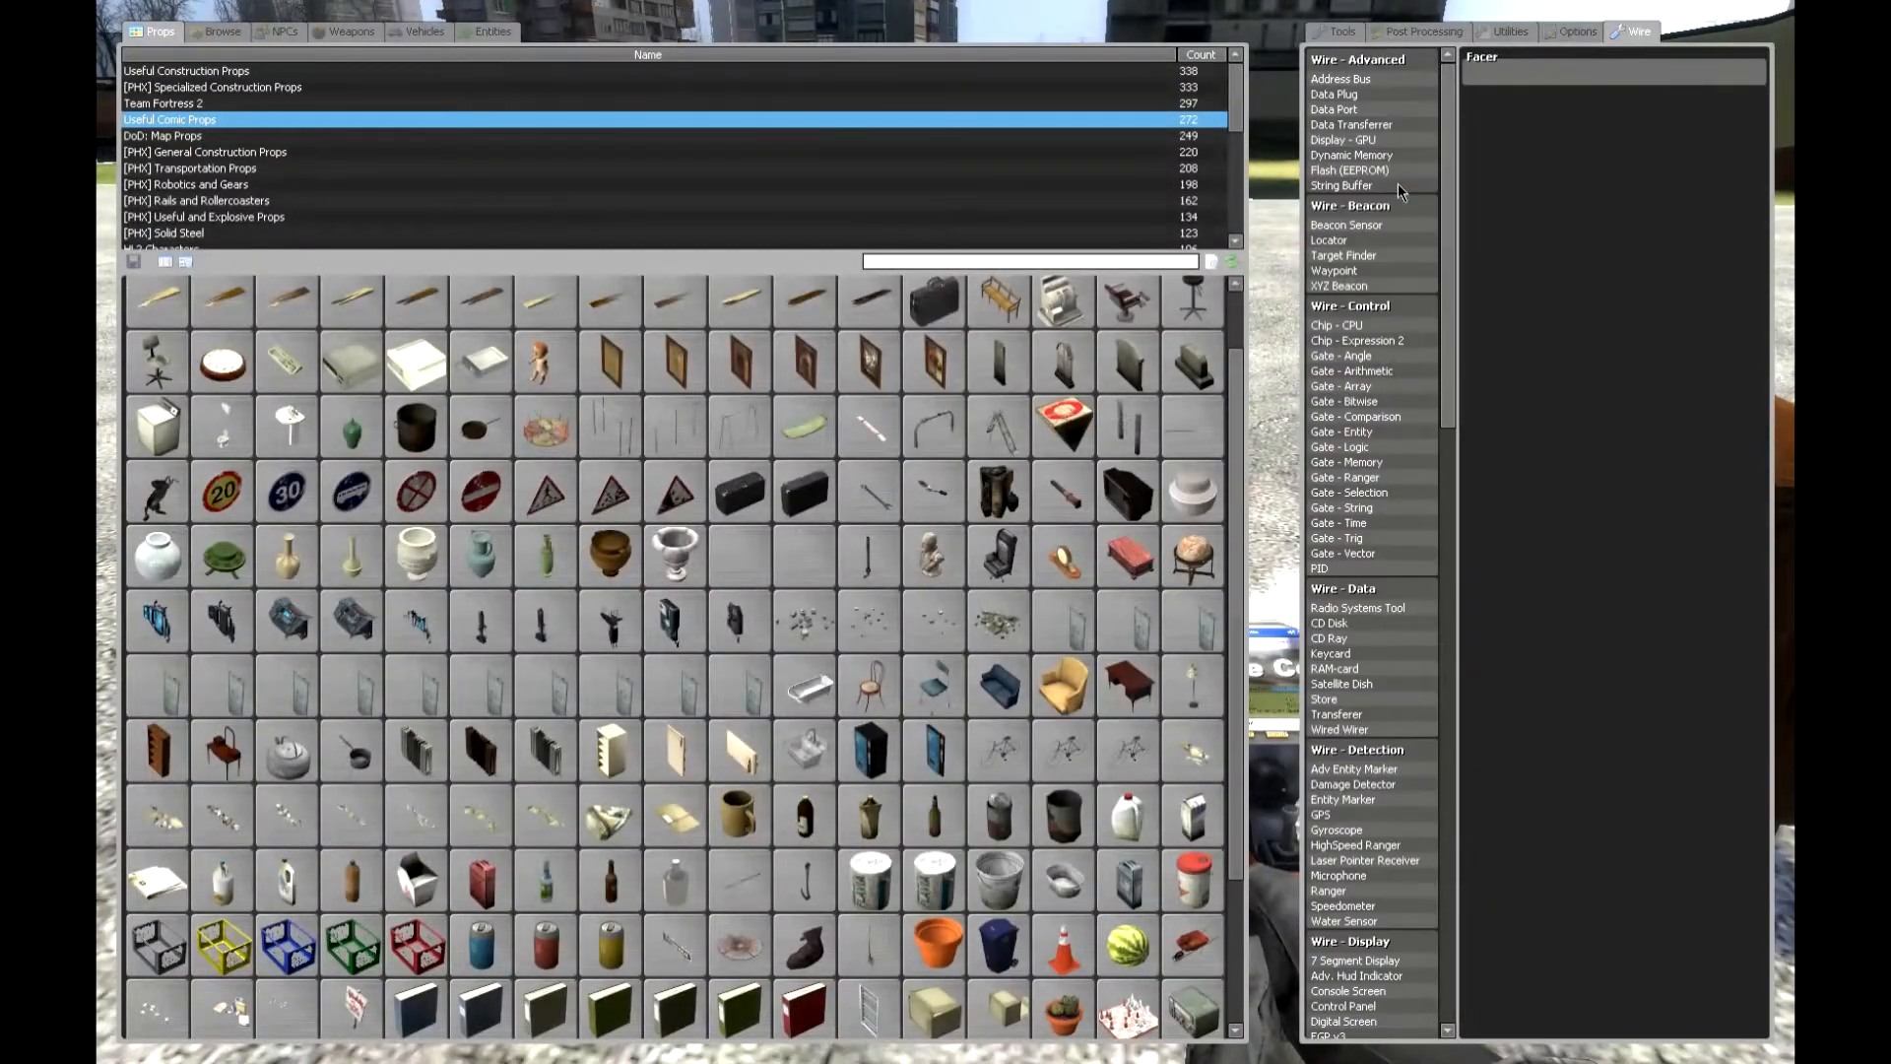
{"action": "scroll", "scroll_direction": "down", "scroll_amount": 3}
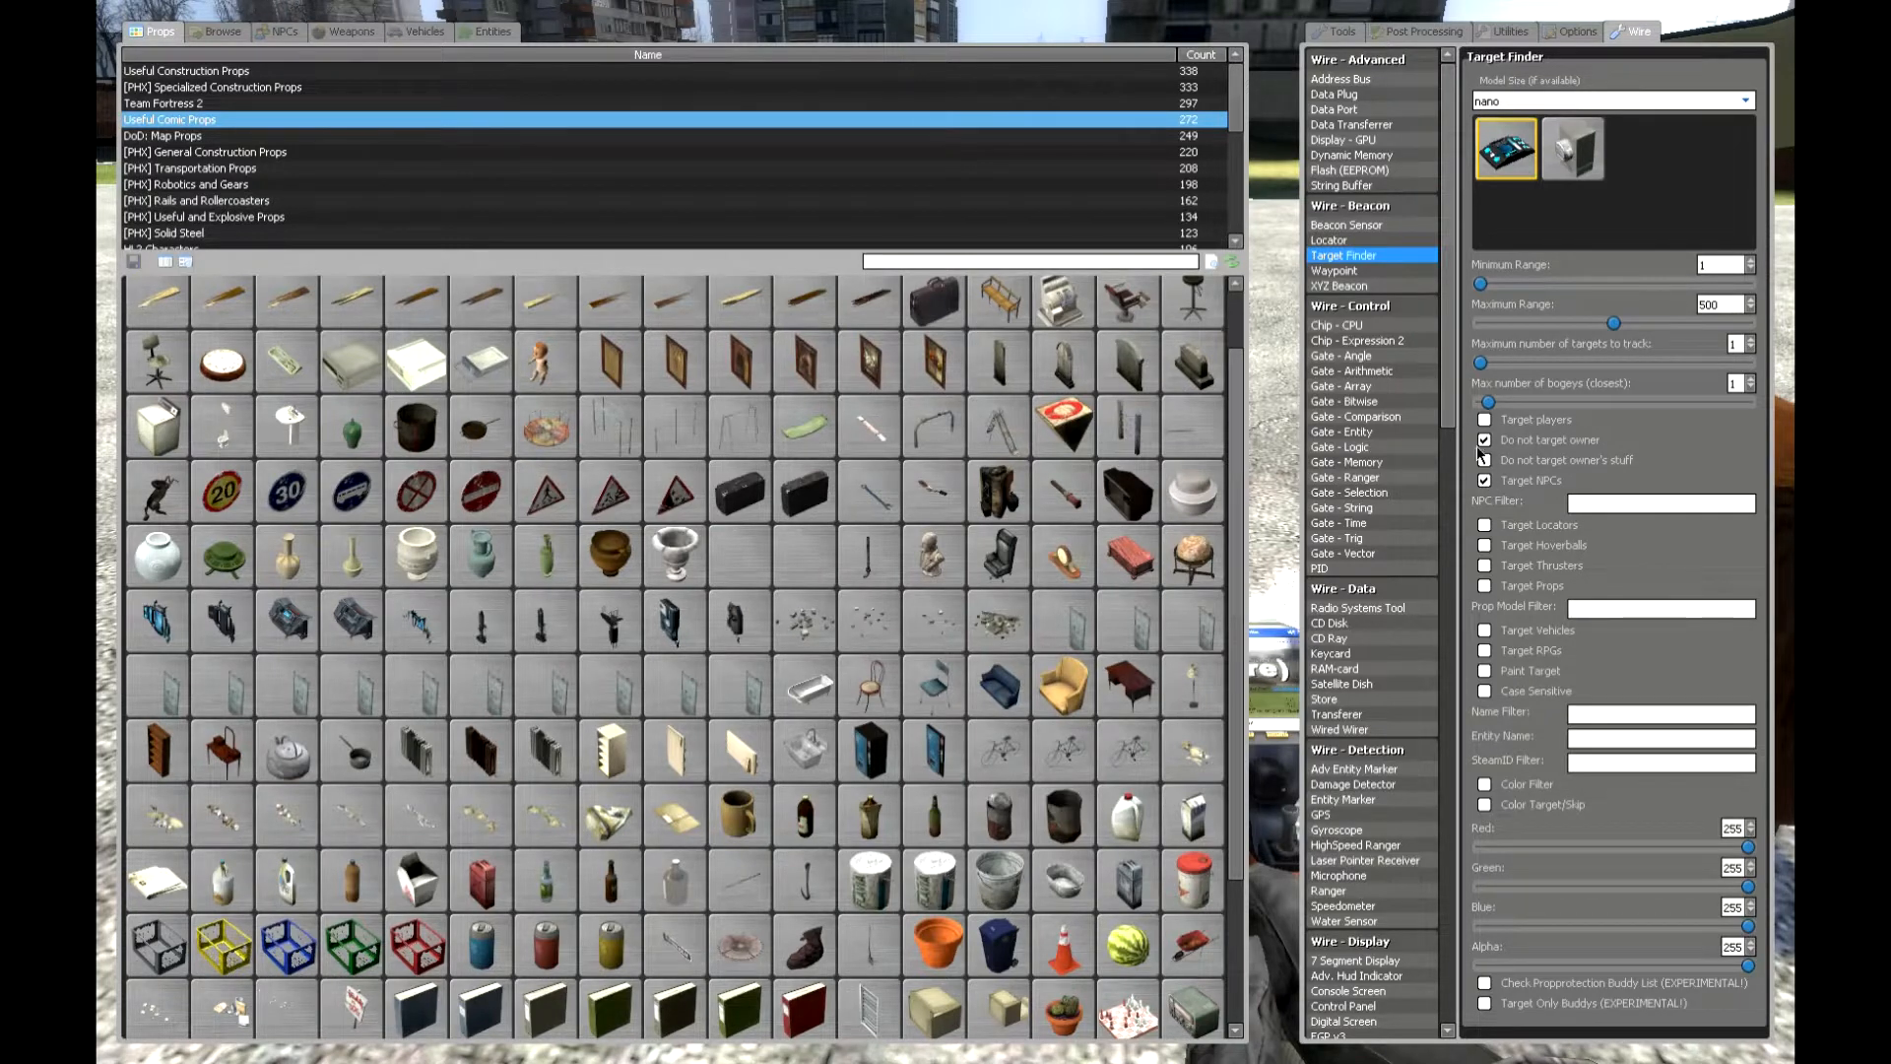
{"action": "left_click", "coordinate": [1486, 439]}
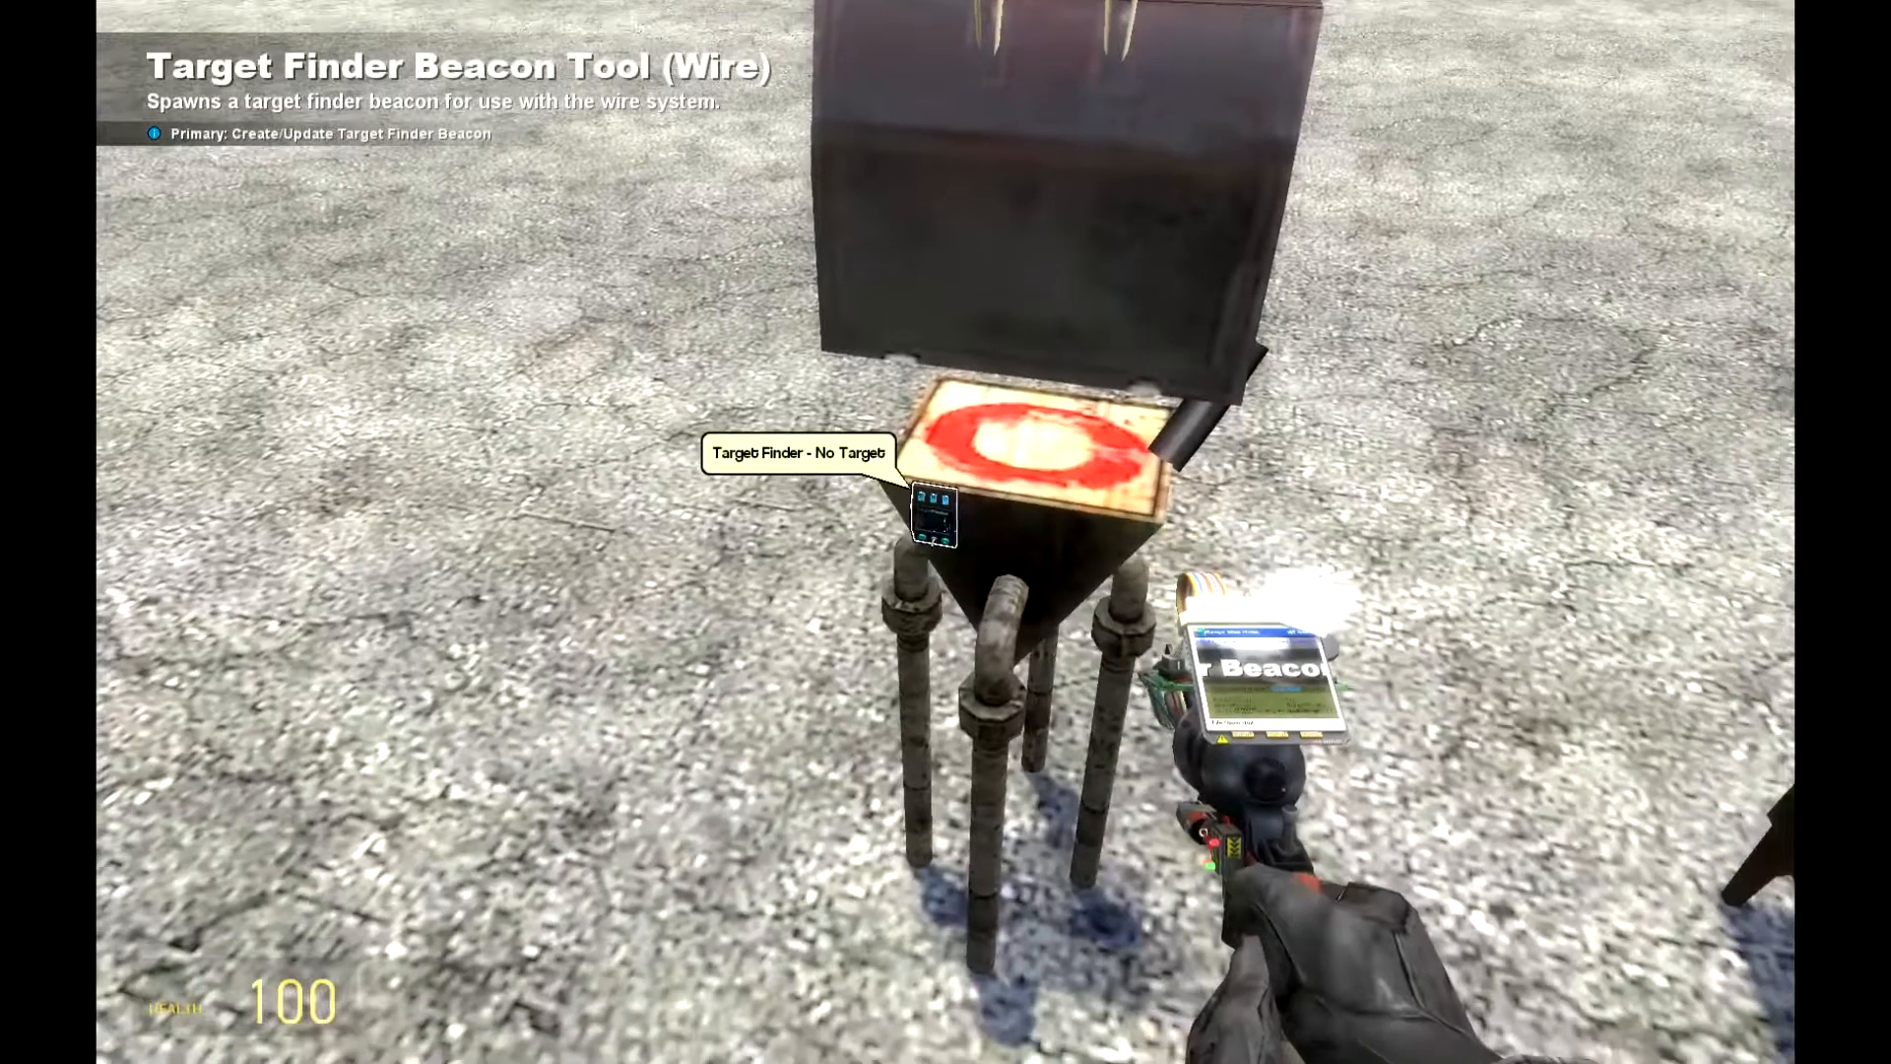
Spawn a Gate - Entity with the position action on the front of the stand
{"action": "key", "text": "q"}
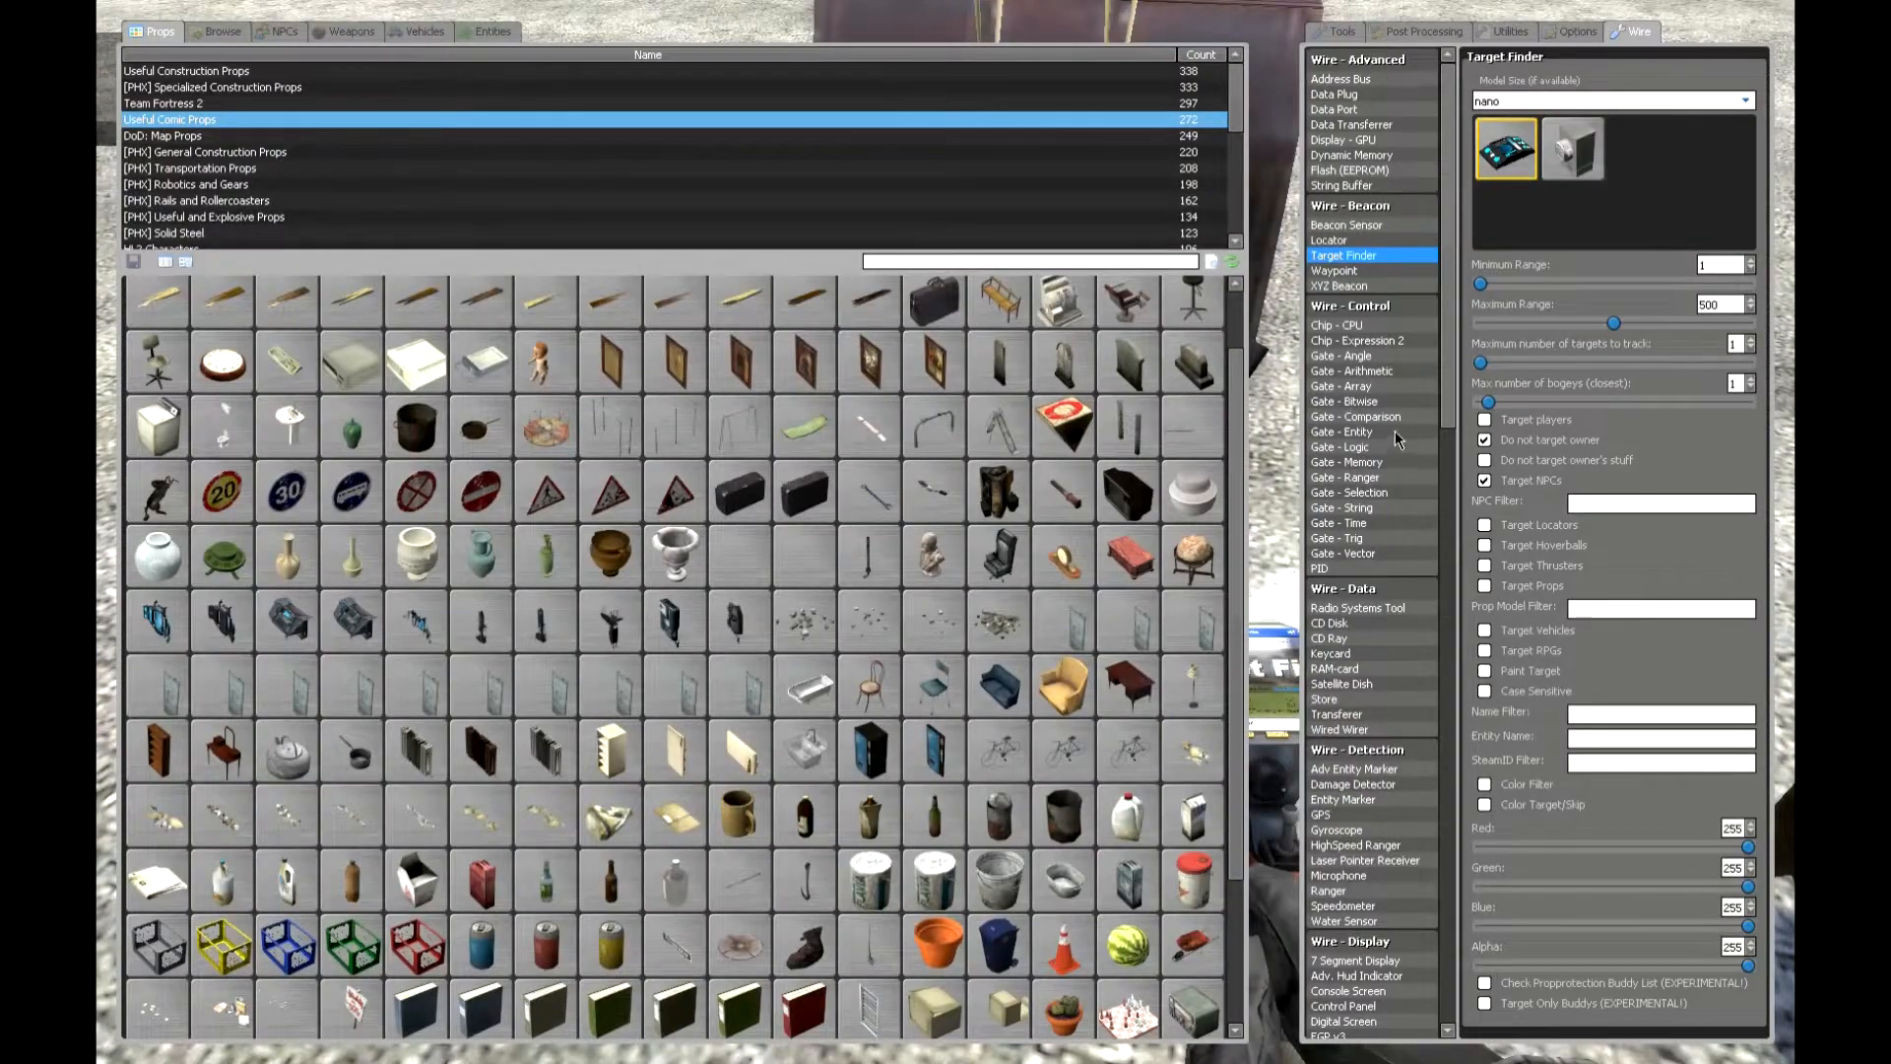
{"action": "left_click", "coordinate": [1344, 432]}
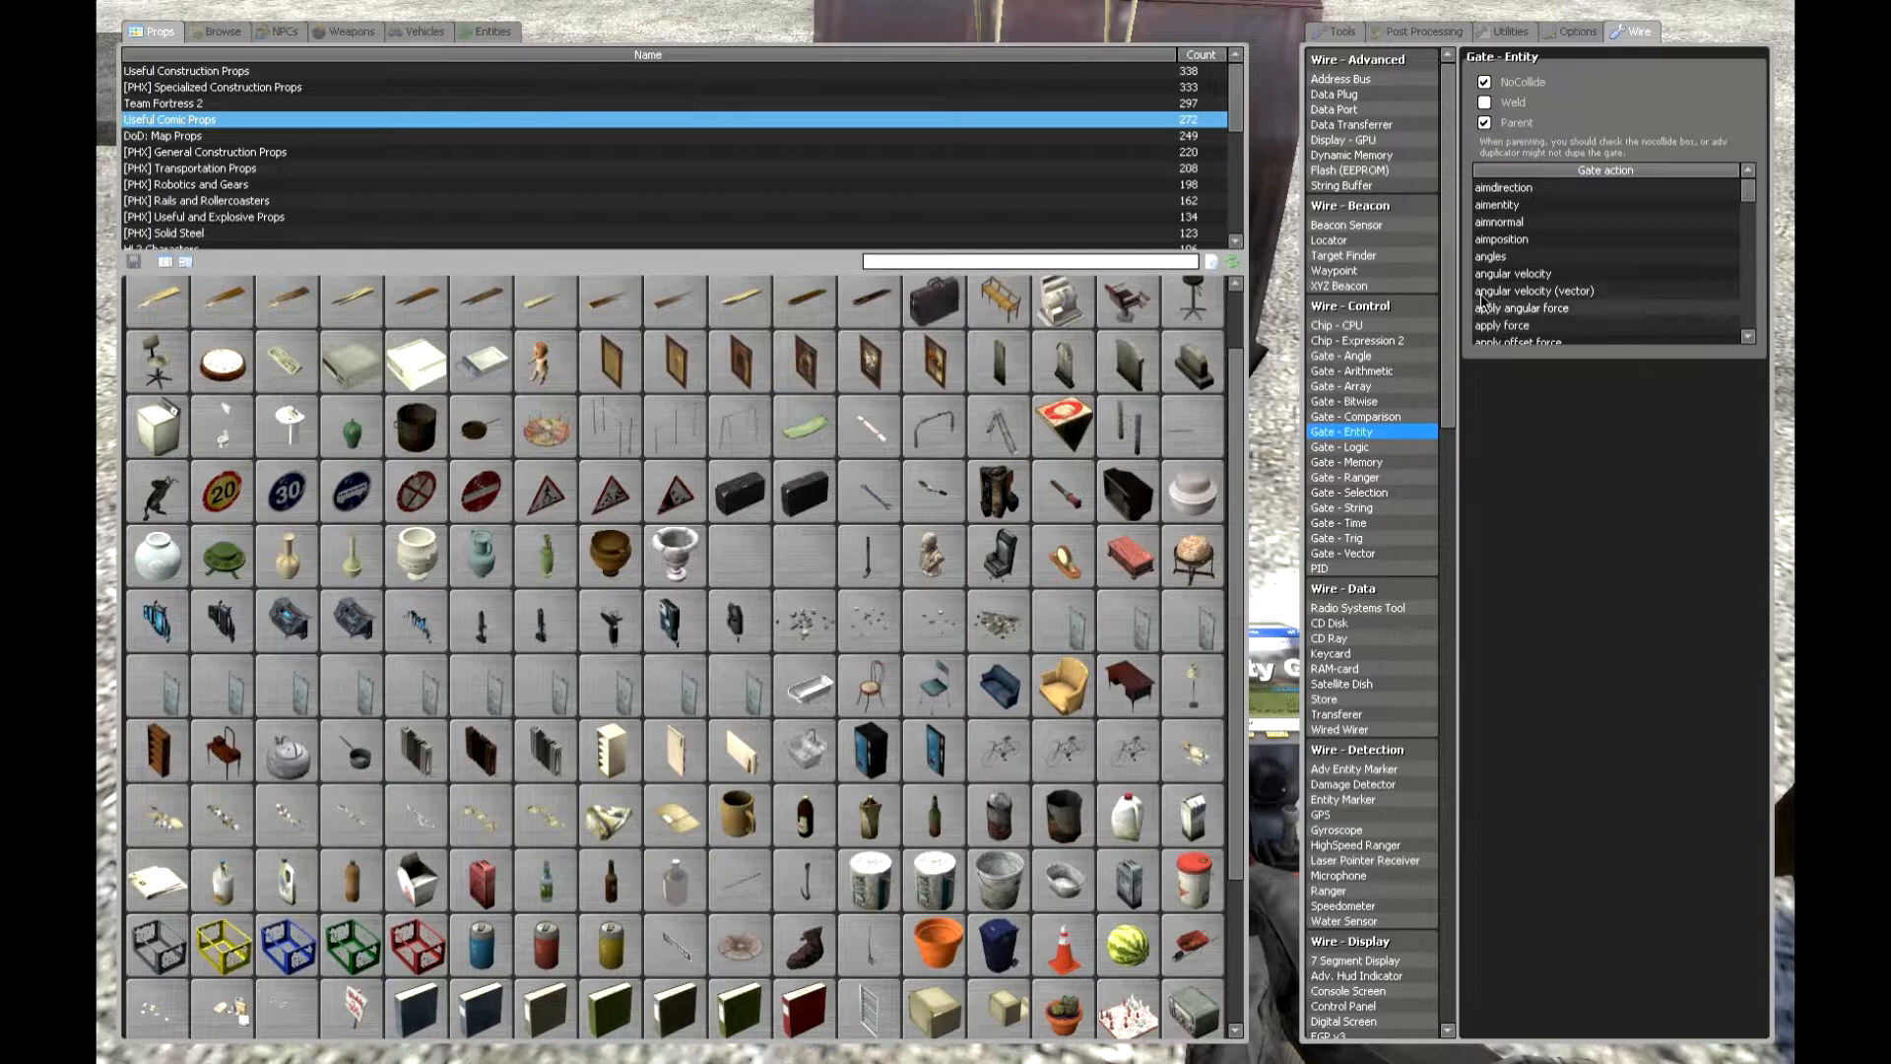
{"action": "mouse_move", "coordinate": [1659, 267]}
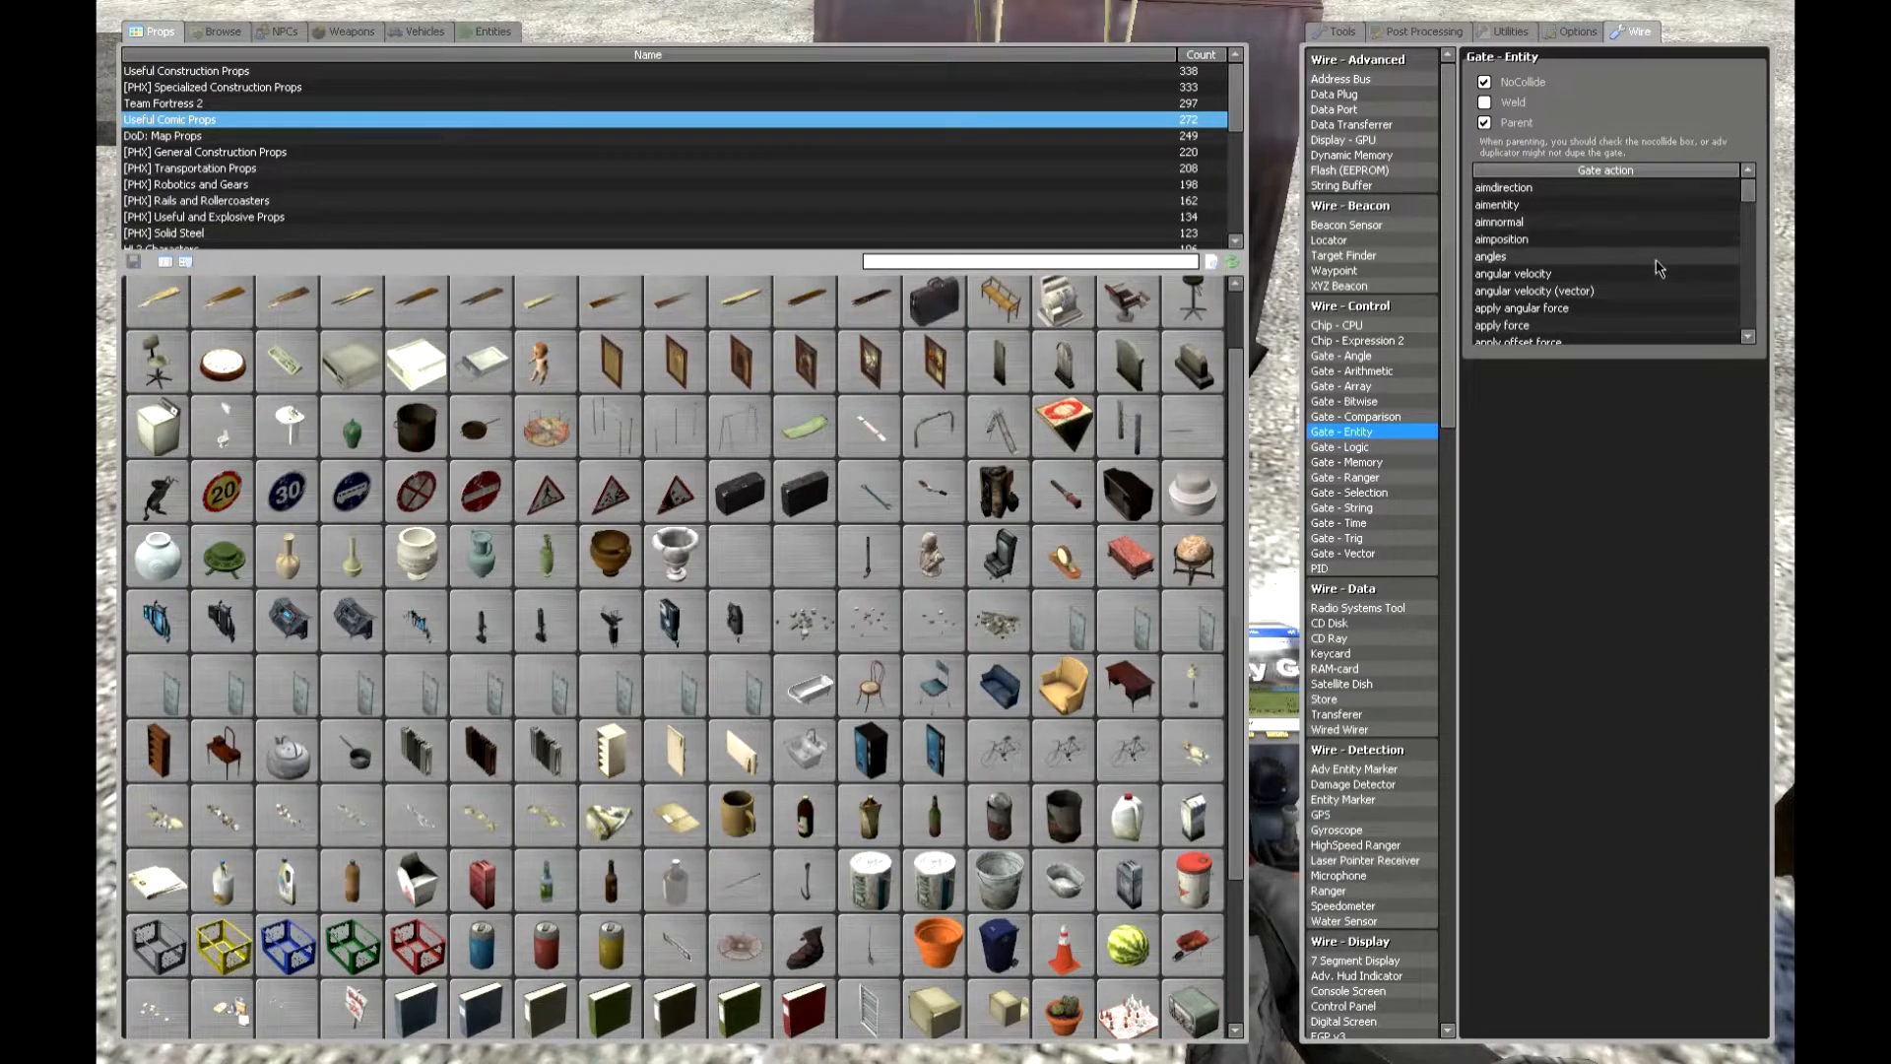
{"action": "scroll", "scroll_direction": "down", "scroll_amount": 3}
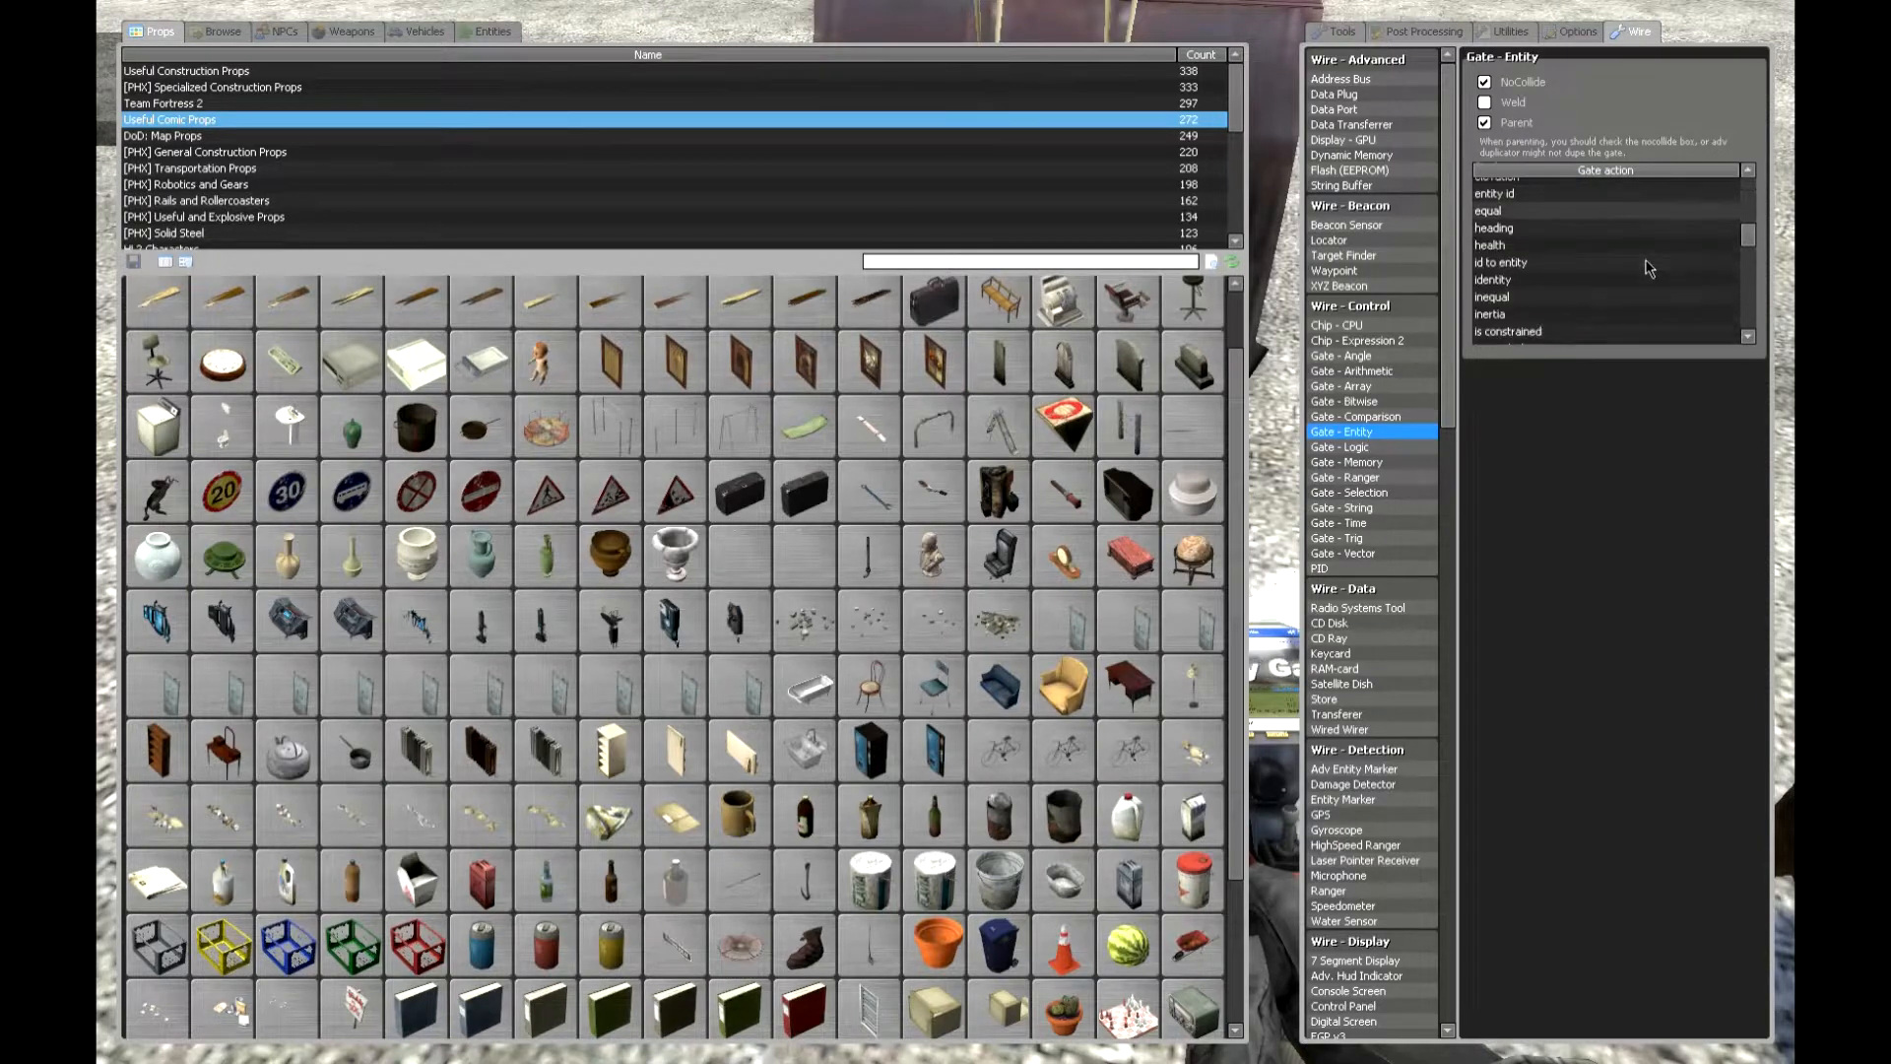
{"action": "scroll", "scroll_direction": "down", "scroll_amount": 3}
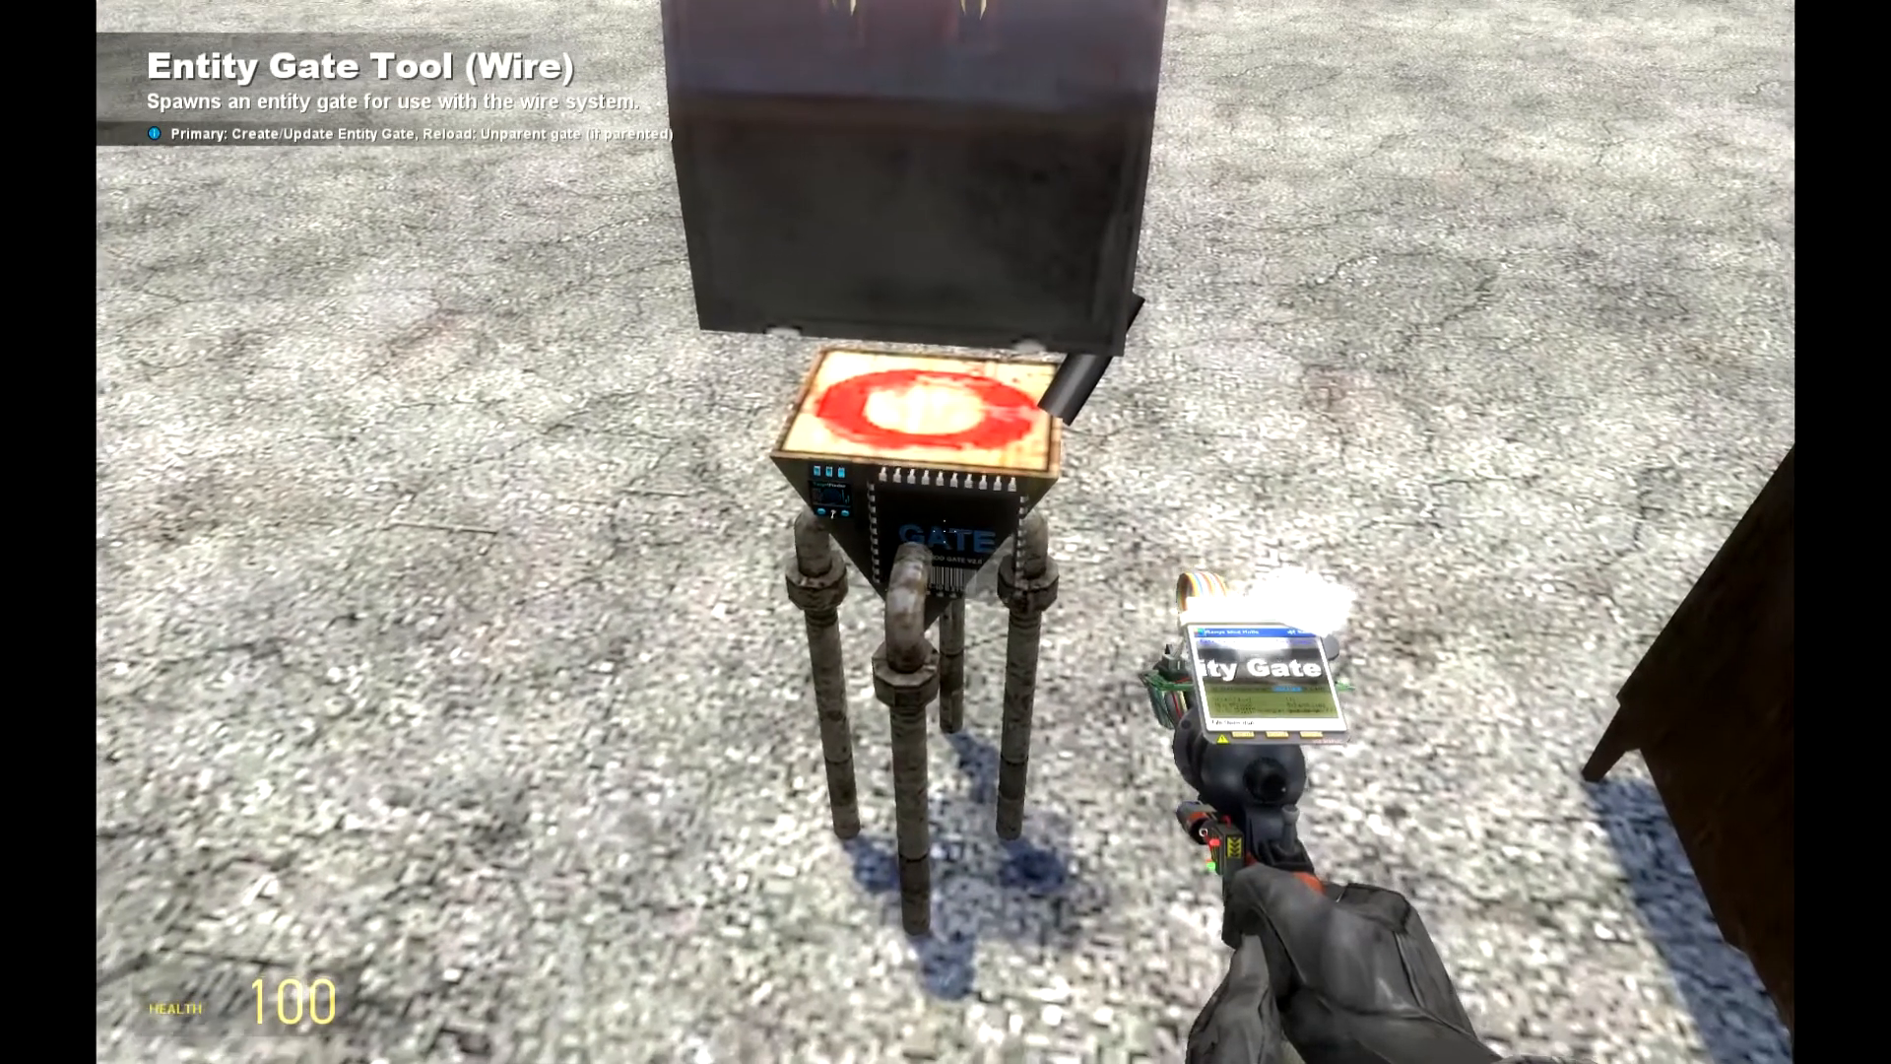
Choose Gate - Arithmetic with action add, then aim Wire Advanced at the position gate's Ent input
{"action": "key", "text": "q"}
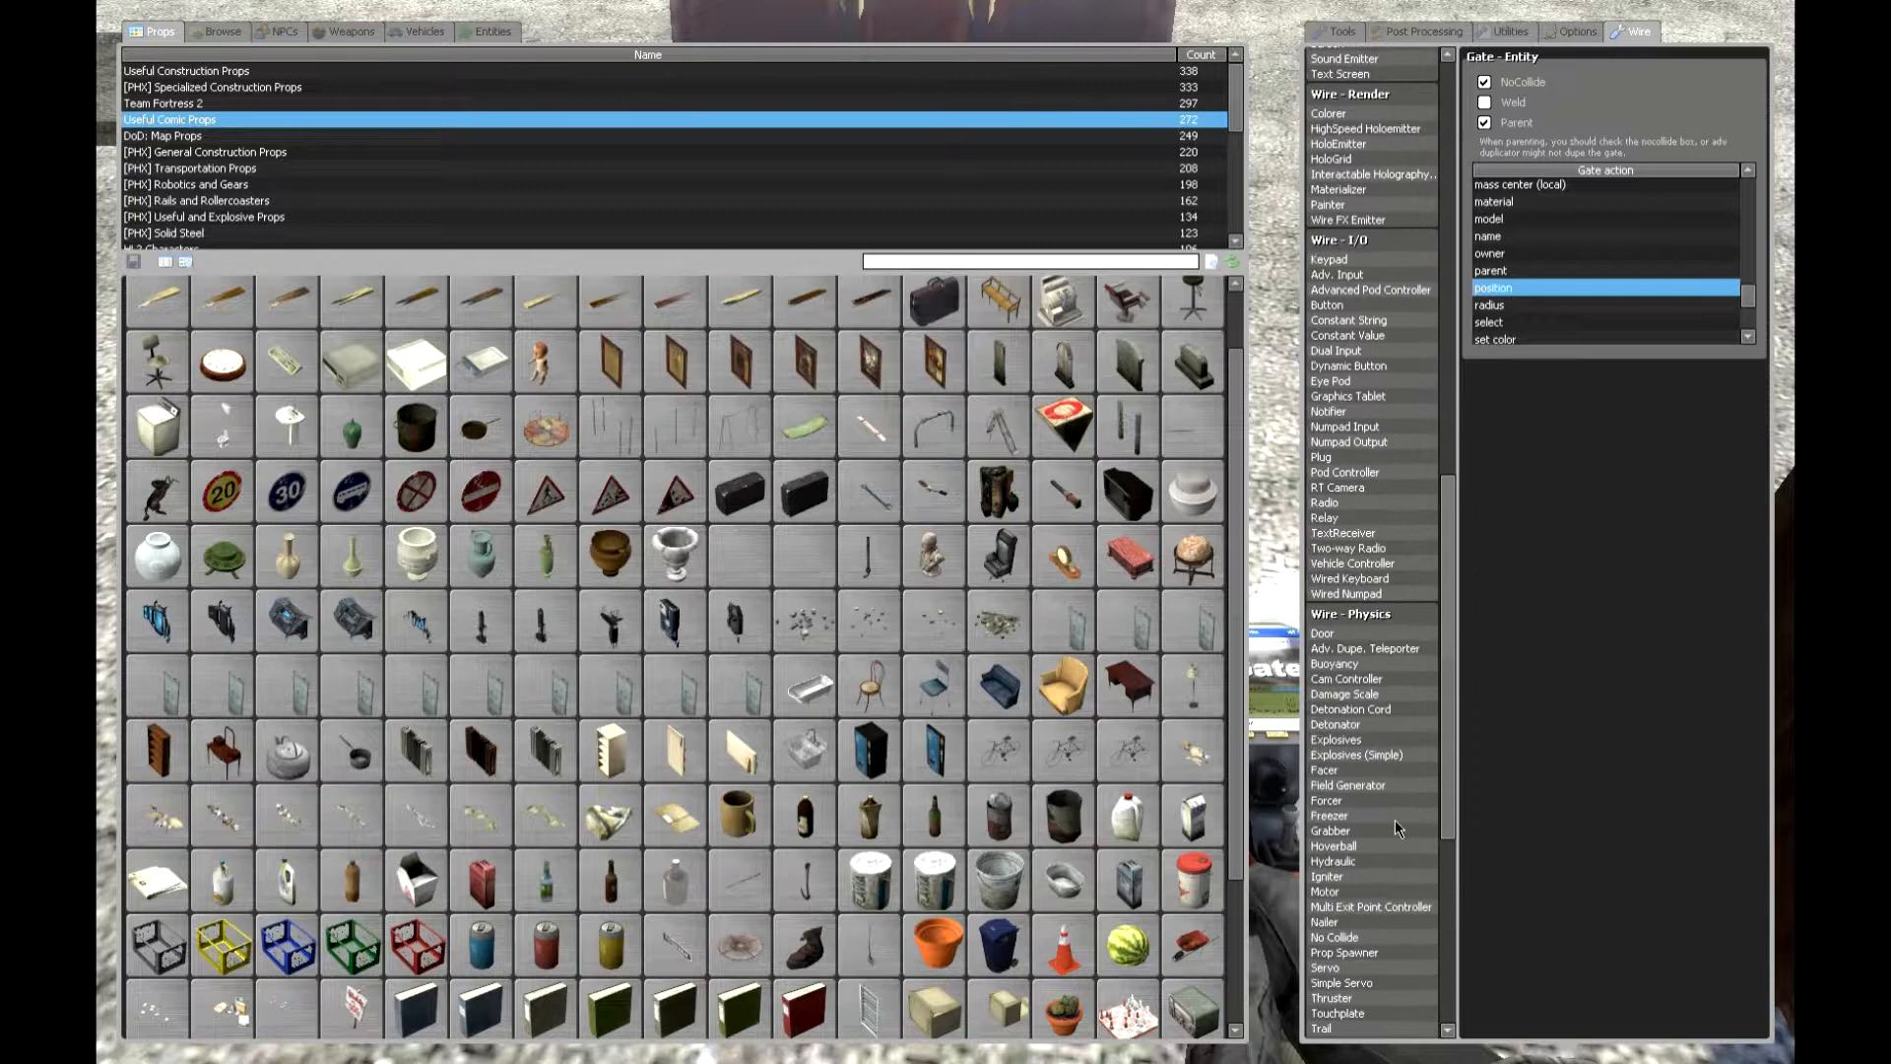
{"action": "scroll", "scroll_direction": "down", "scroll_amount": 3}
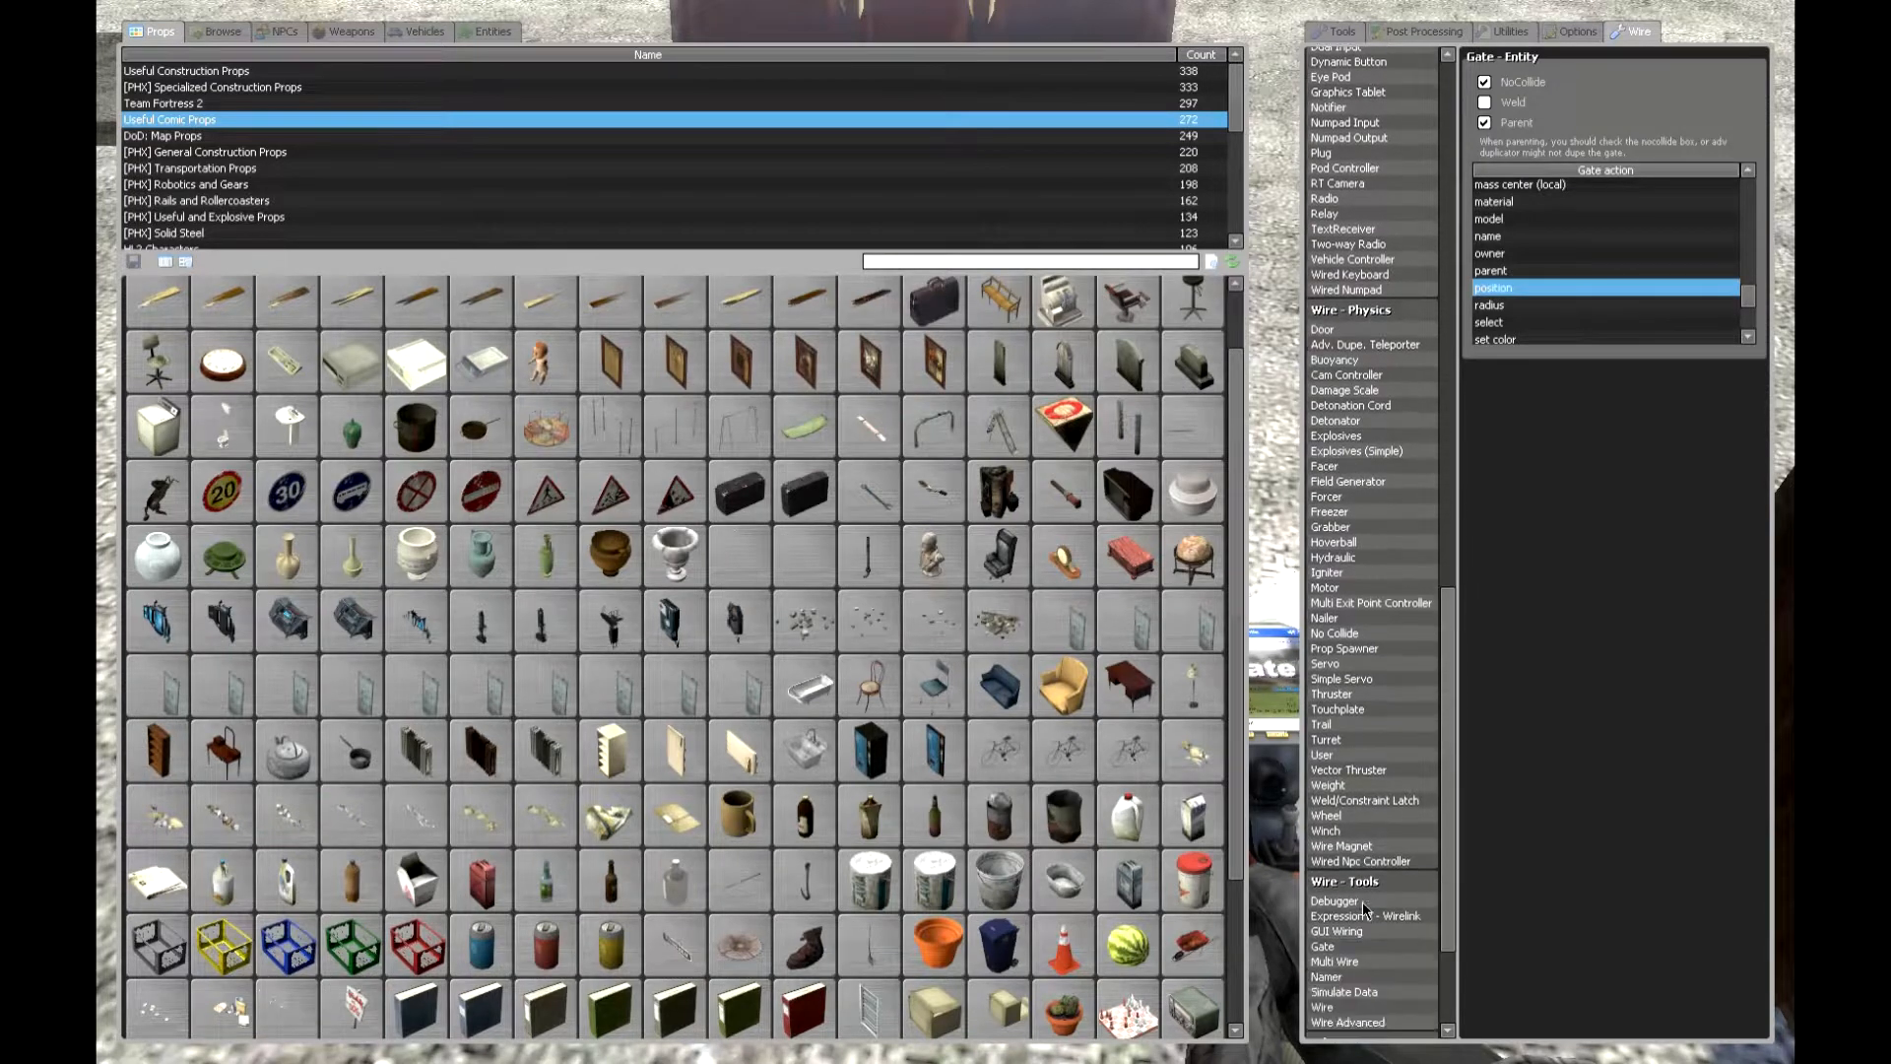
{"action": "scroll", "scroll_direction": "down", "scroll_amount": 3}
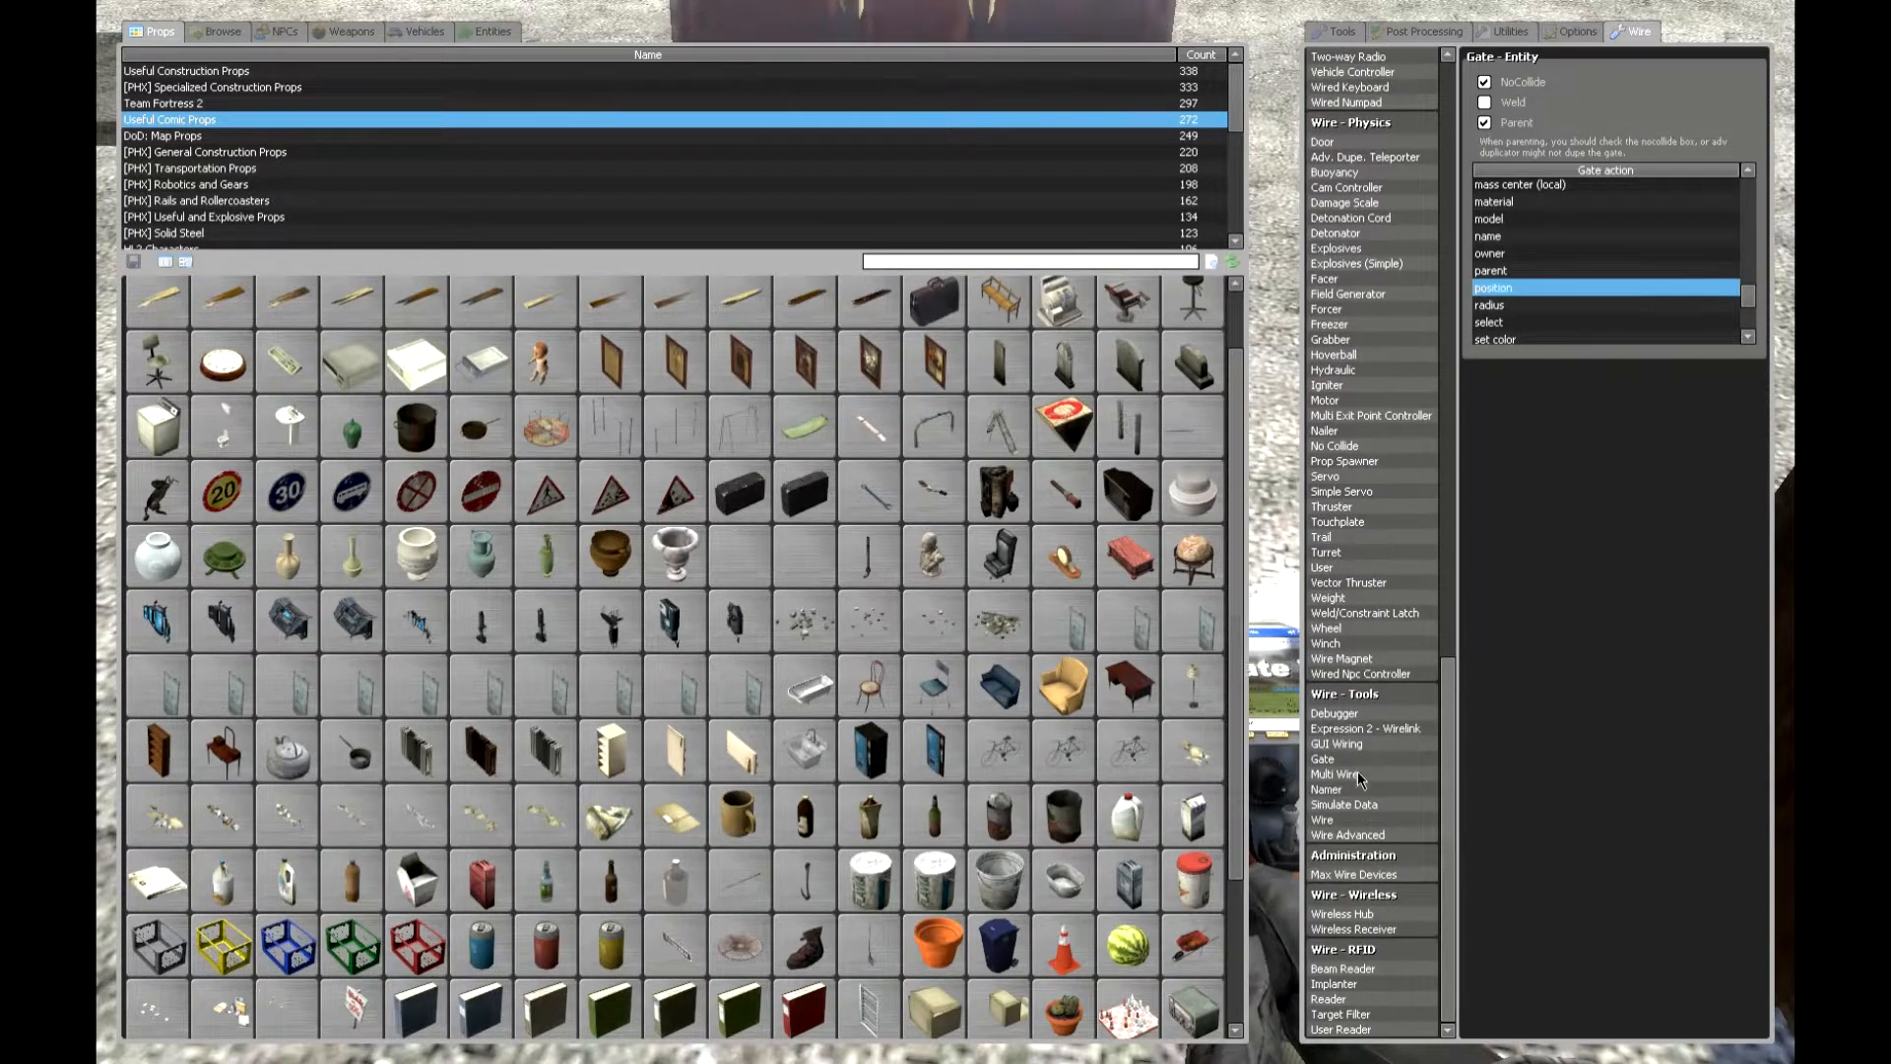
{"action": "mouse_move", "coordinate": [1383, 811]}
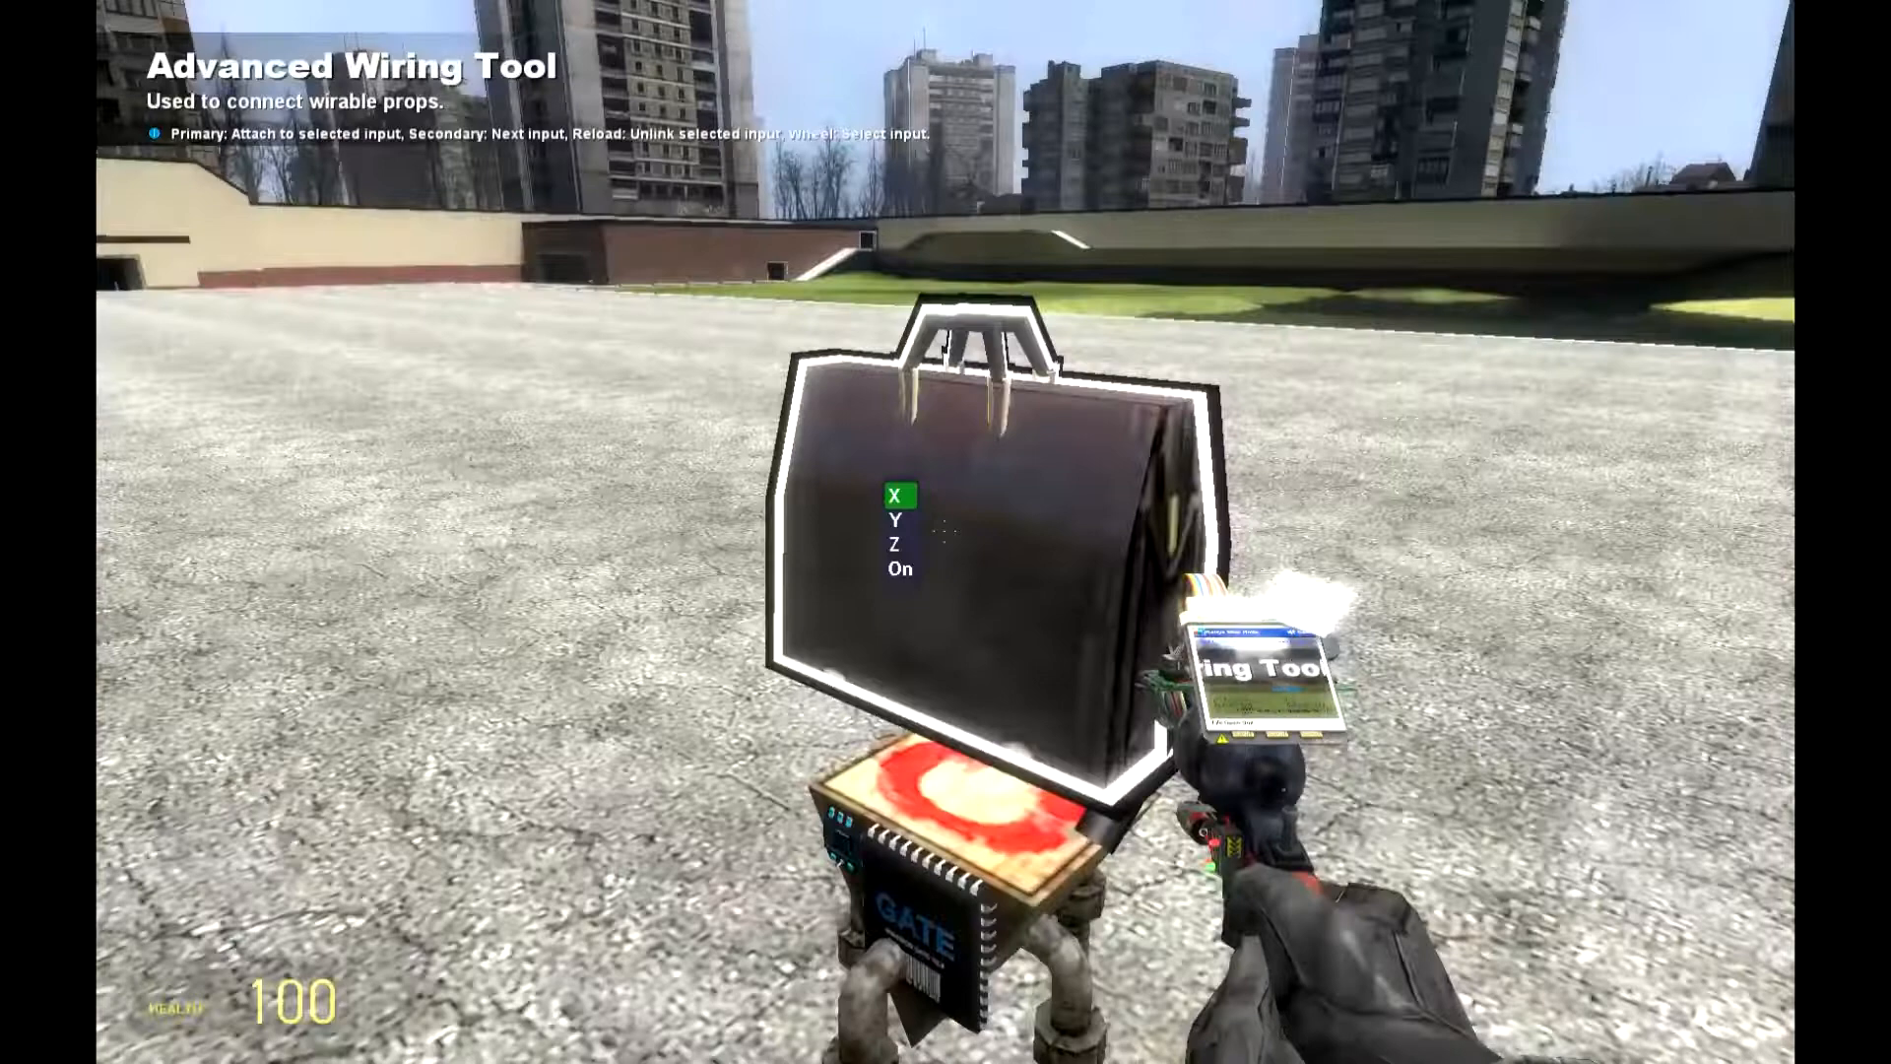
{"action": "key", "text": "q"}
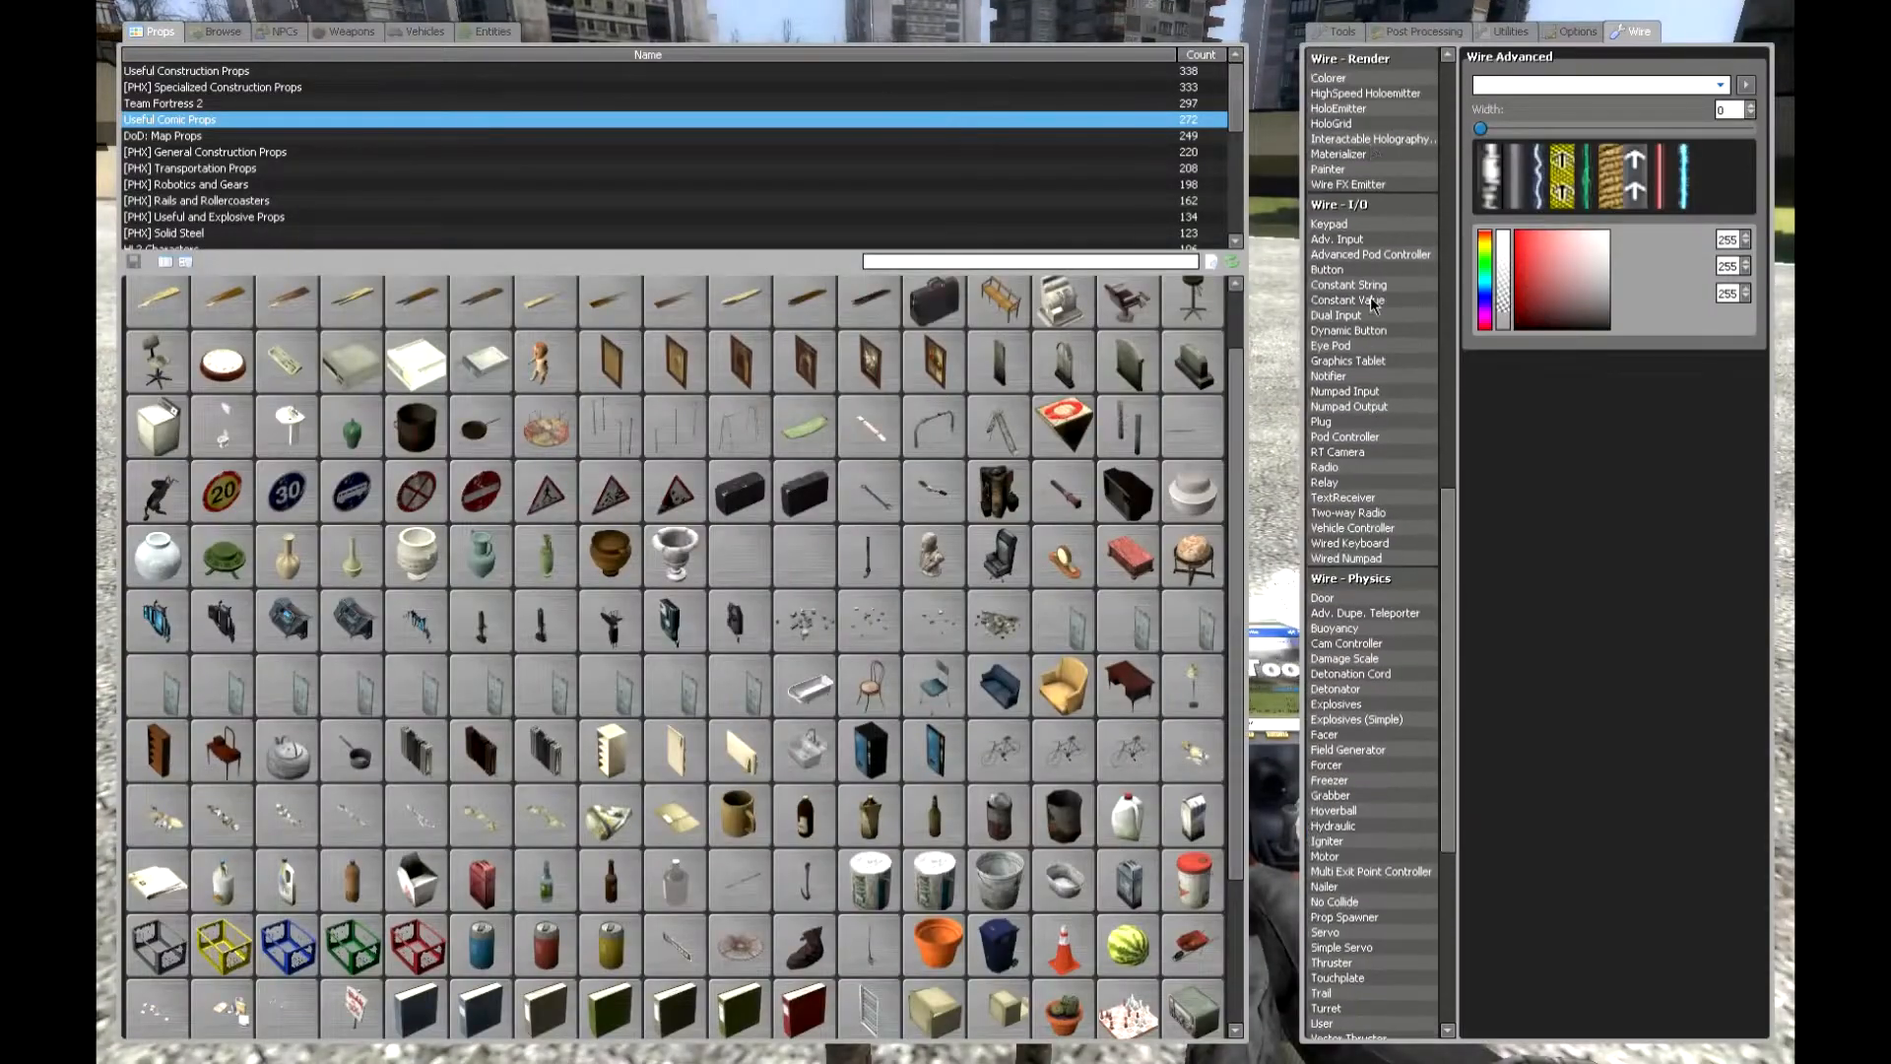
{"action": "scroll", "scroll_direction": "down", "scroll_amount": 3}
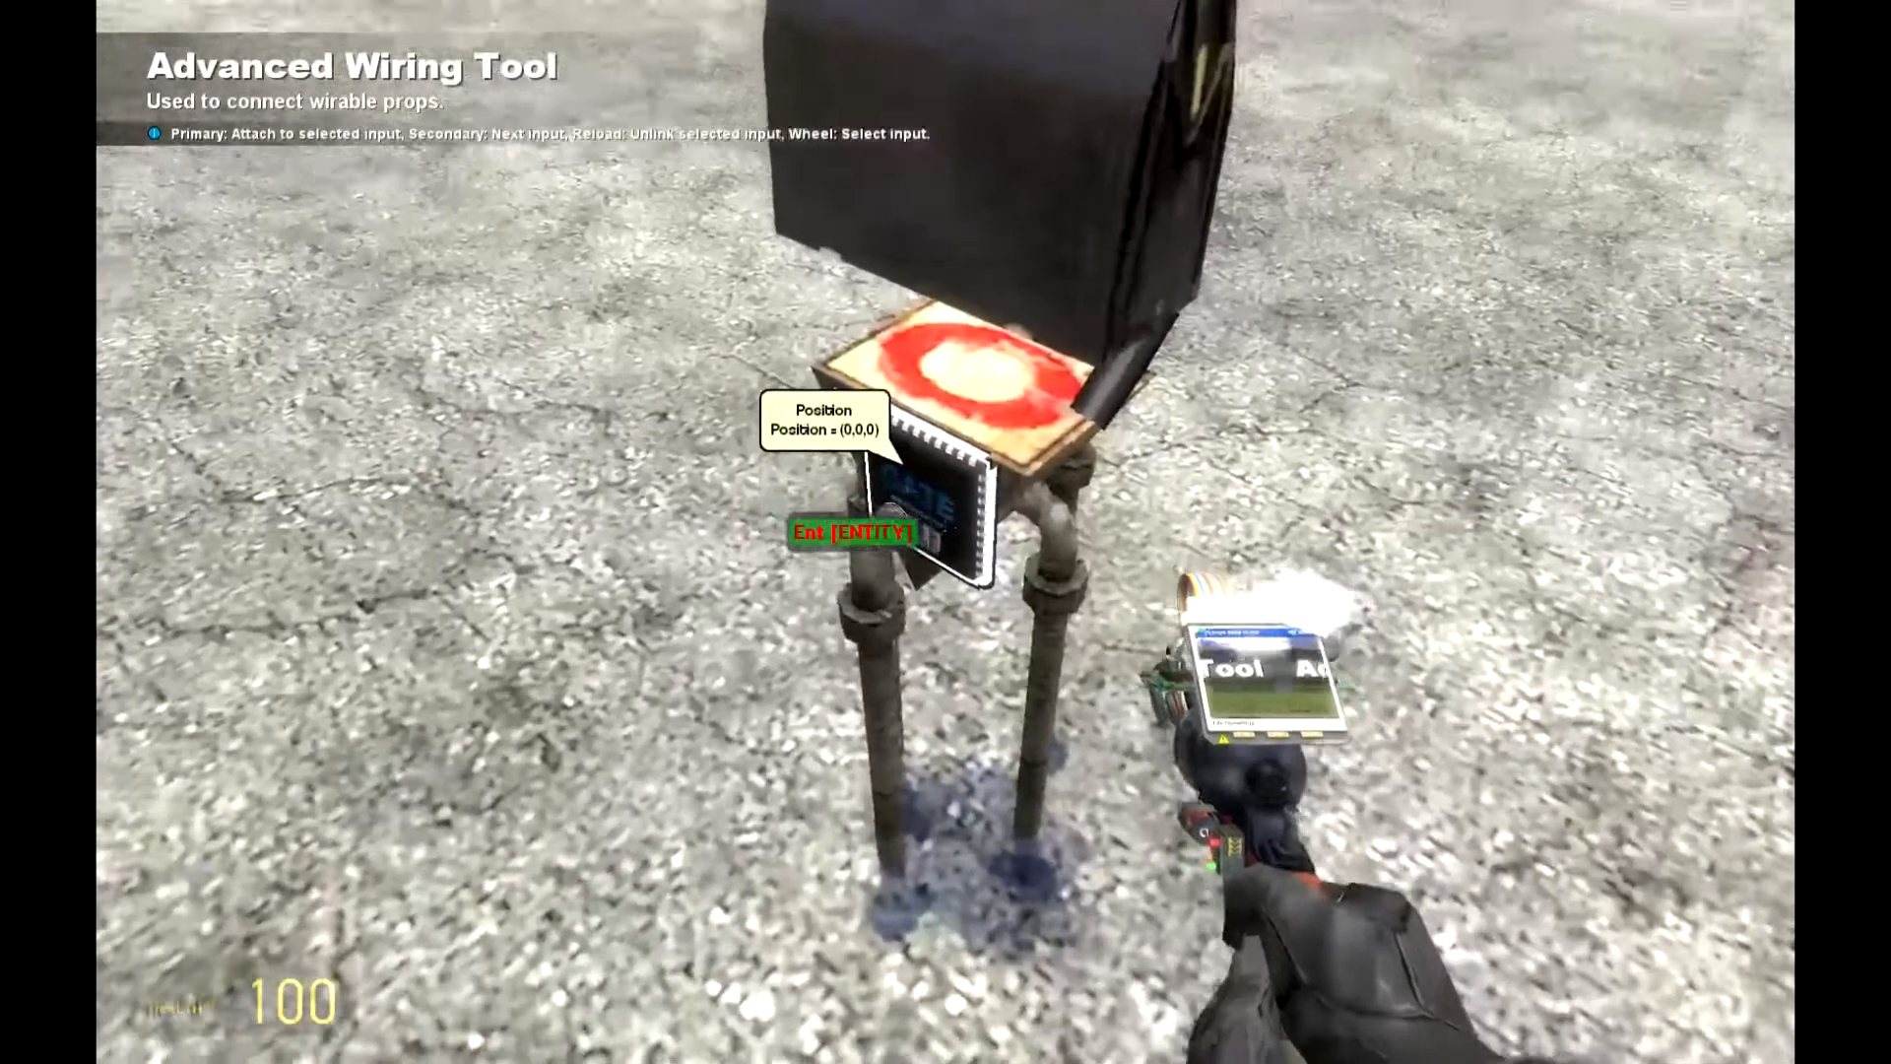
{"action": "key", "text": "q"}
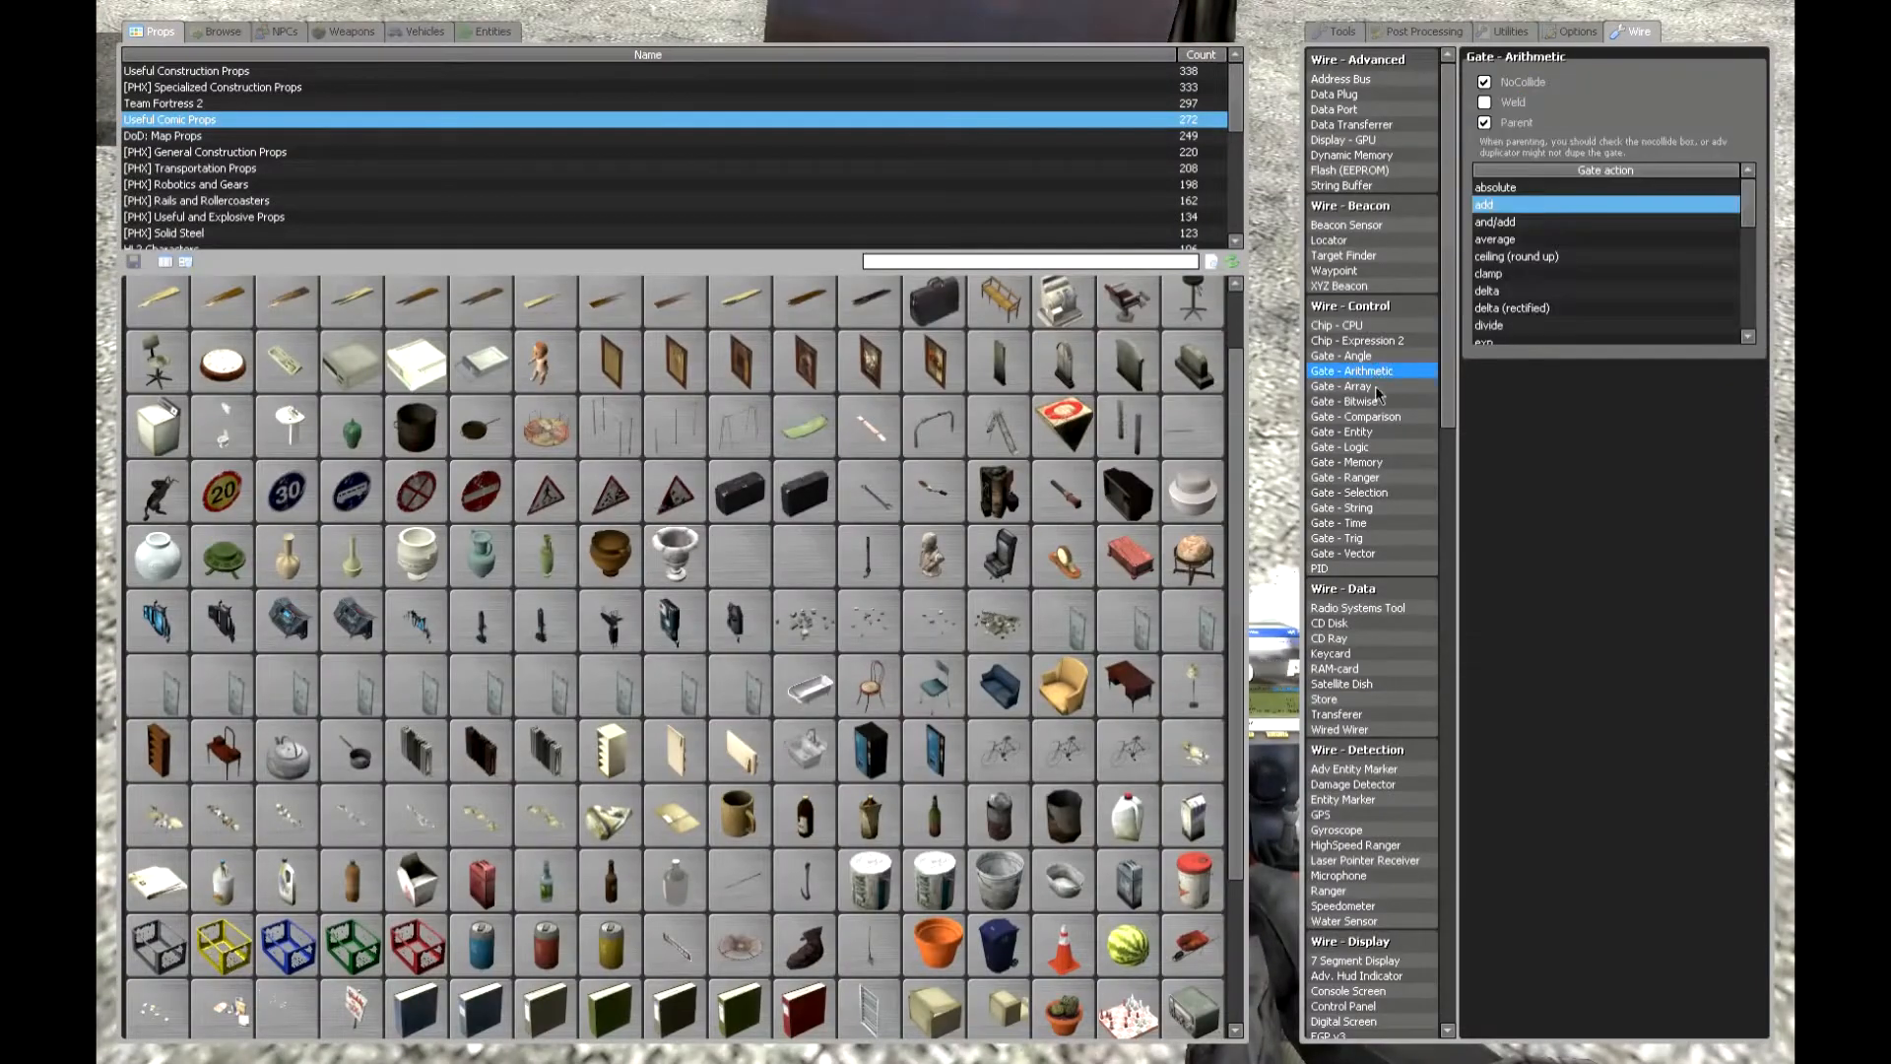
{"action": "left_click", "coordinate": [1343, 552]}
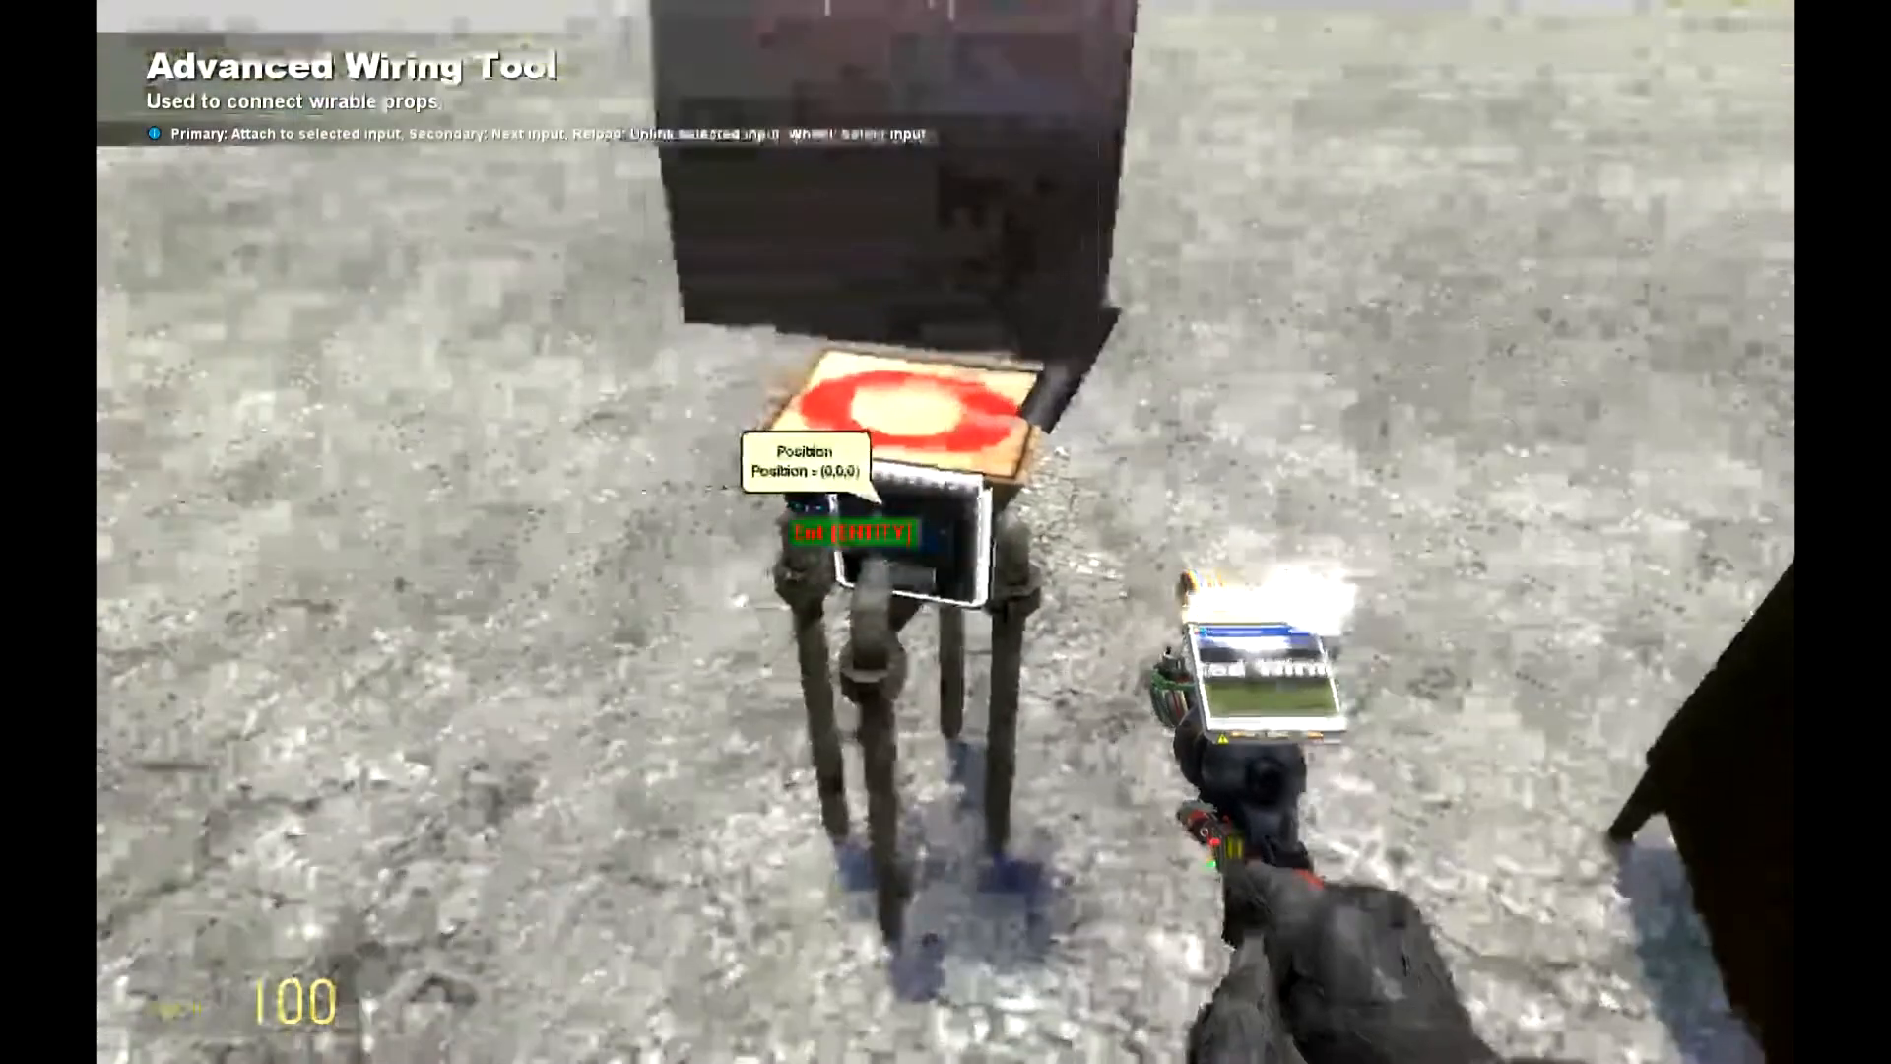
Place a Wire - I/O button on the stand and link the pending wire to the briefcase's X output
{"action": "key", "text": "q"}
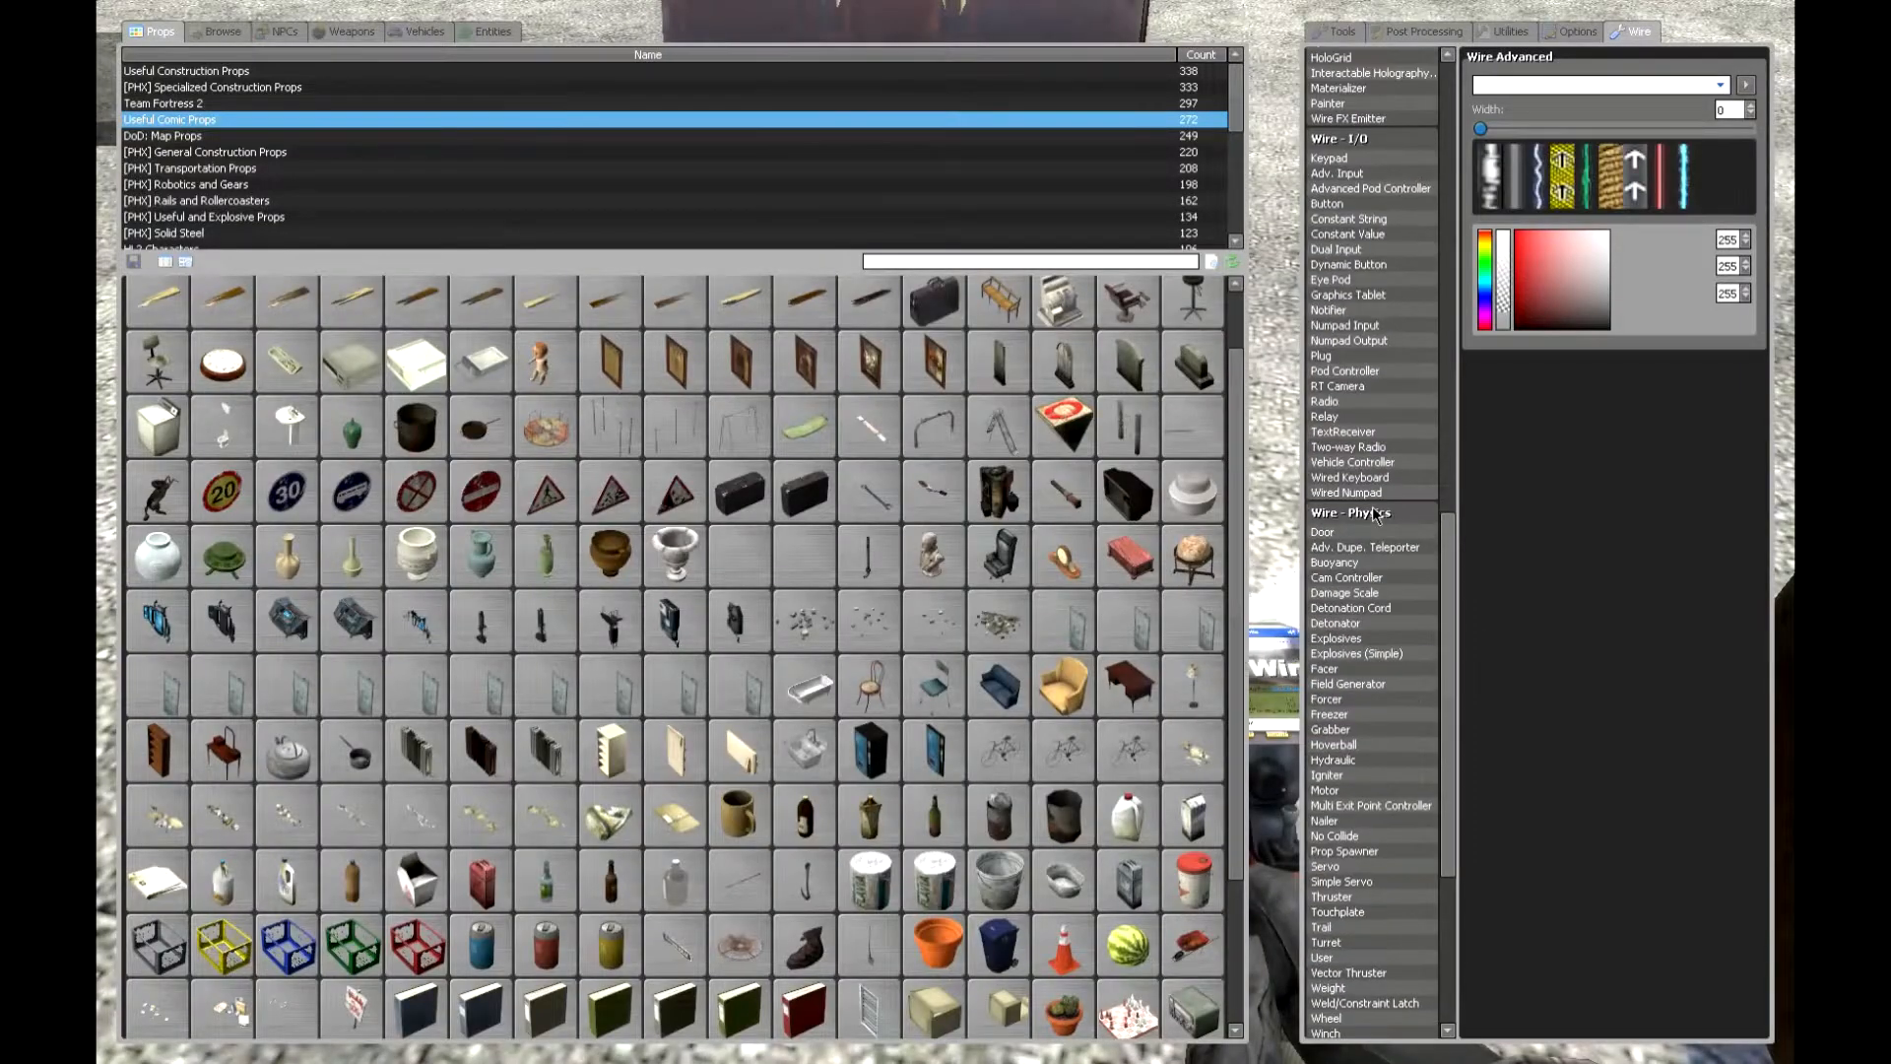
{"action": "scroll", "scroll_direction": "down", "scroll_amount": 3}
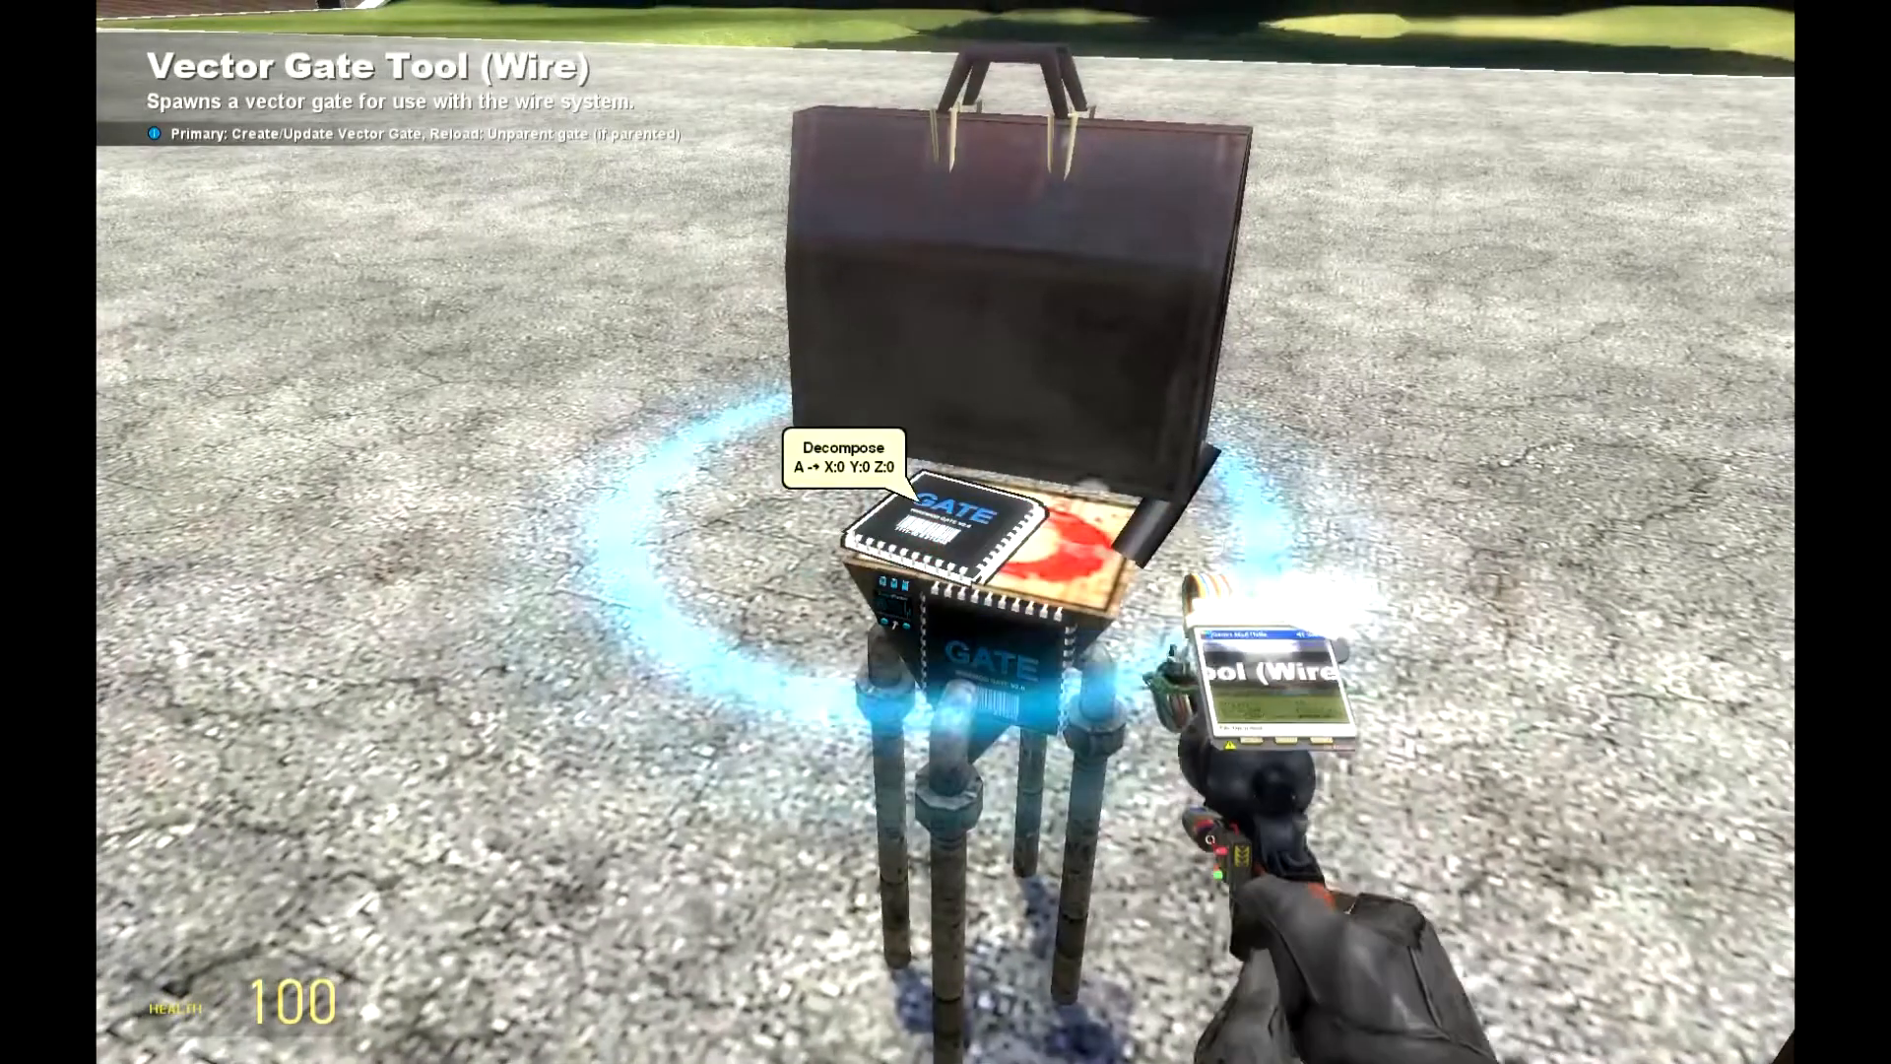
{"action": "key", "text": "q"}
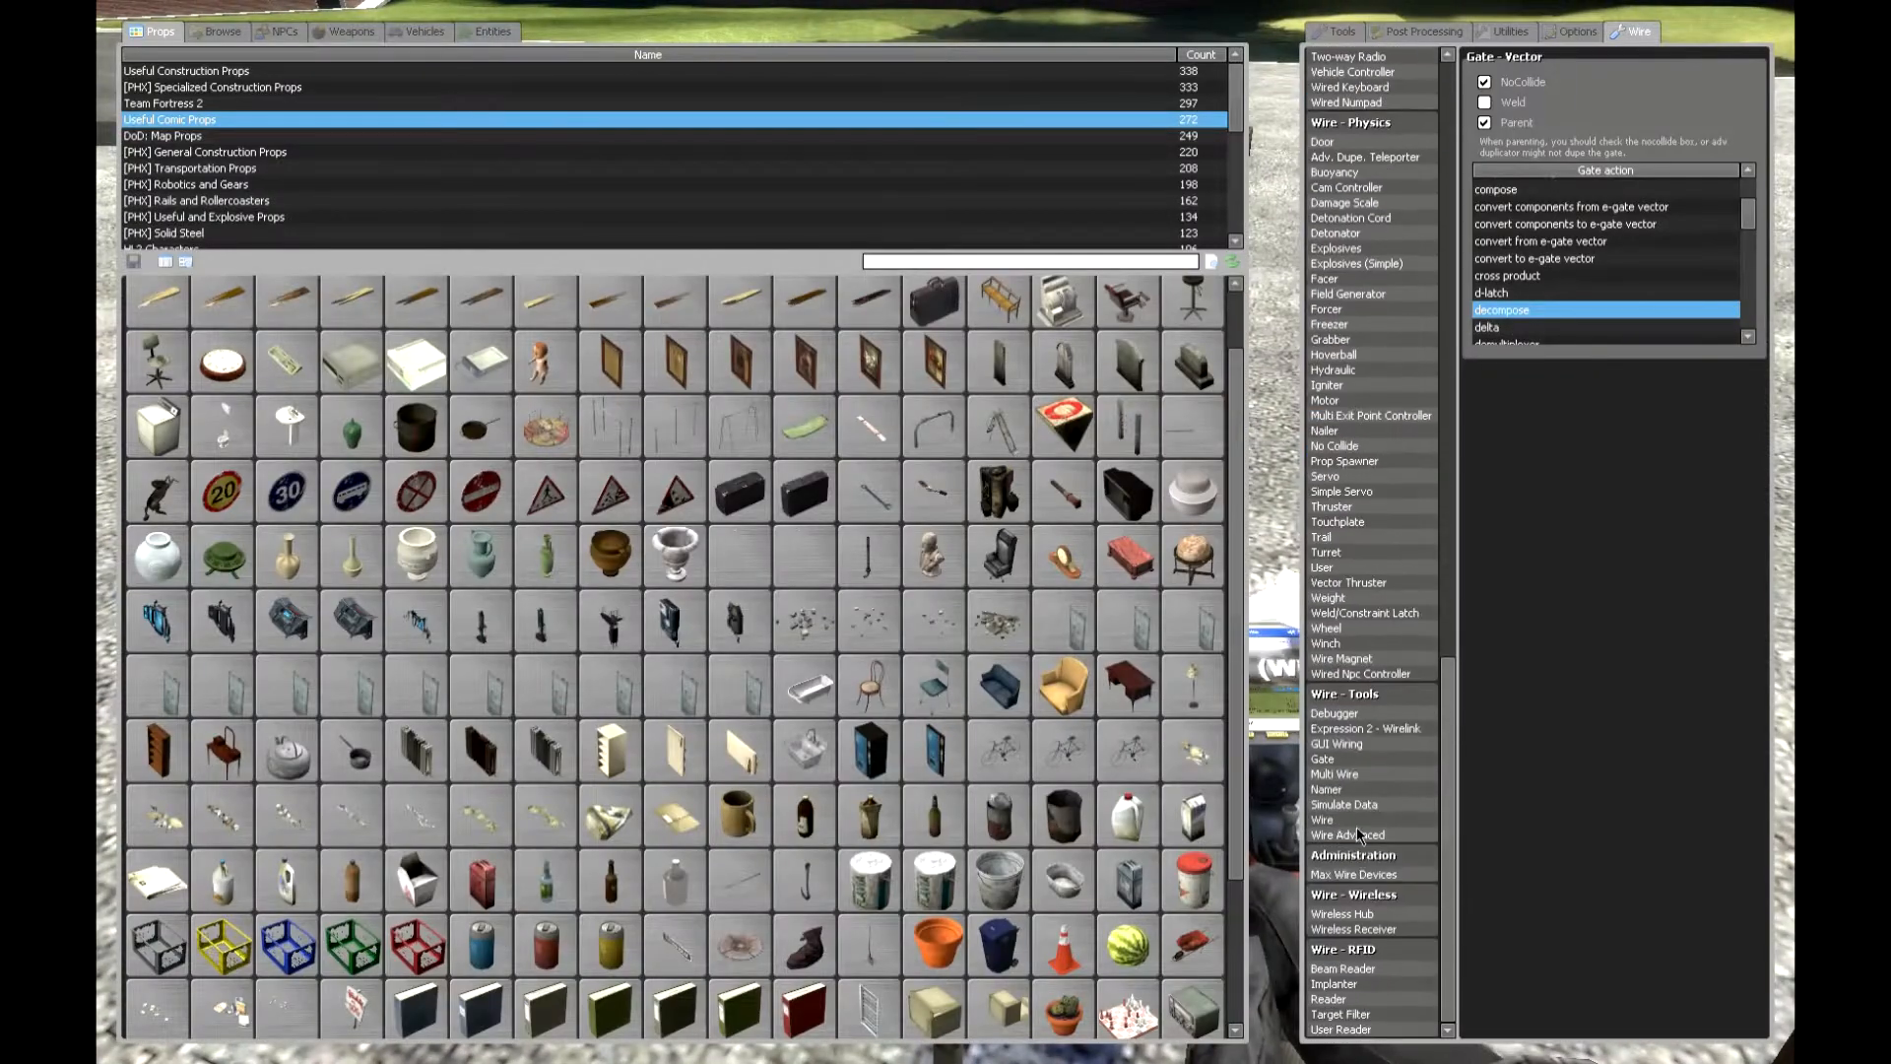
{"action": "mouse_move", "coordinate": [1391, 745]}
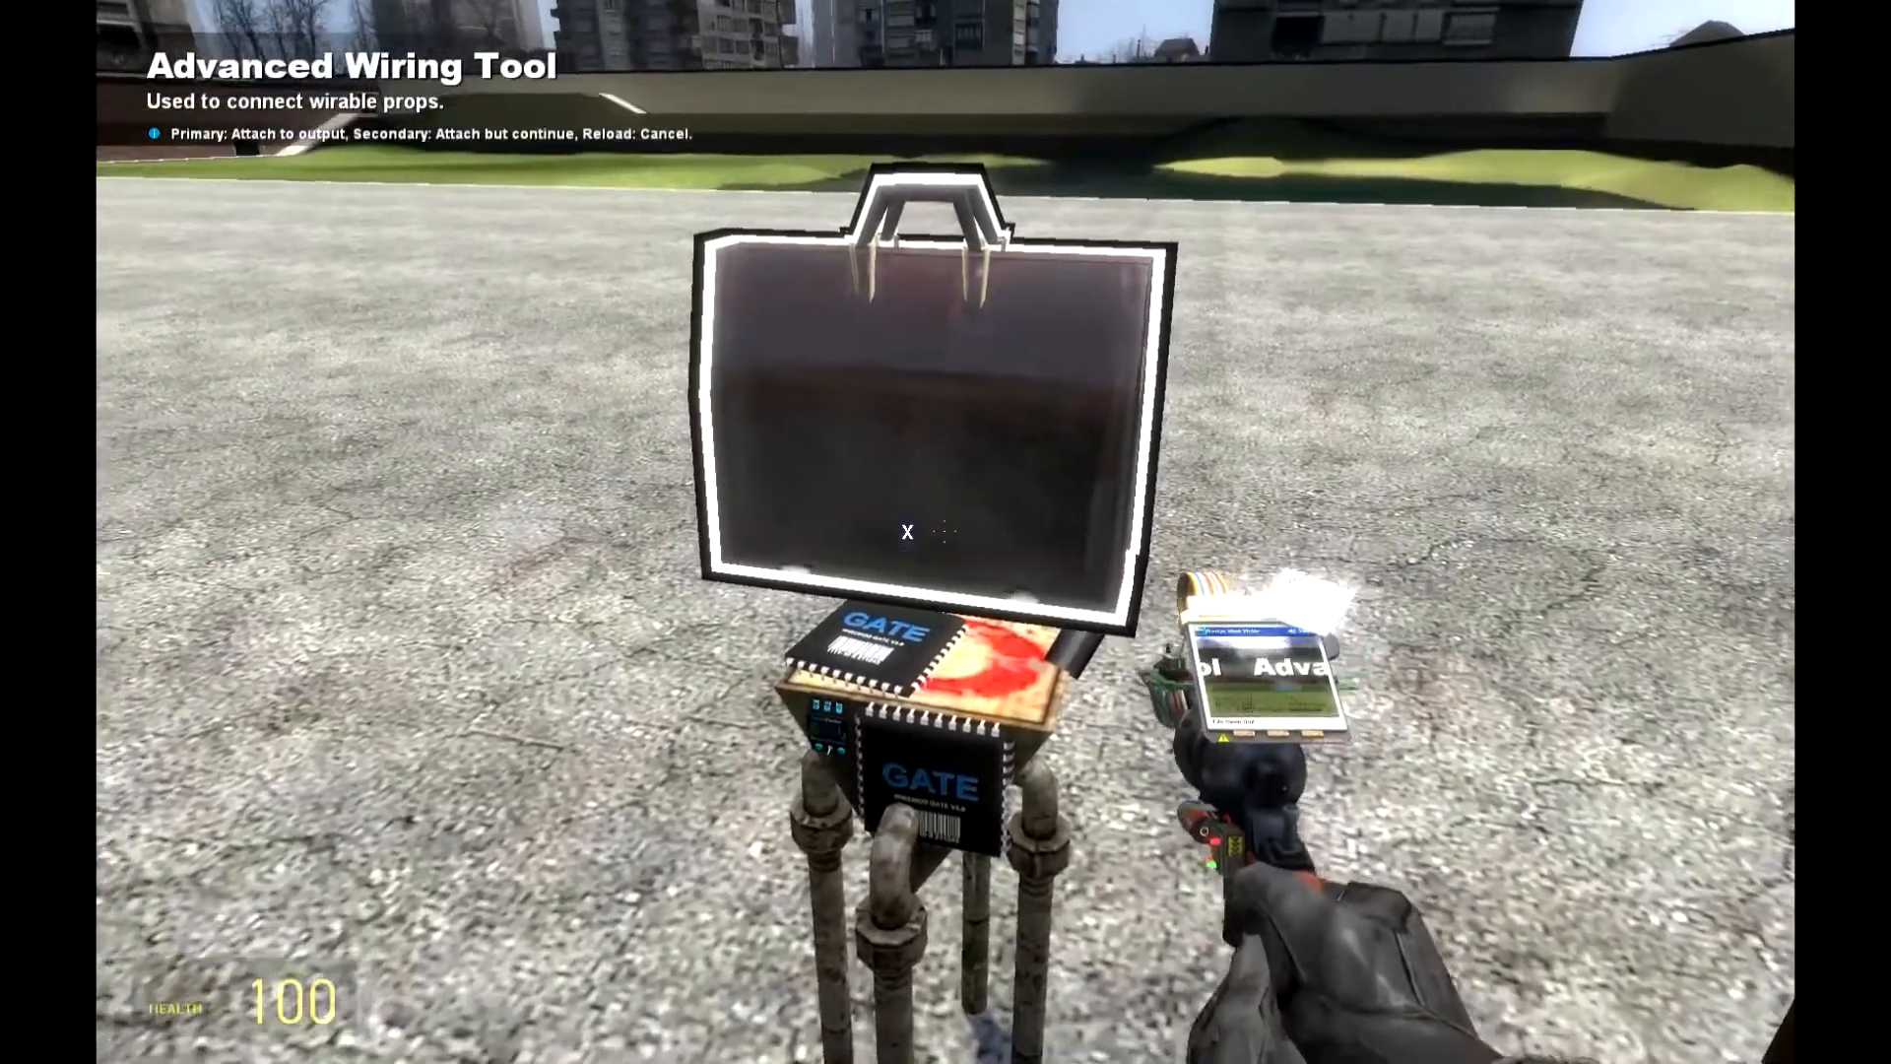
{"action": "left_click", "coordinate": [909, 532]}
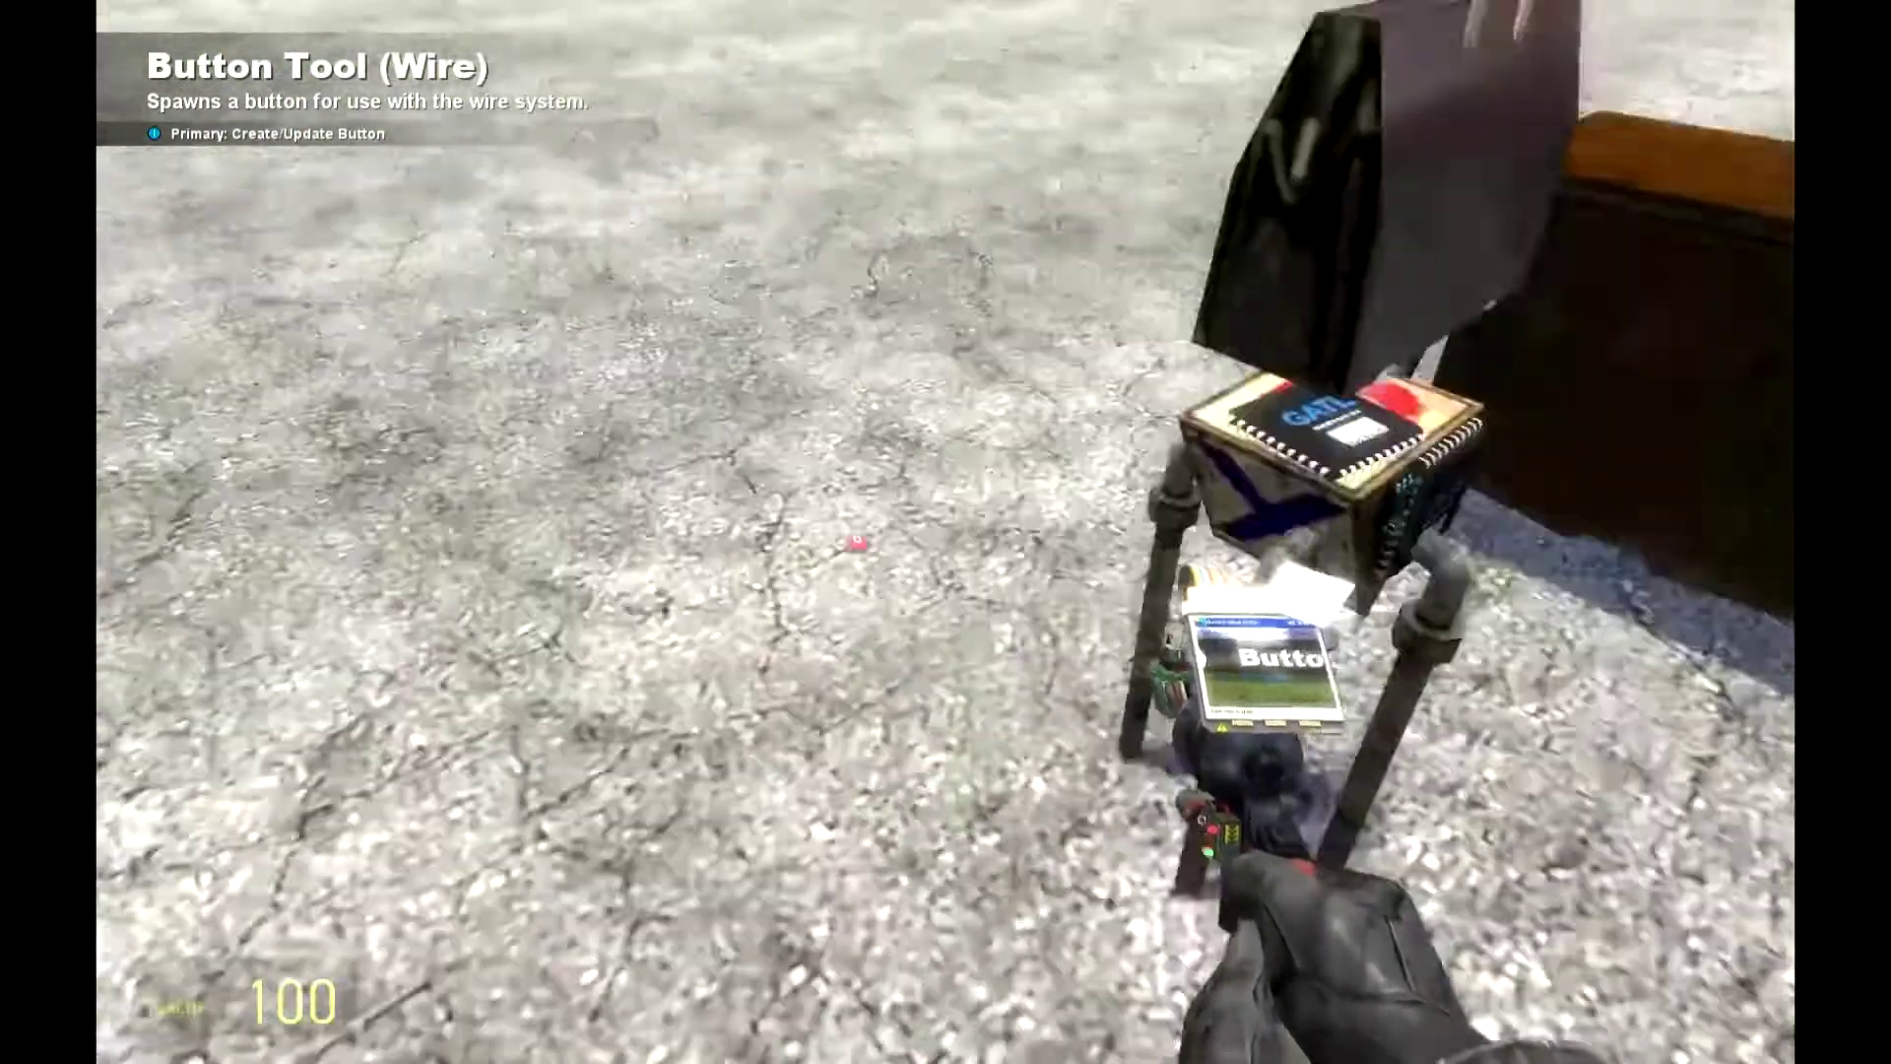
{"action": "key", "text": "q"}
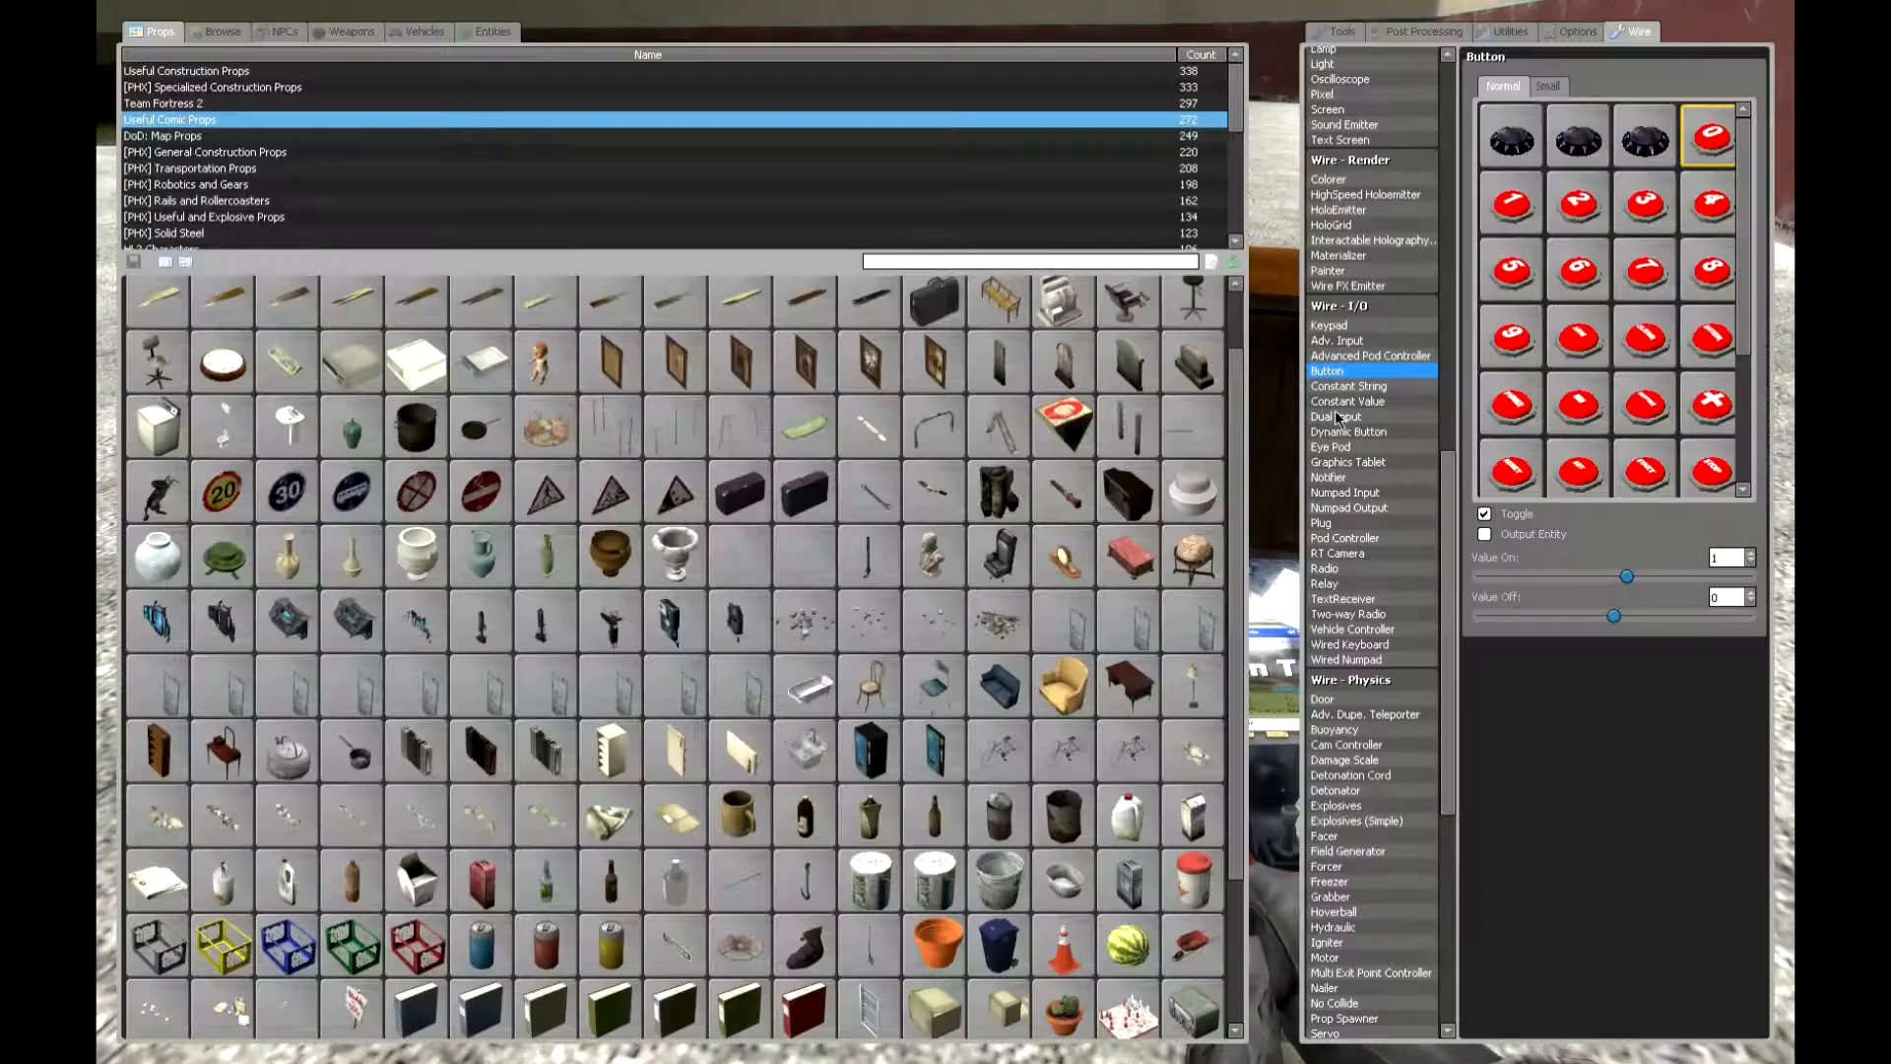
{"action": "scroll", "scroll_direction": "down", "scroll_amount": 3}
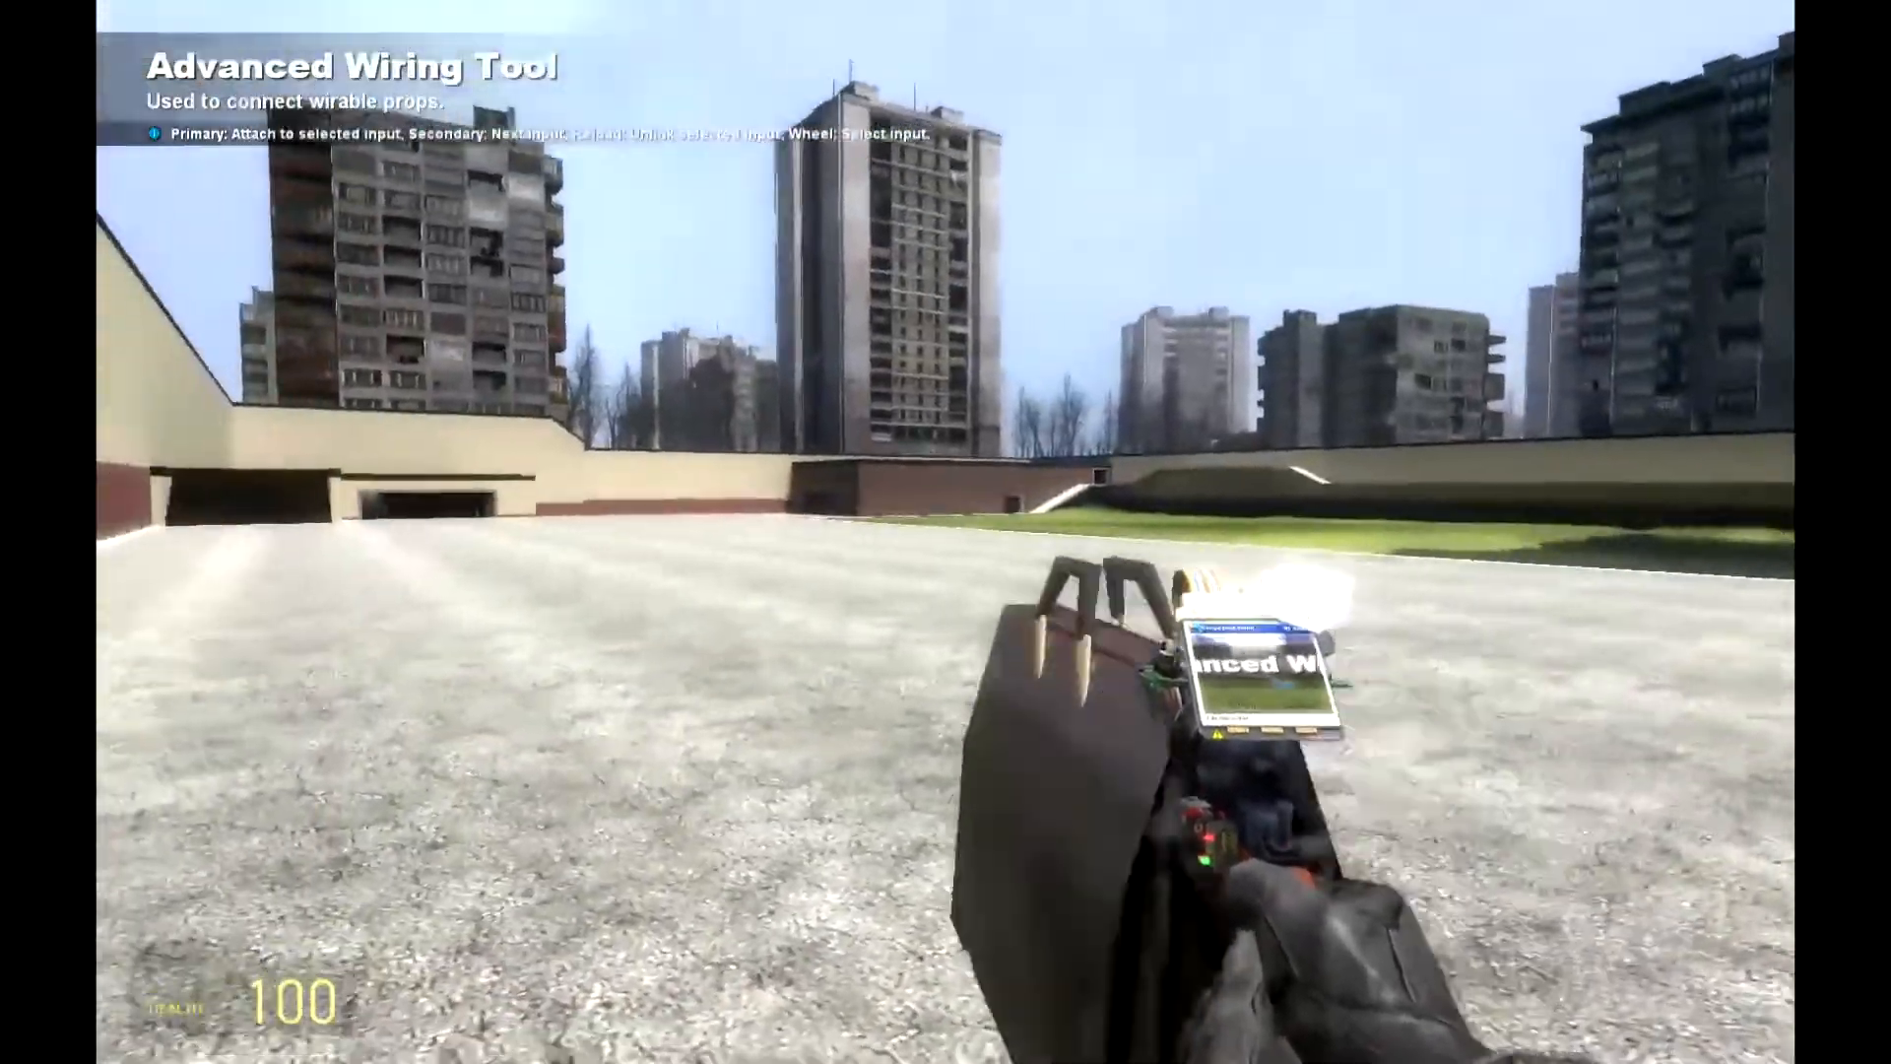
{"action": "key", "text": "q"}
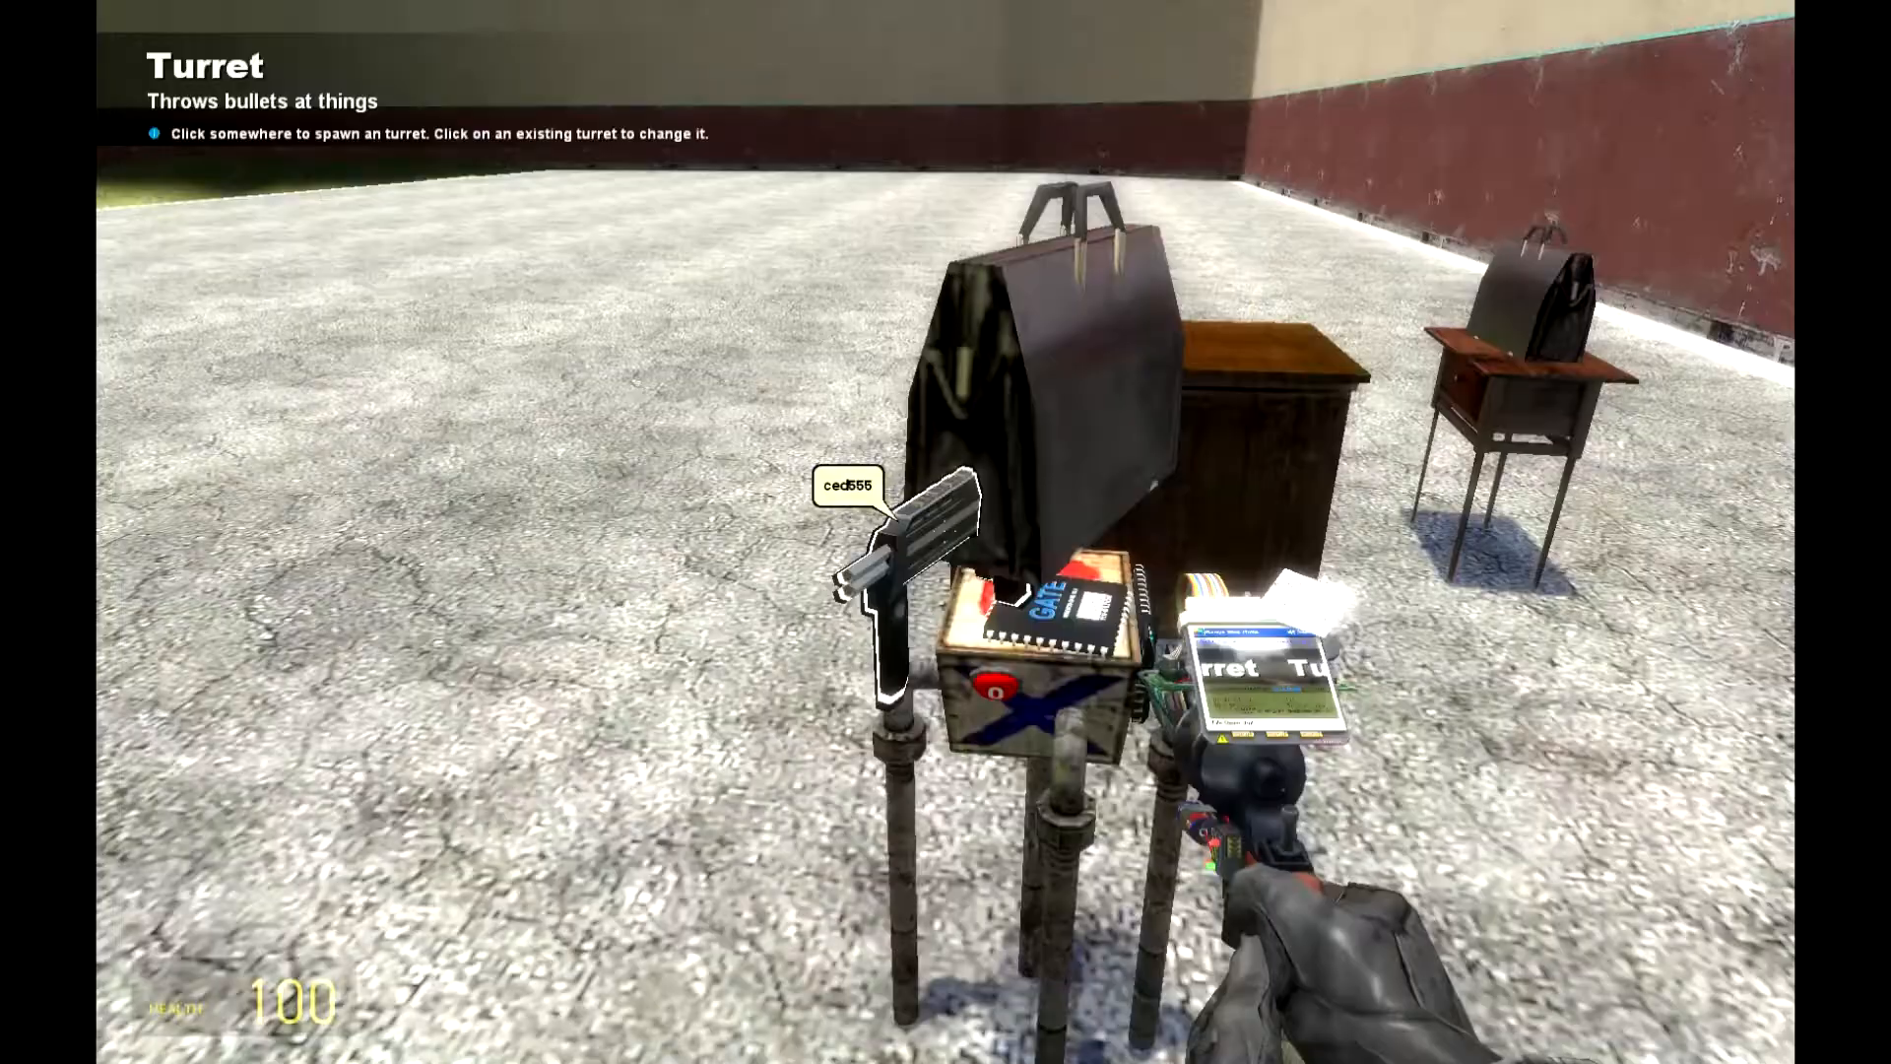
Mount an SMG turret on the briefcase head, then pick Ranger under Wire - Detection and tick two output options
{"action": "key", "text": "q"}
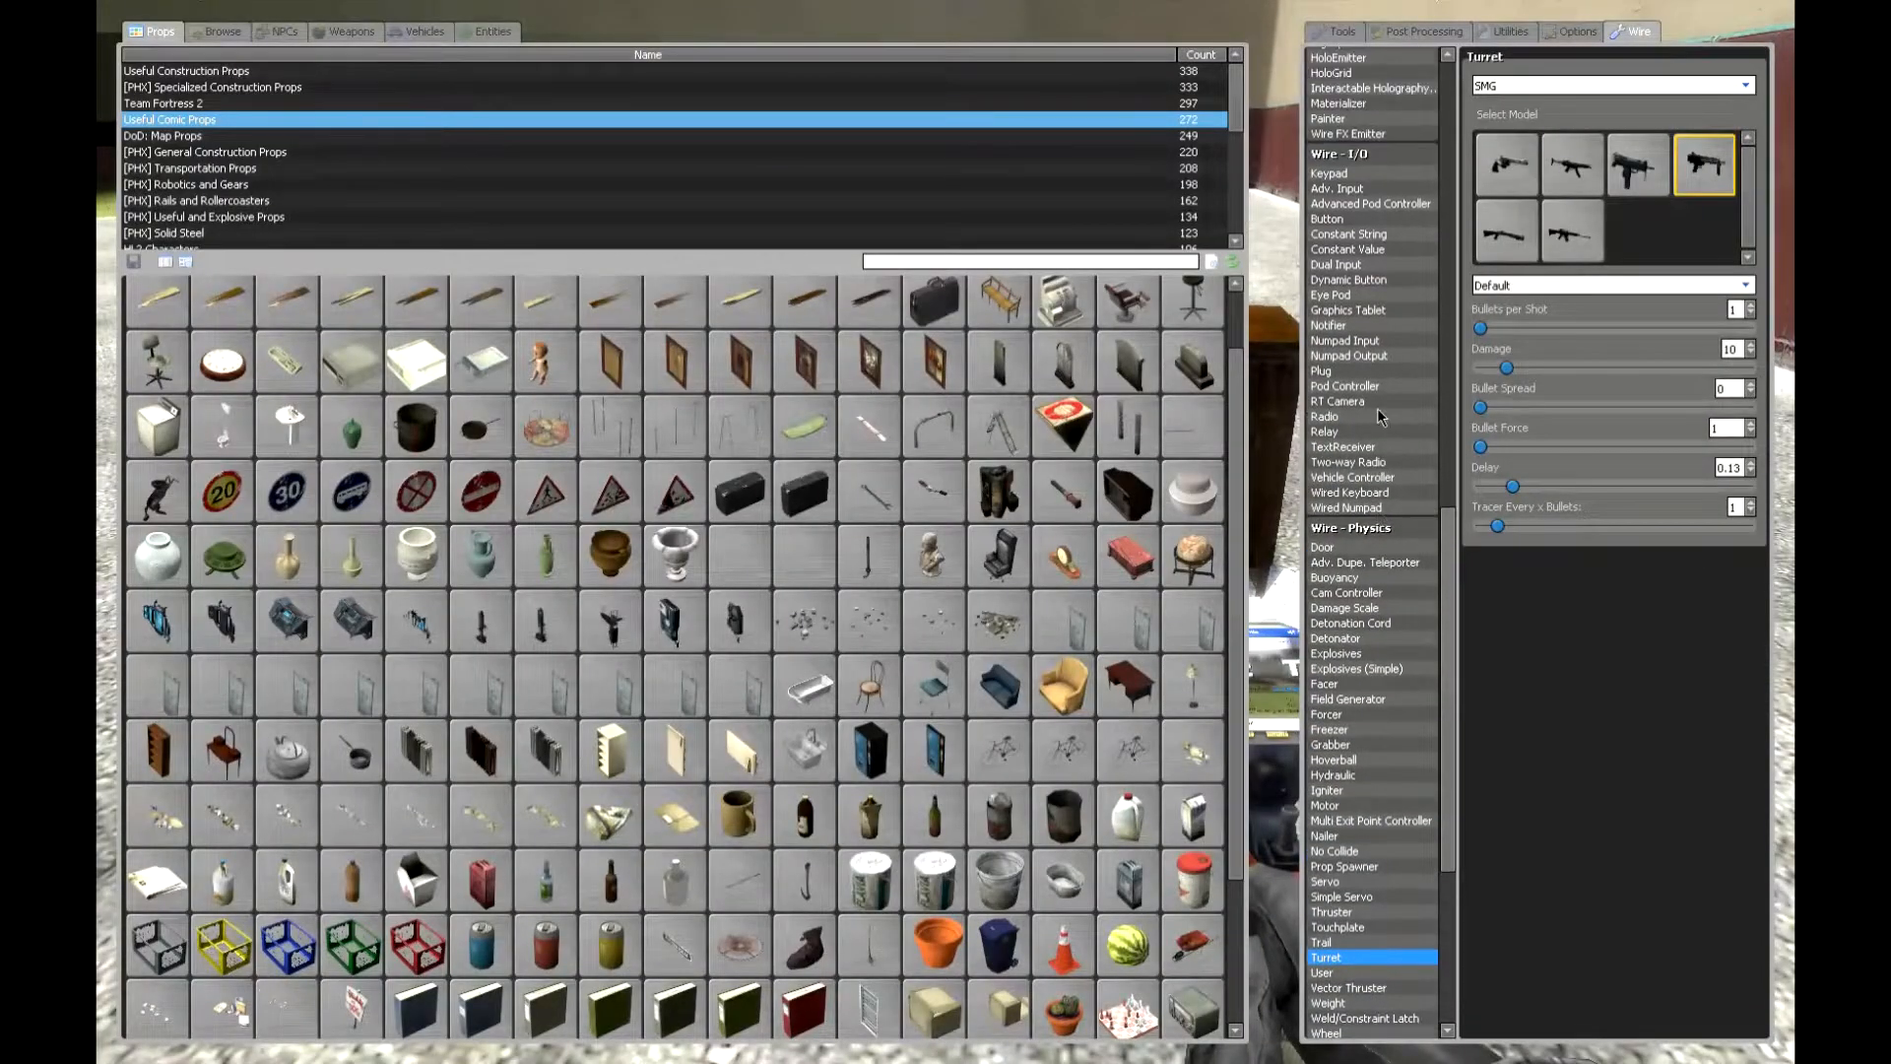
{"action": "scroll", "scroll_direction": "down", "scroll_amount": 3}
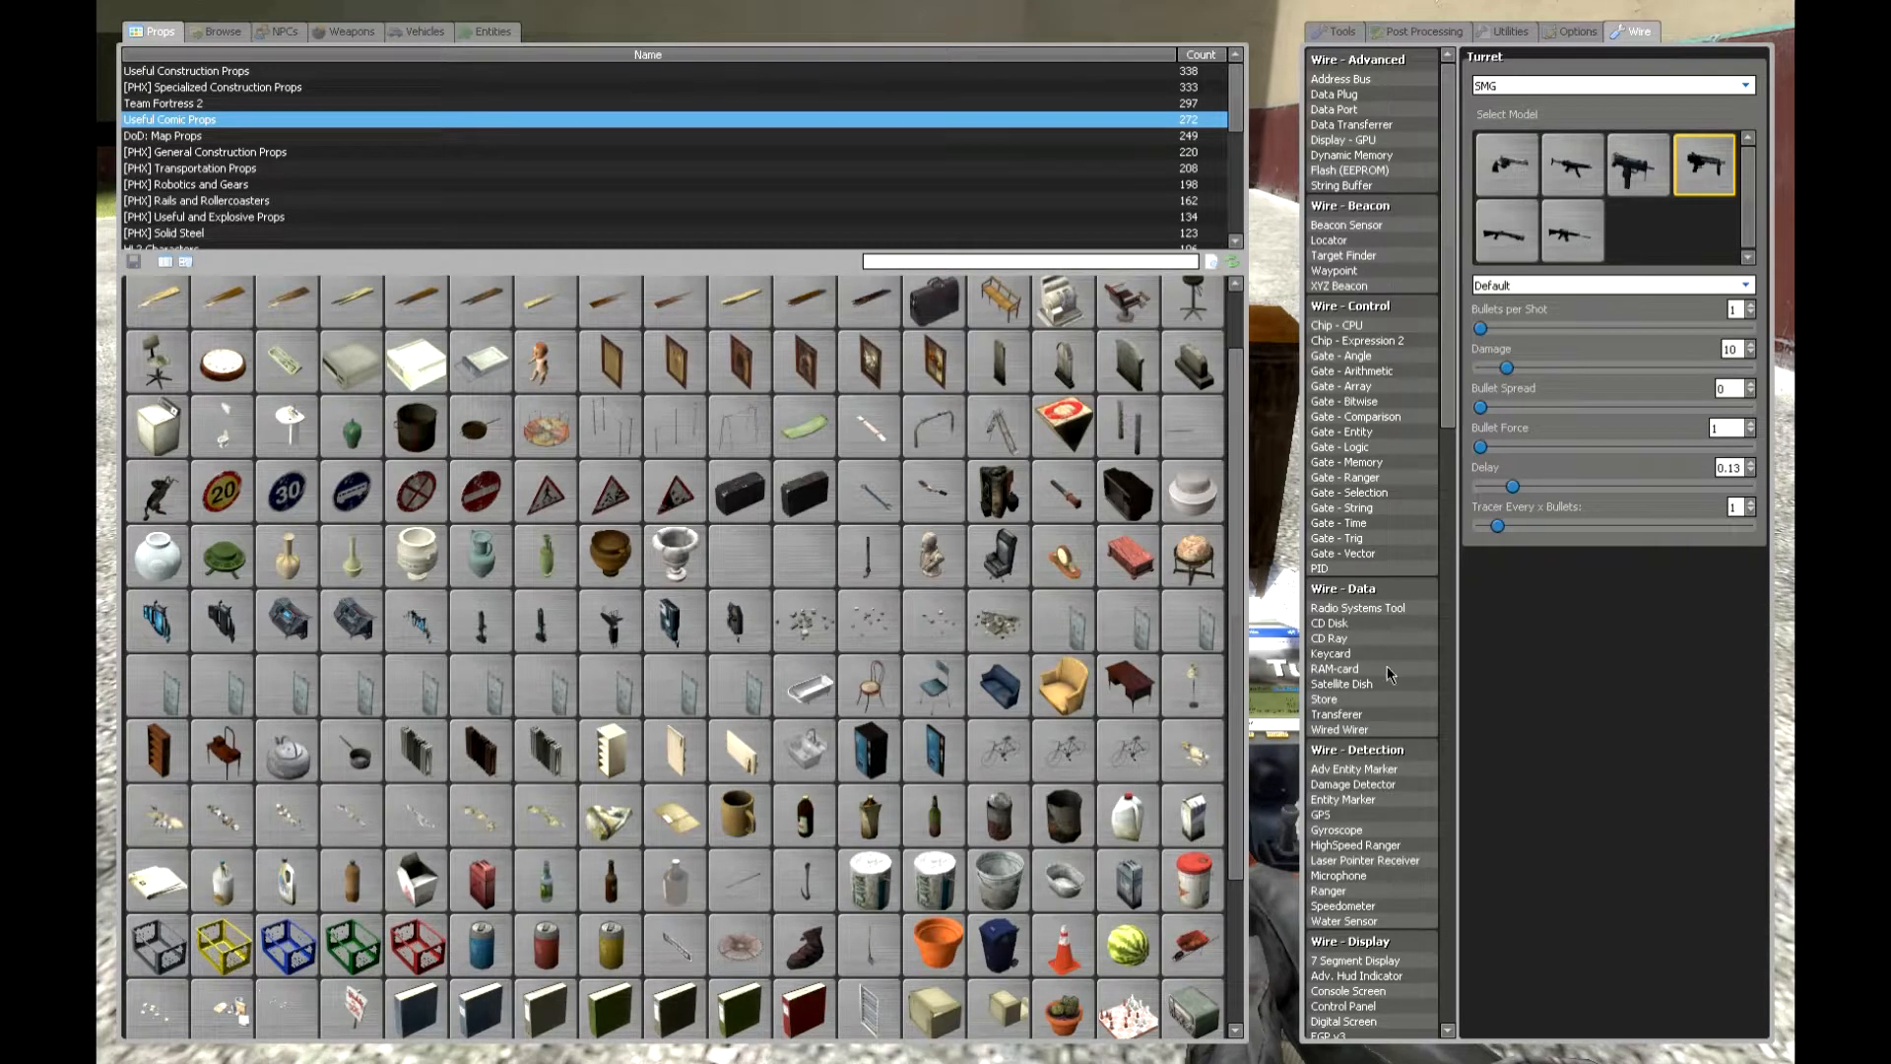
{"action": "mouse_move", "coordinate": [1318, 891]}
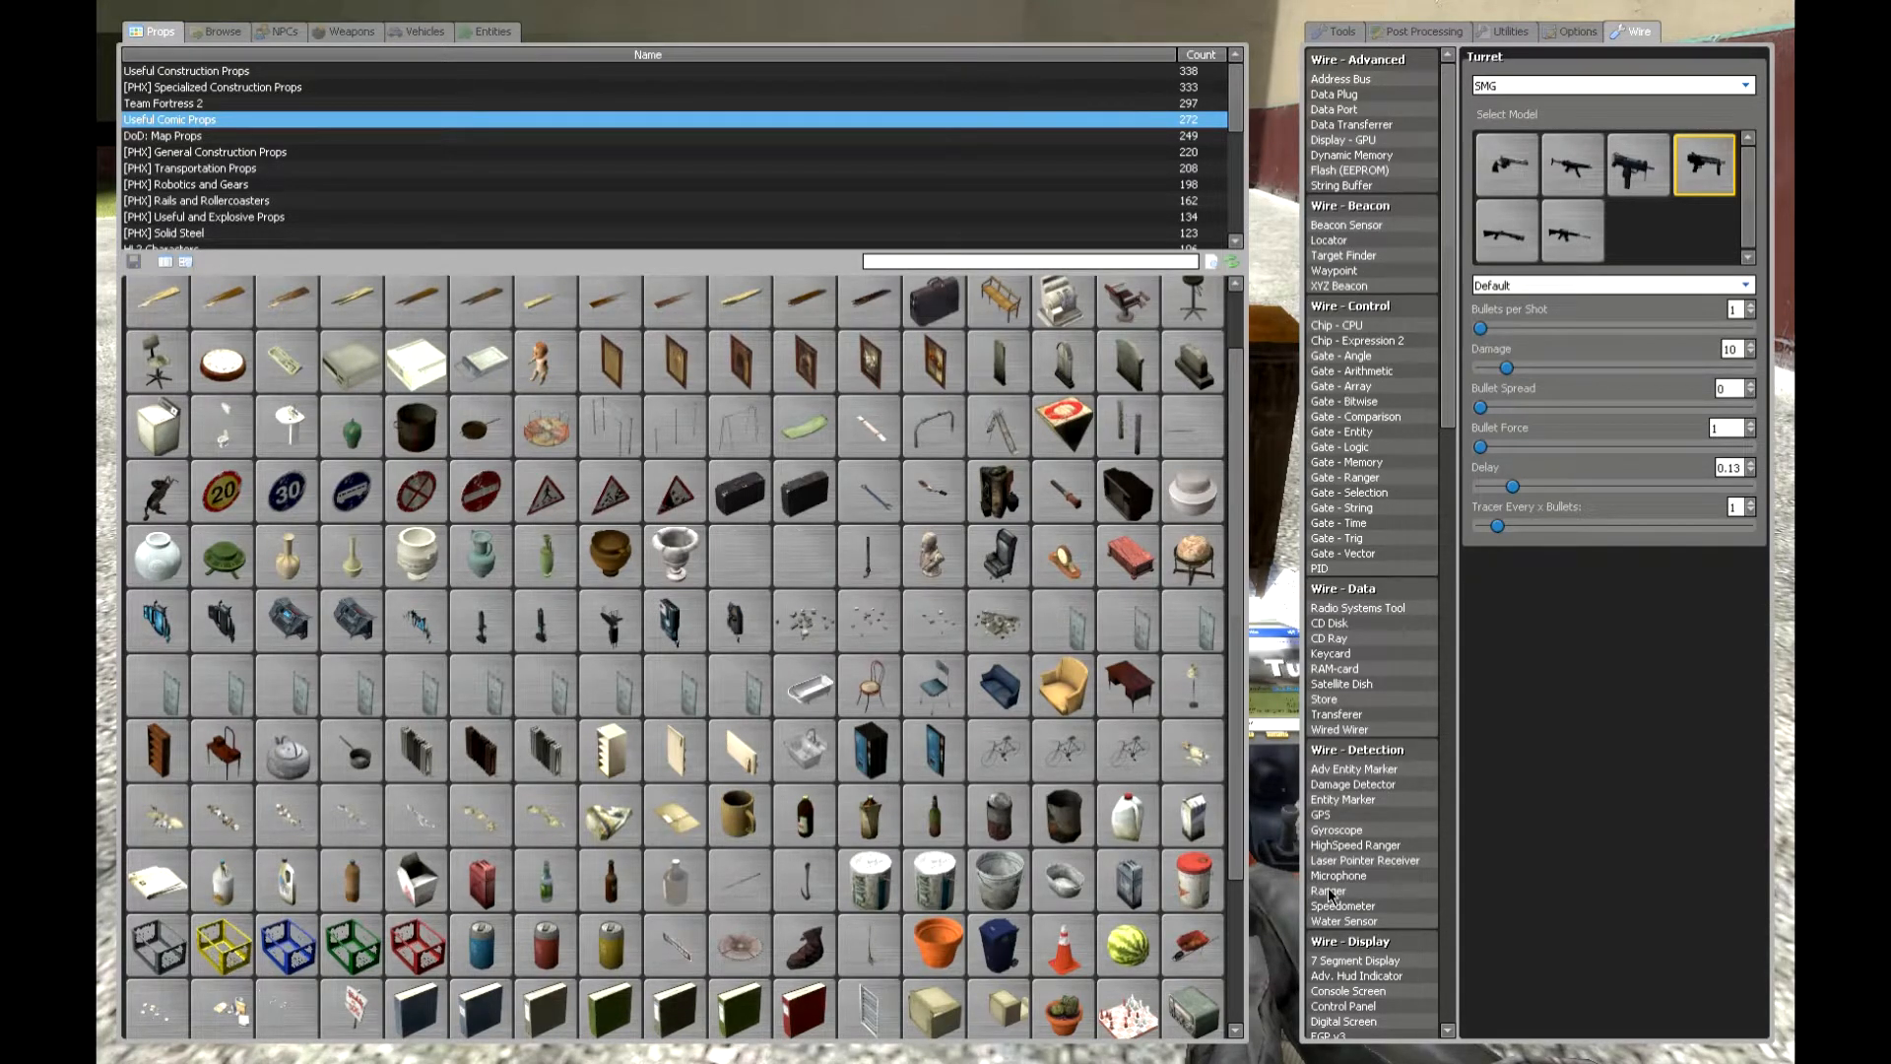
{"action": "left_click", "coordinate": [1328, 891]}
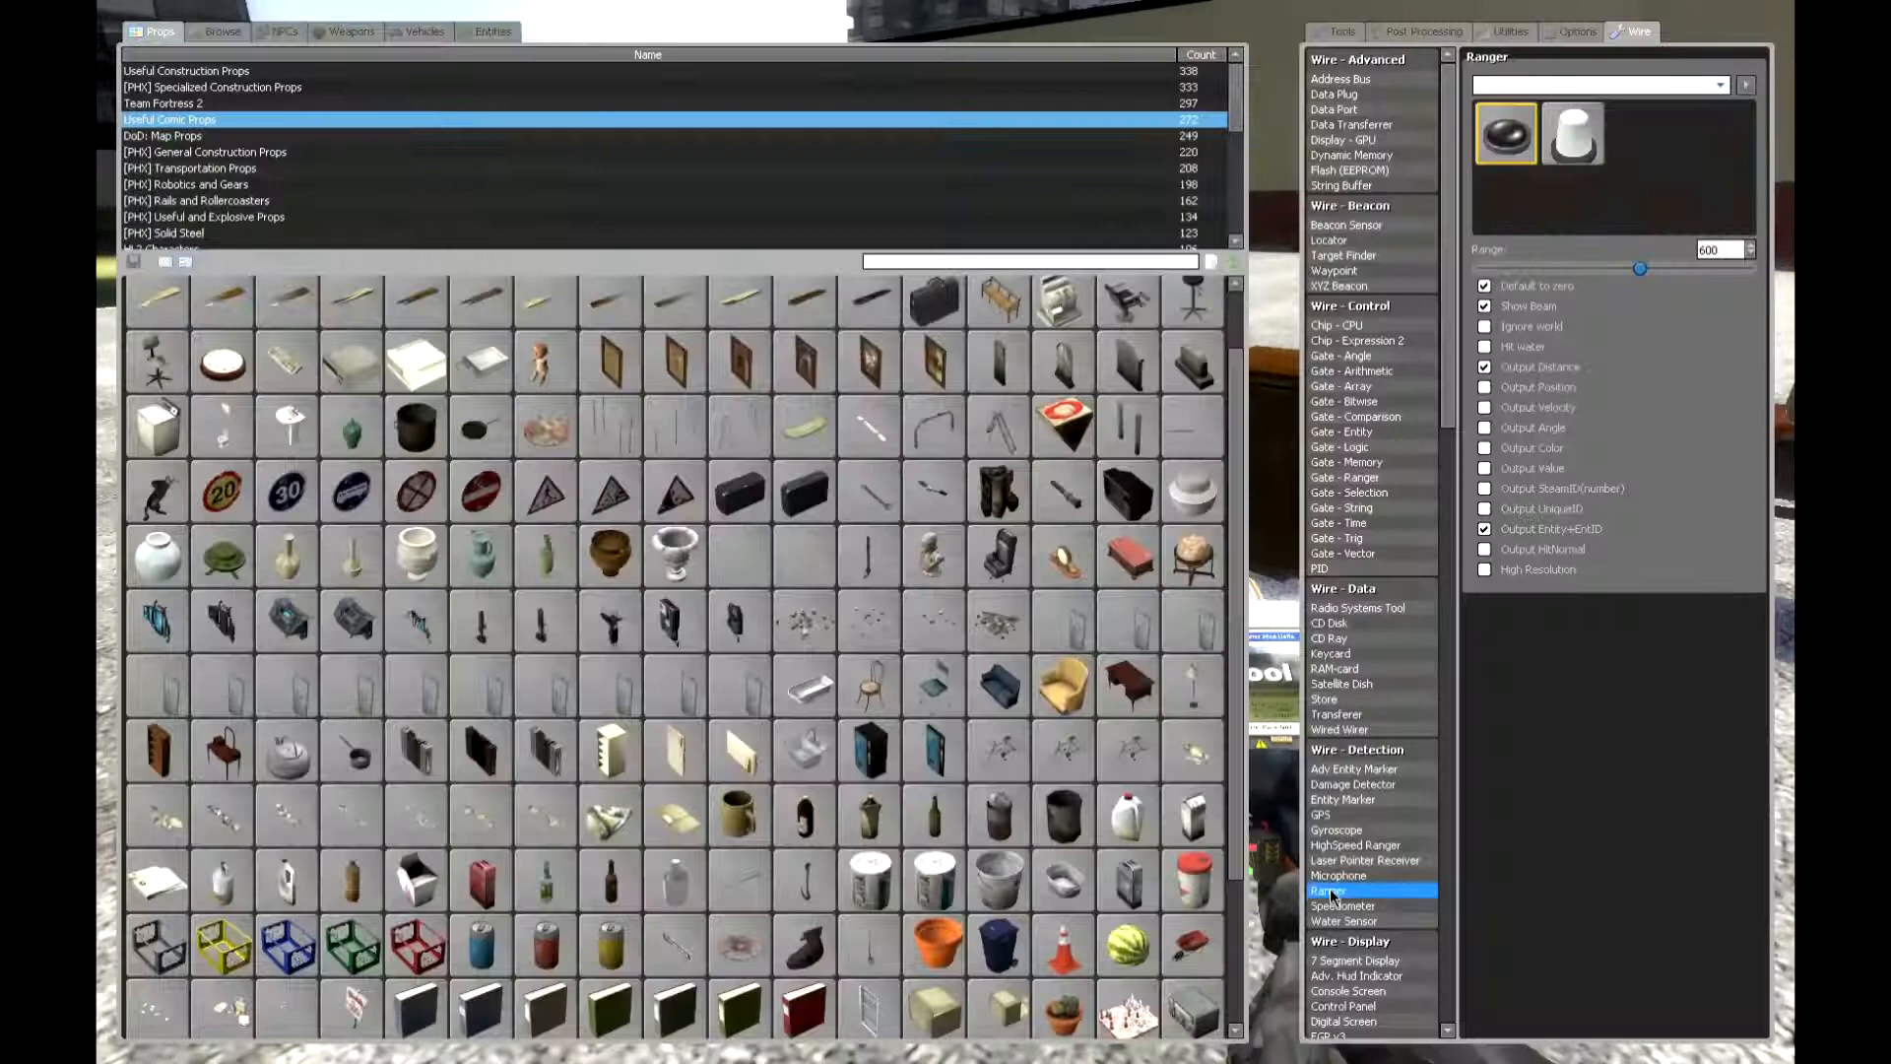
{"action": "scroll", "scroll_direction": "down", "scroll_amount": 3}
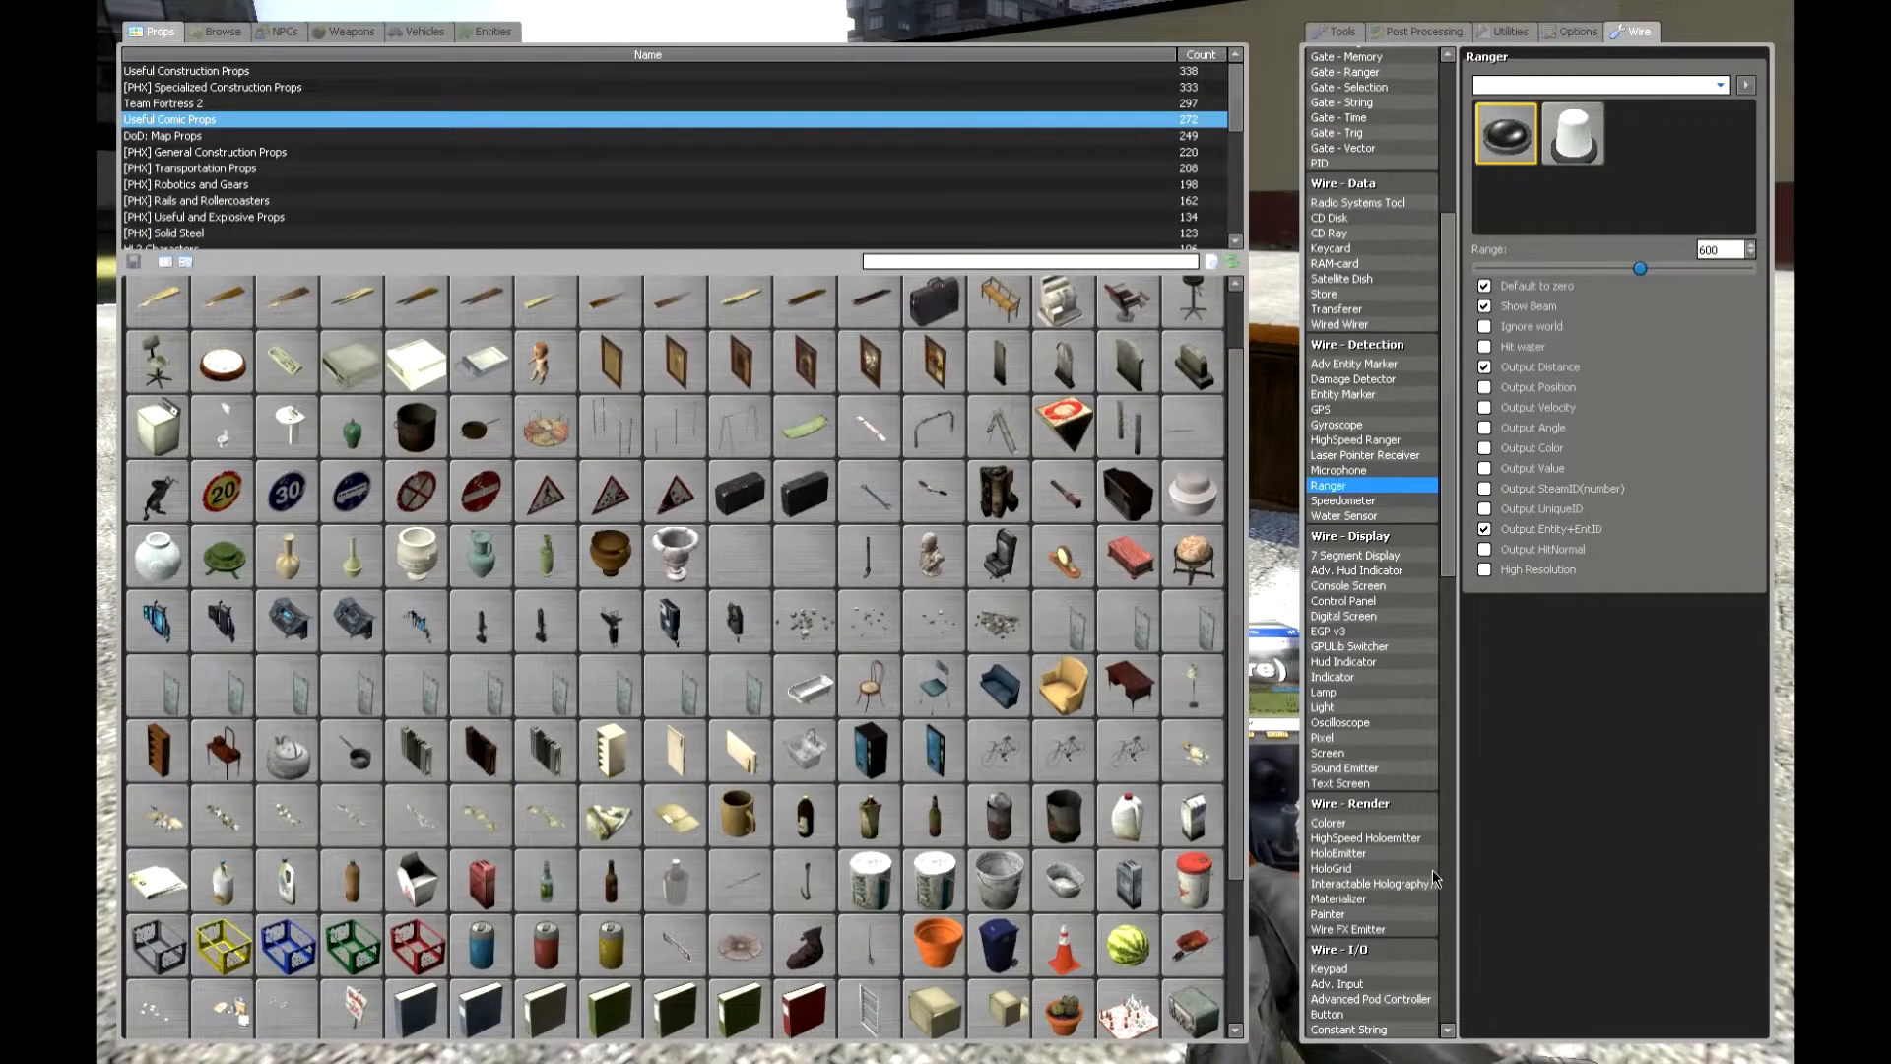
{"action": "scroll", "scroll_direction": "down", "scroll_amount": 3}
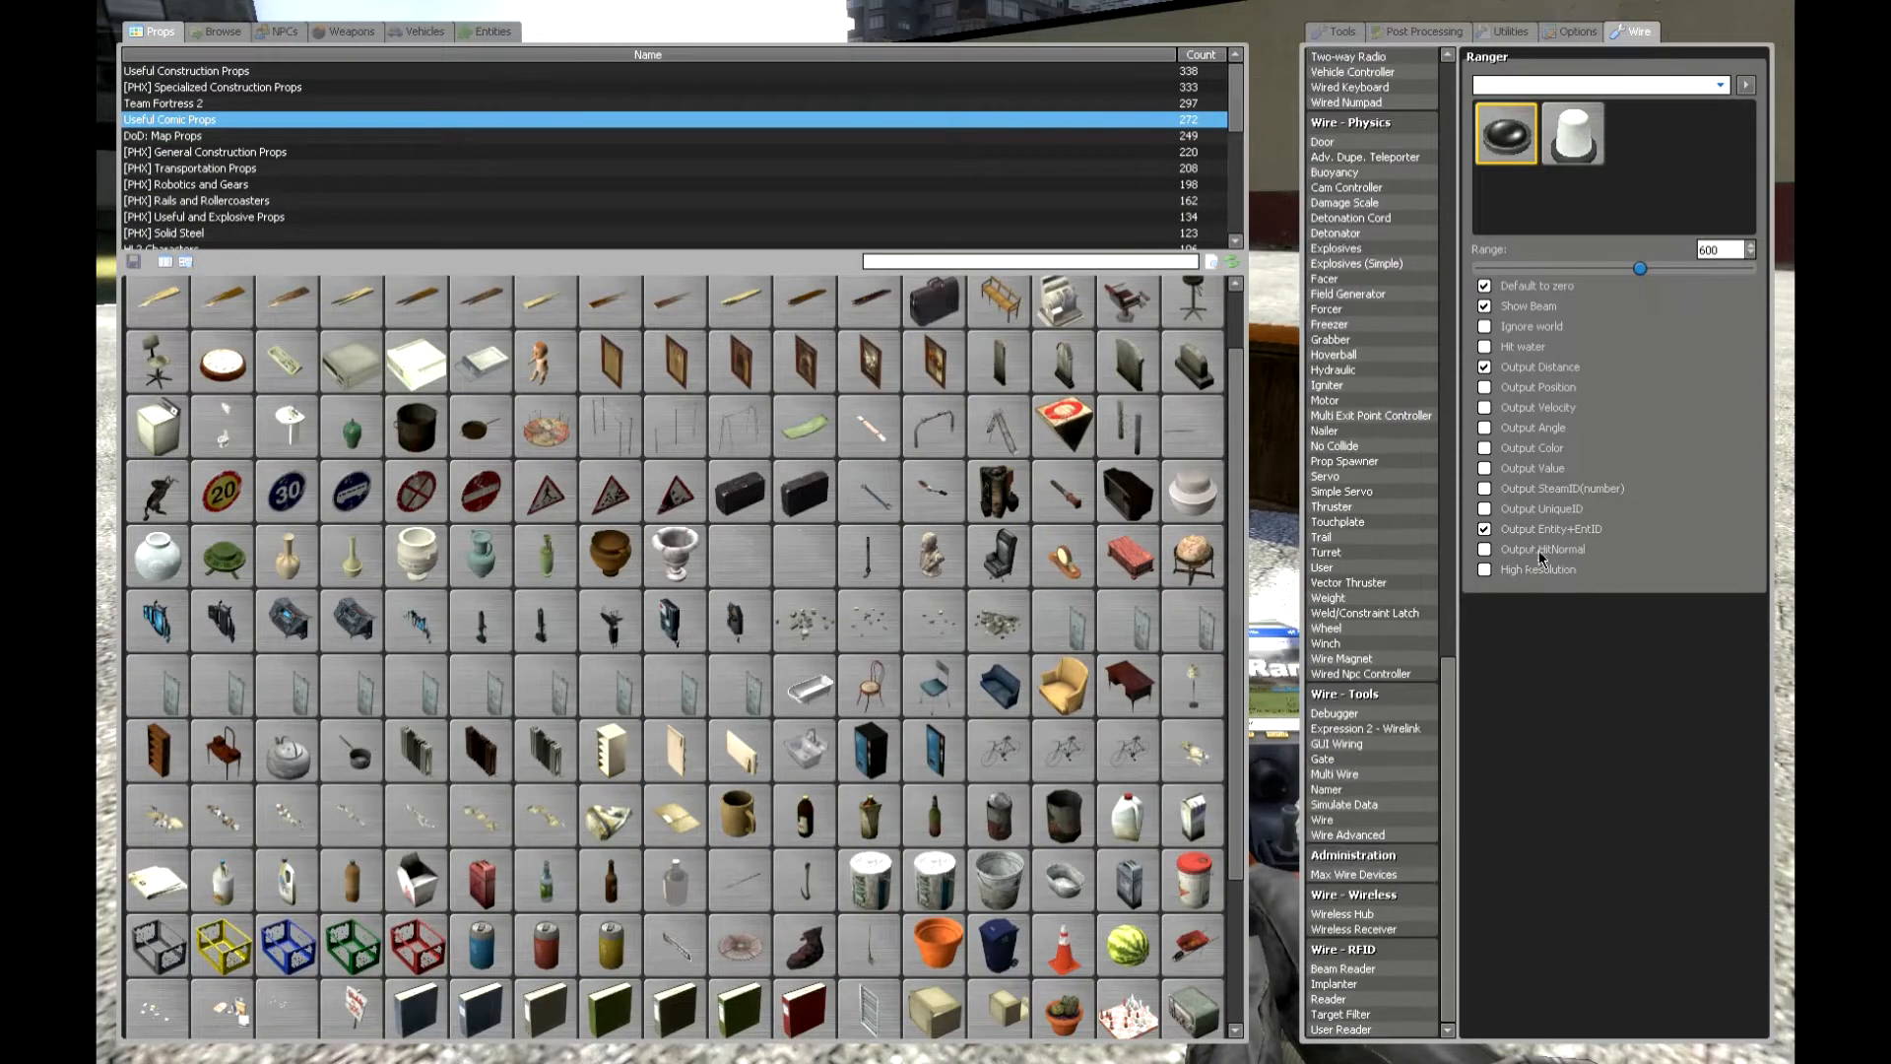
{"action": "left_click", "coordinate": [1486, 528]}
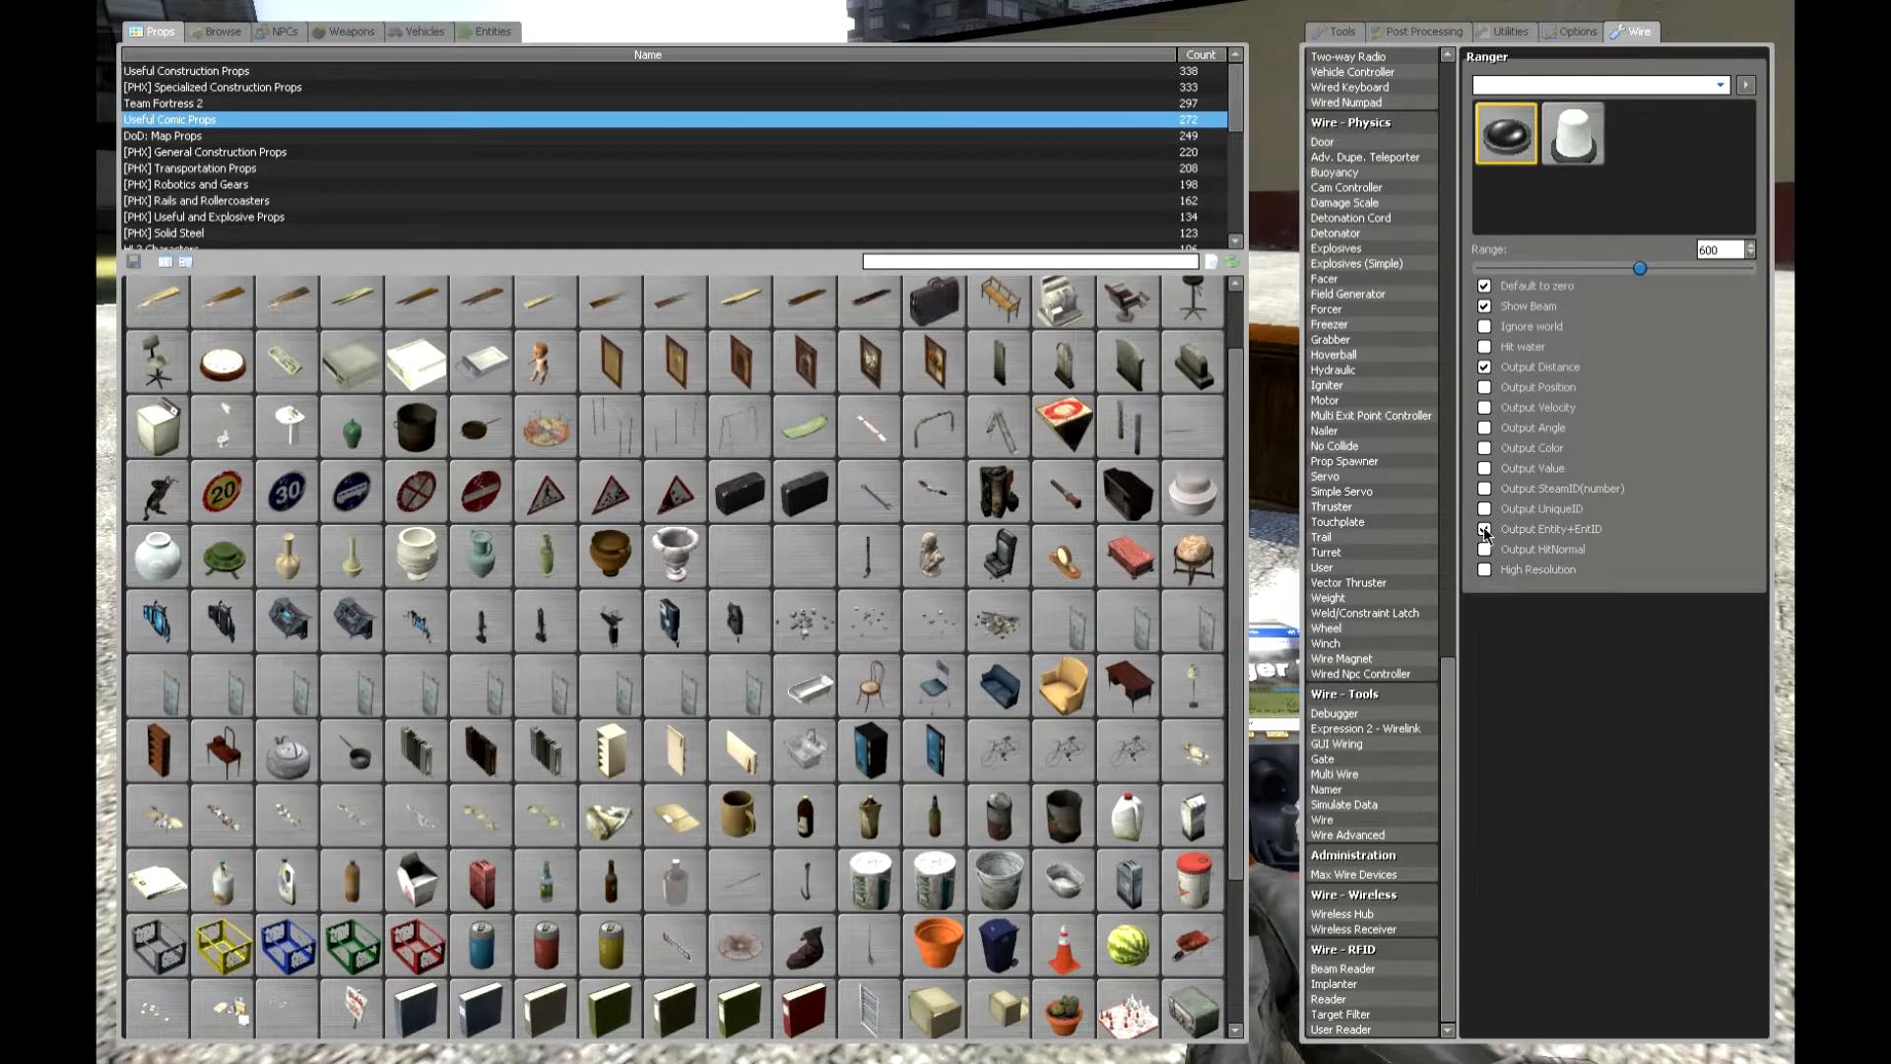
{"action": "left_click", "coordinate": [1486, 528]}
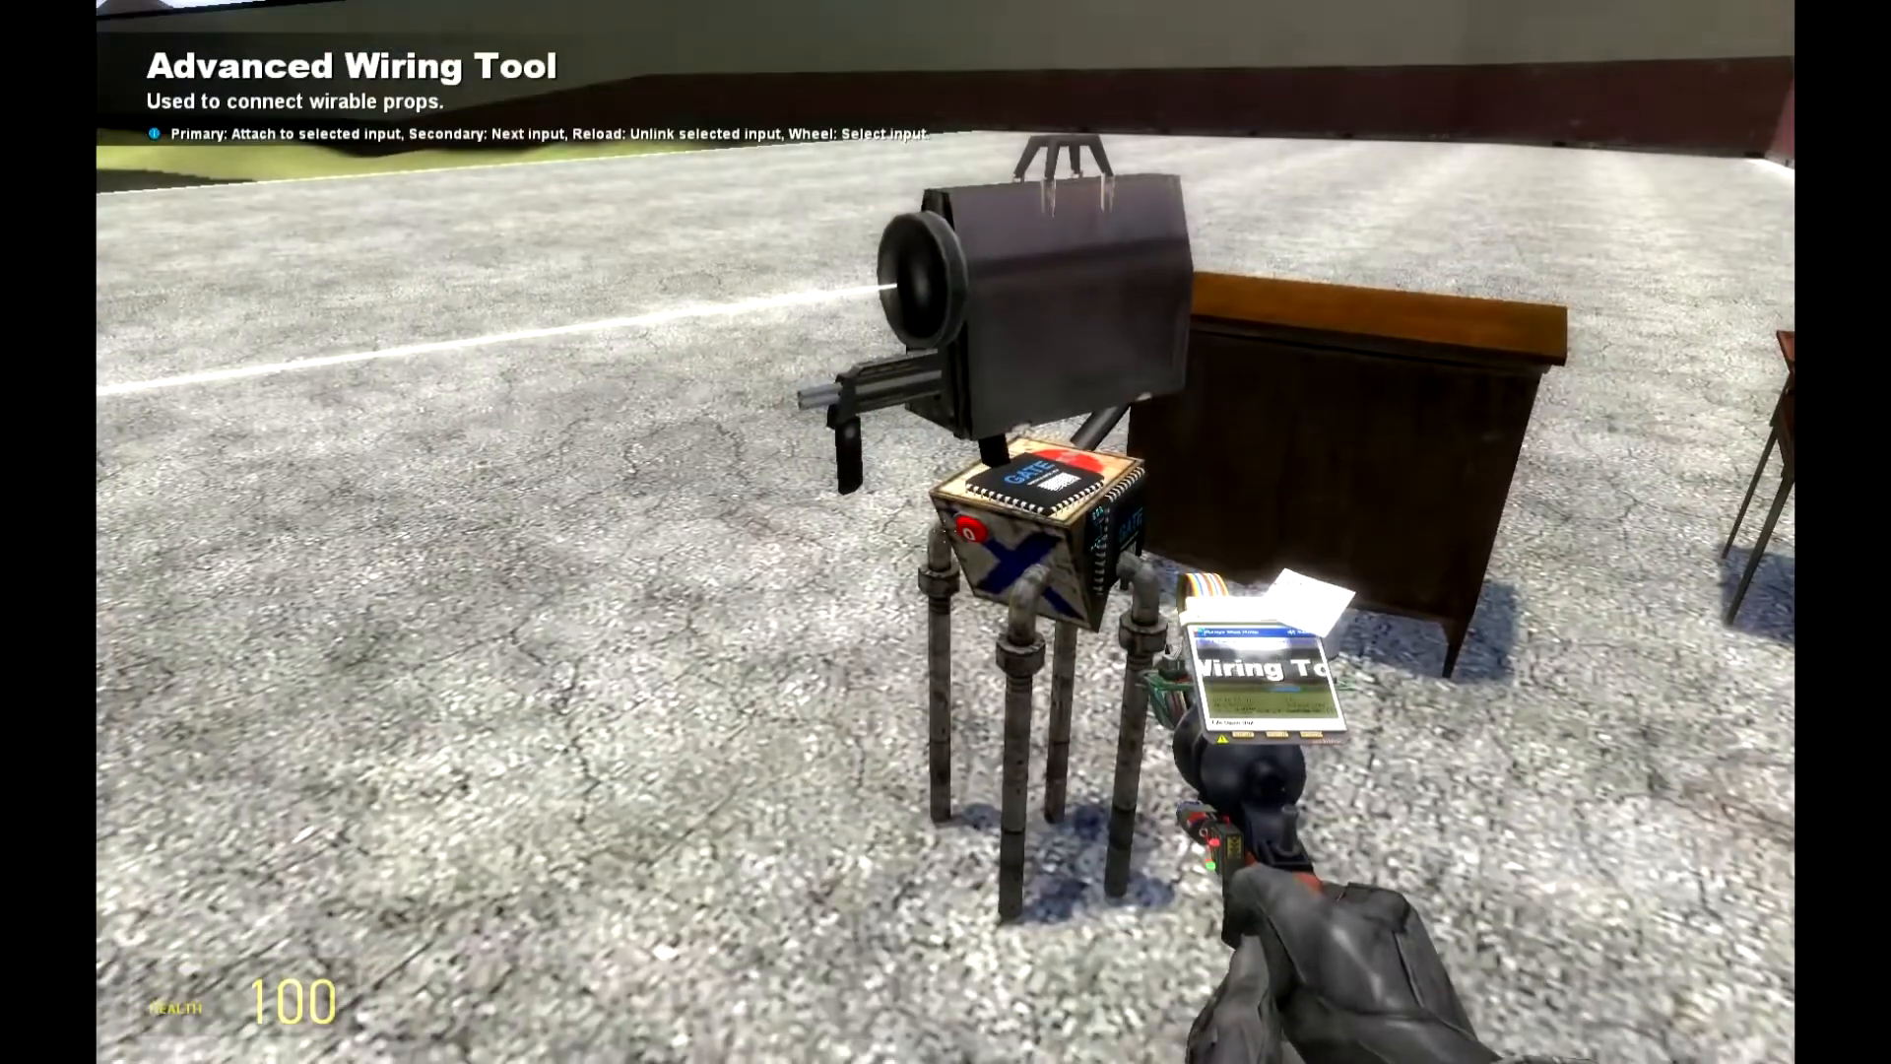
Place the ranger, spawn an entity gate and run a wire from the turret head with Wire Advanced
{"action": "key", "text": "q"}
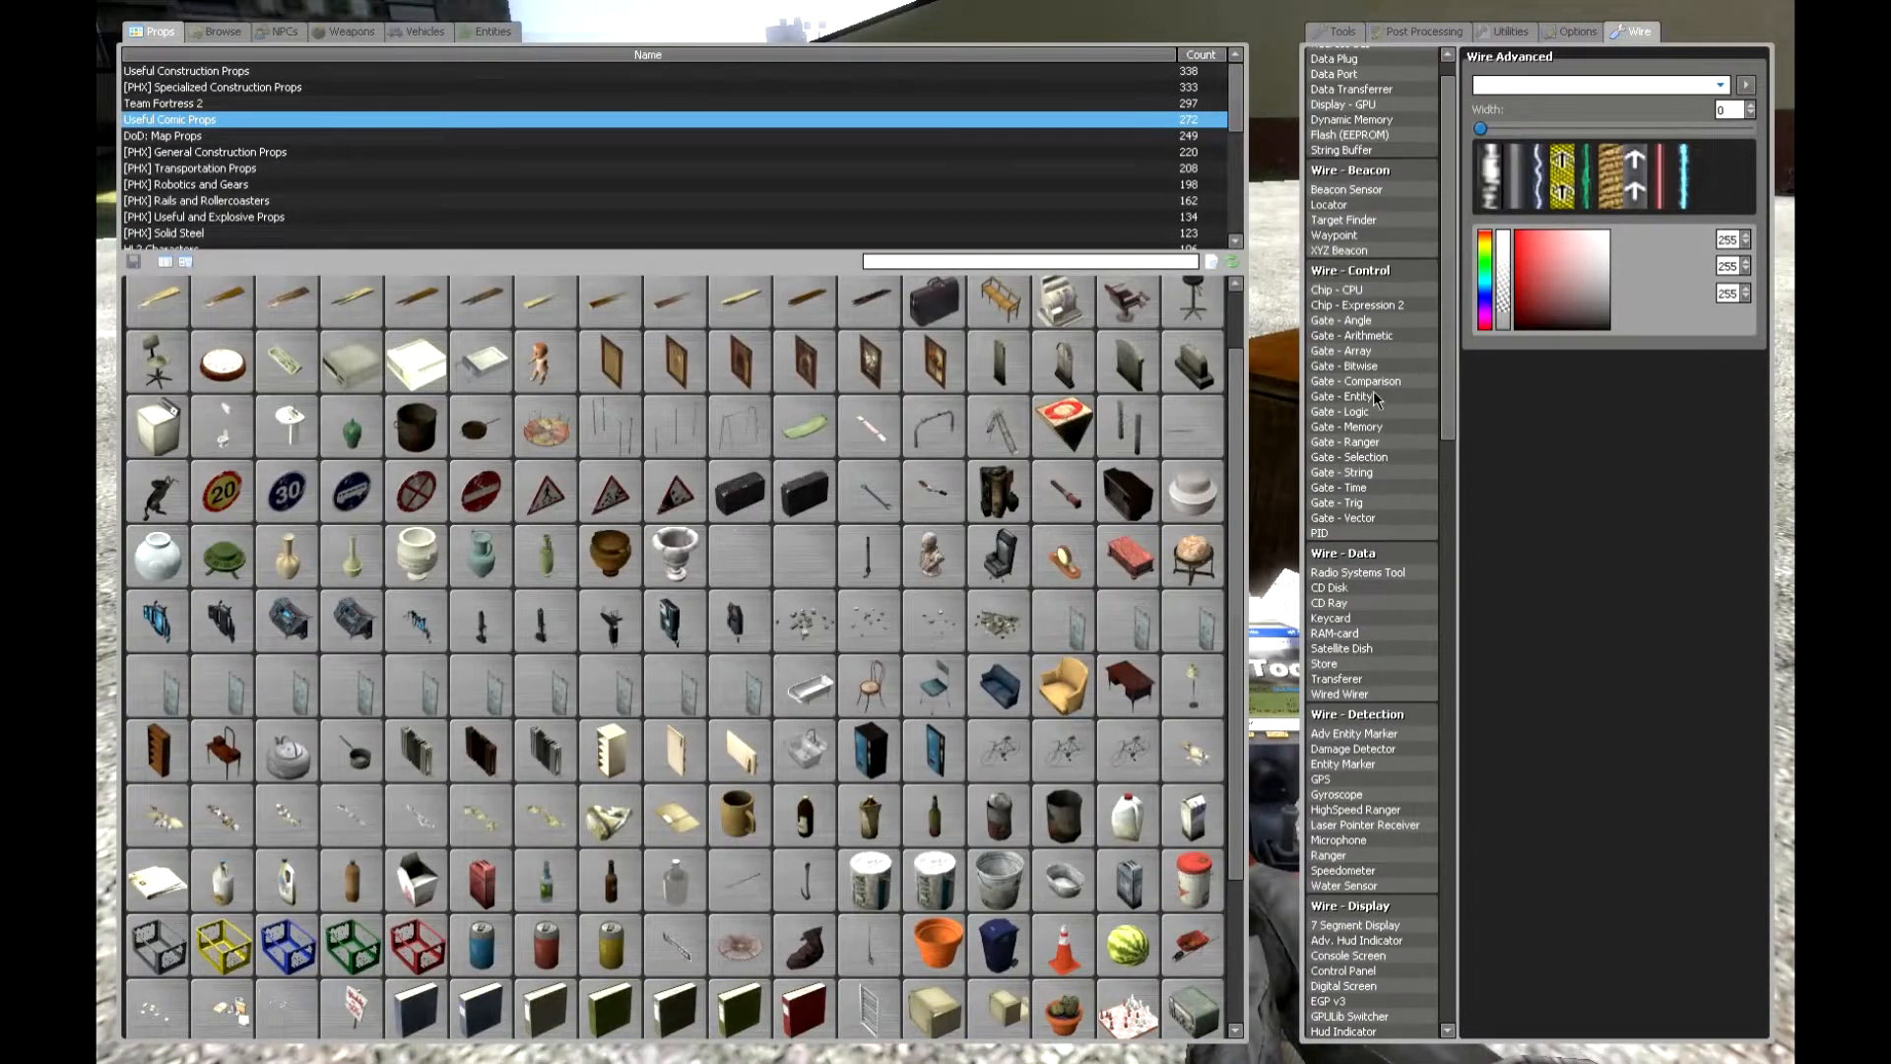
{"action": "left_click", "coordinate": [1344, 396]}
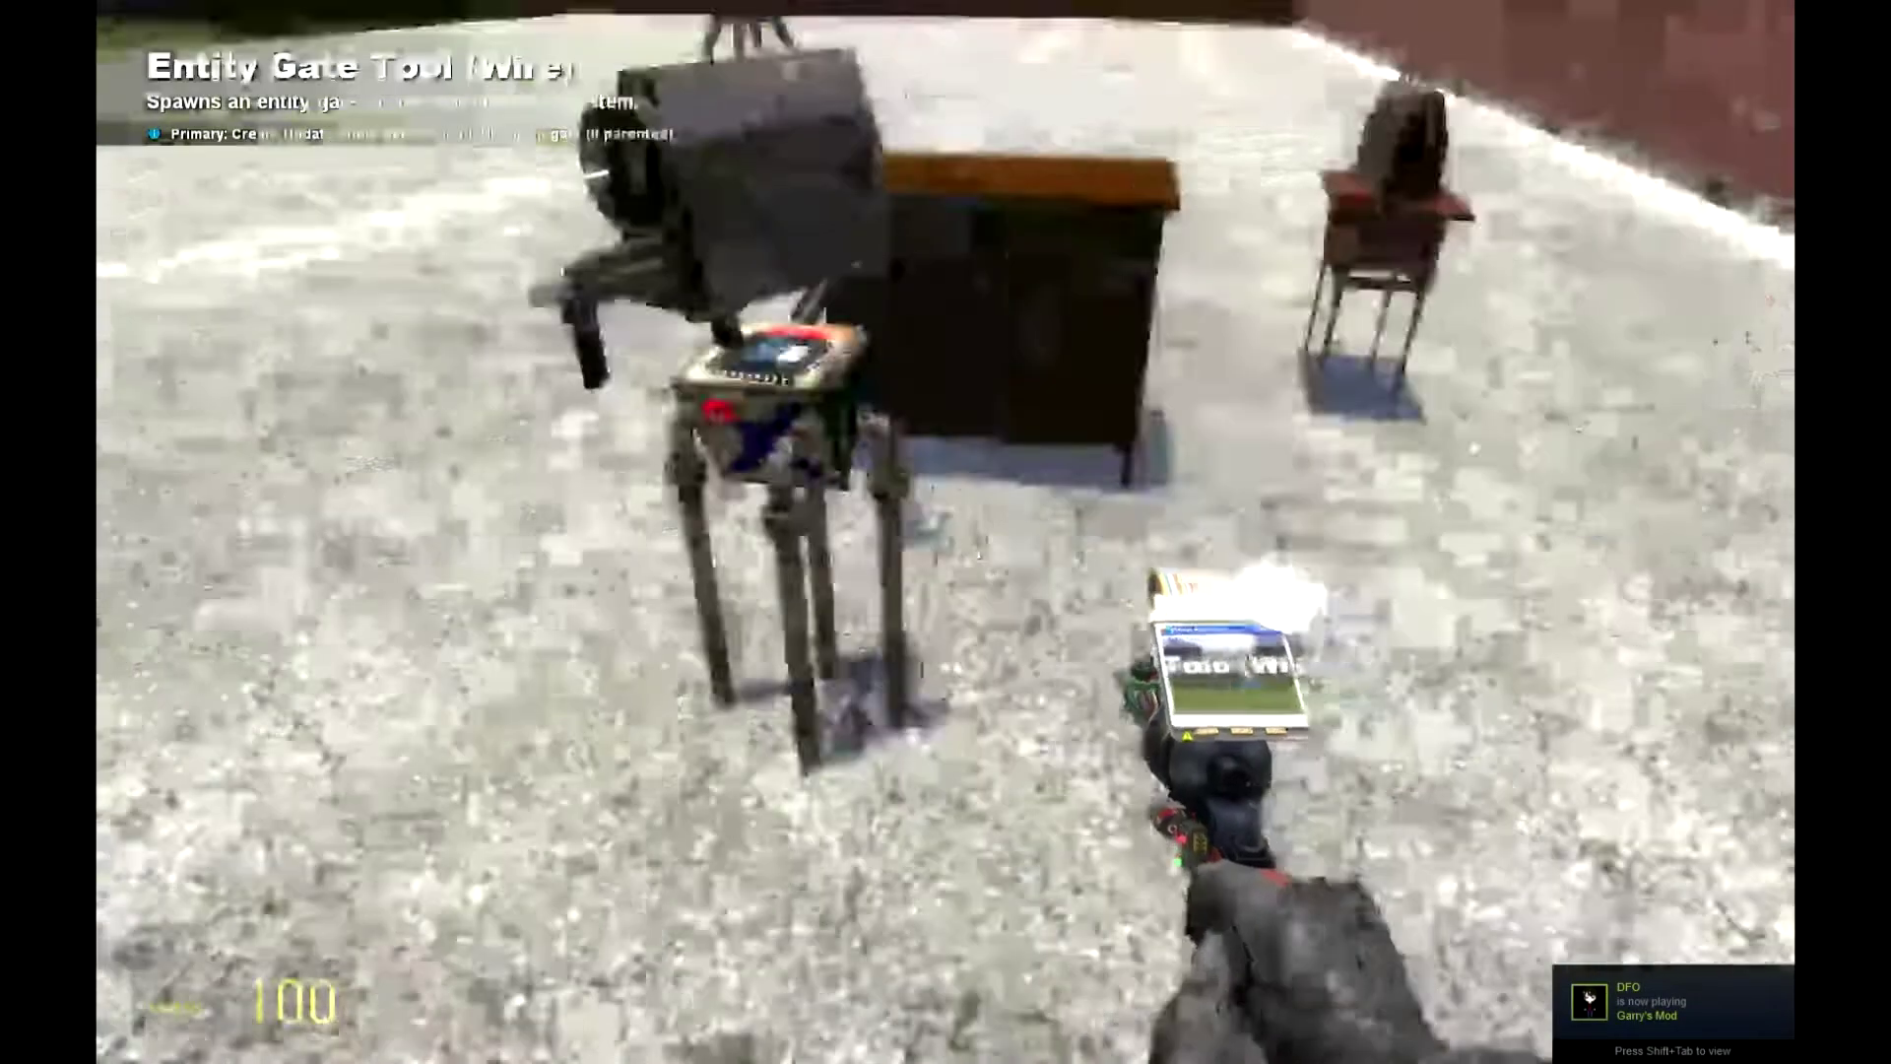
{"action": "key", "text": "q"}
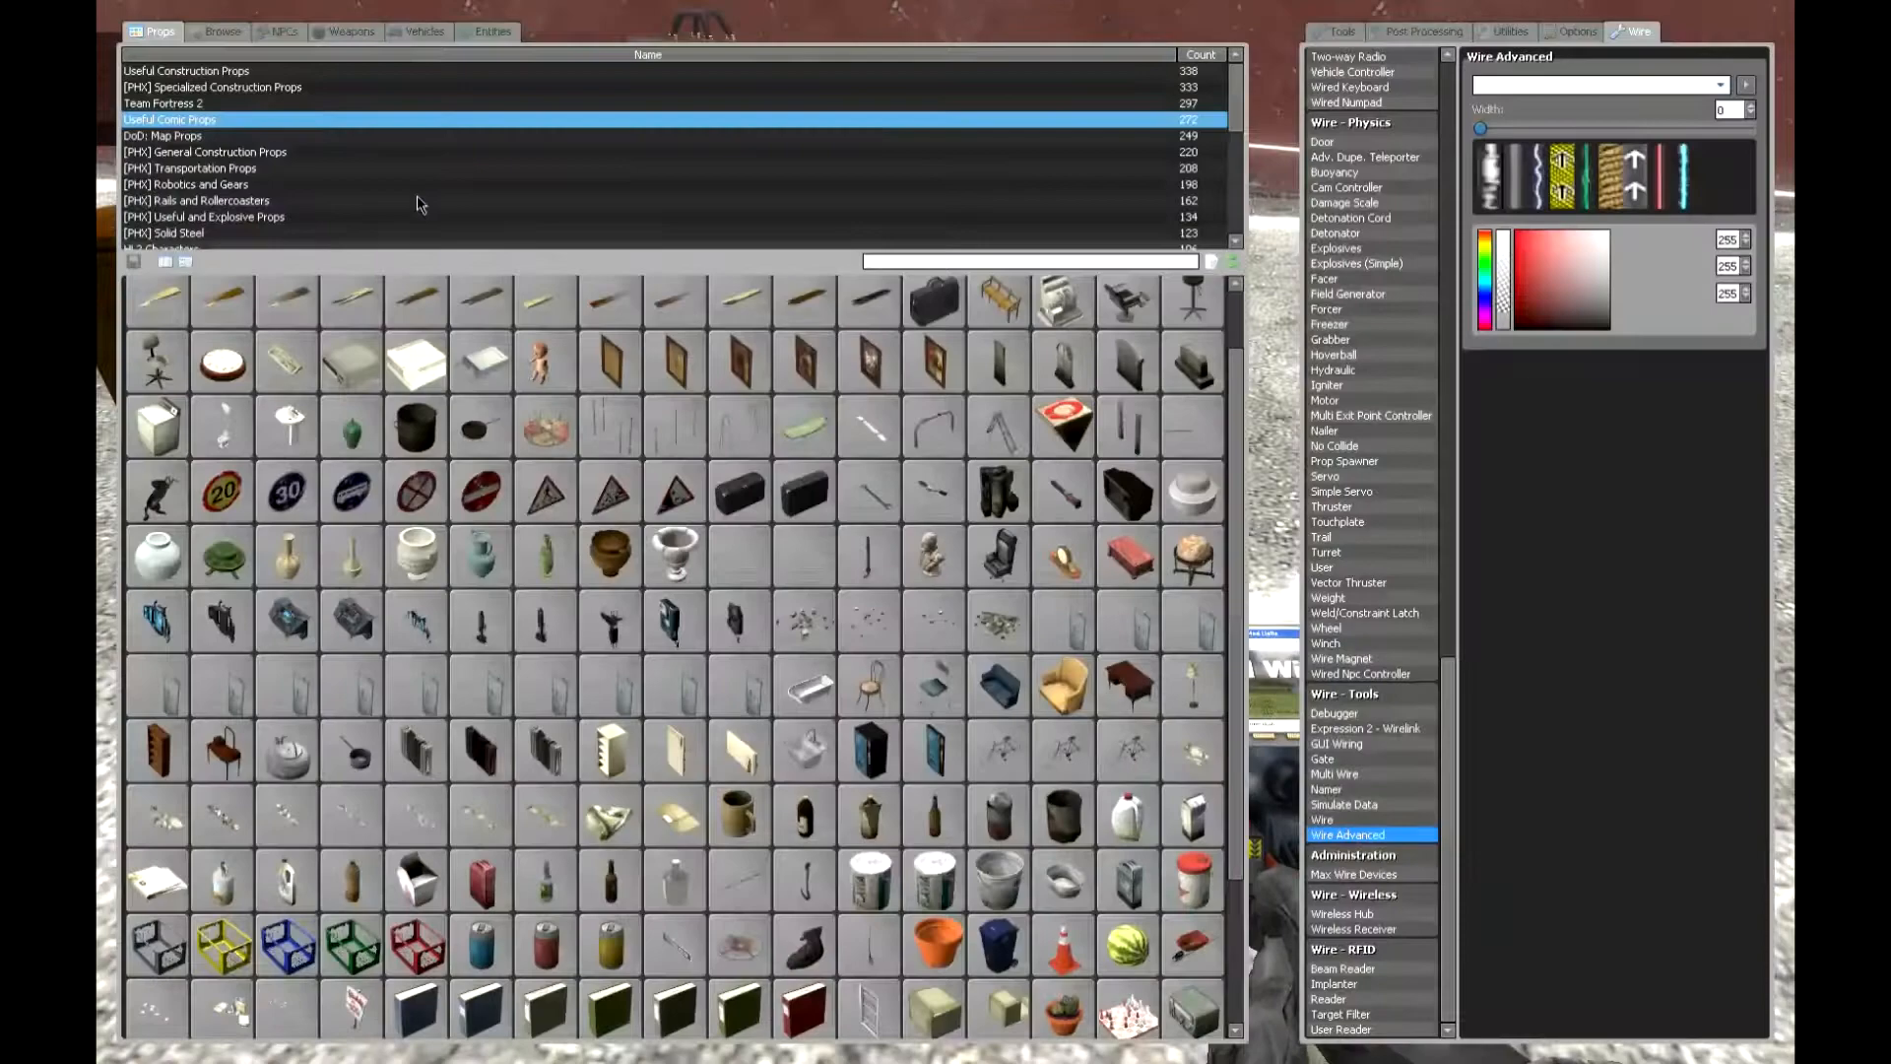
{"action": "left_click", "coordinate": [280, 32]}
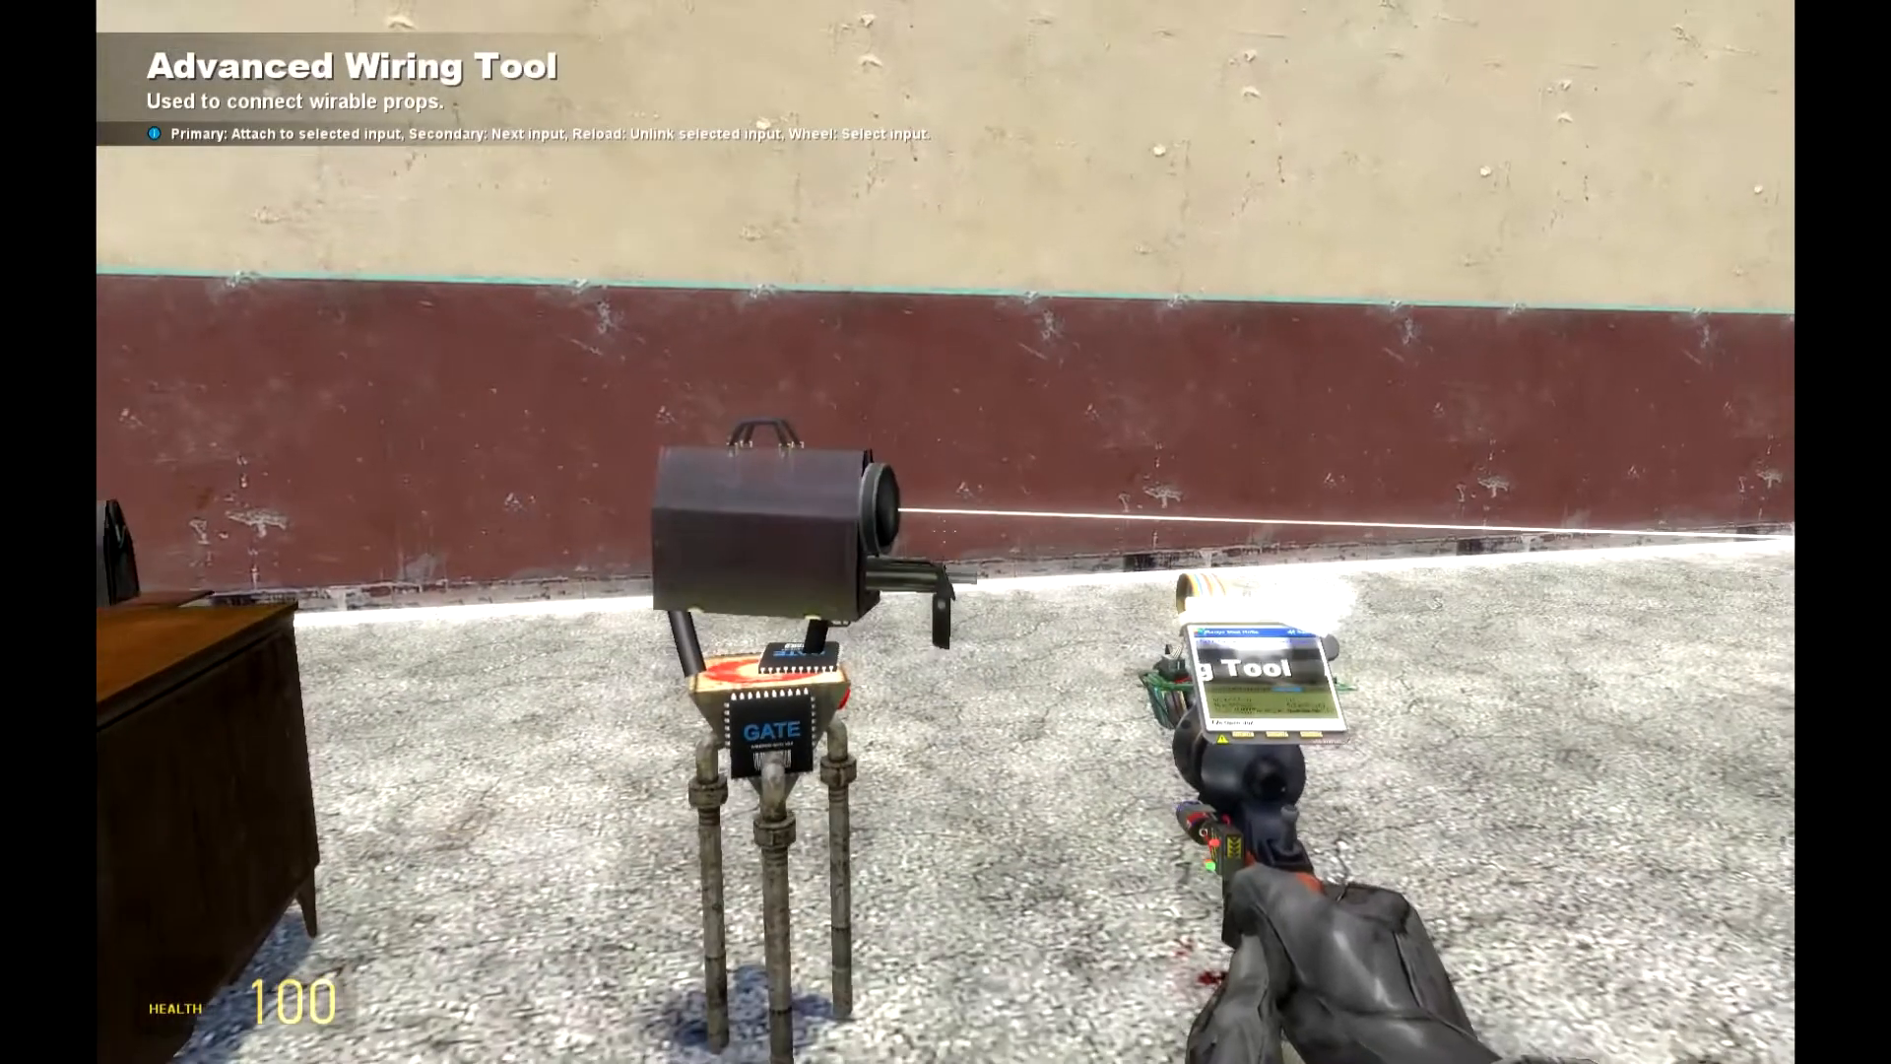
{"action": "key", "text": "q"}
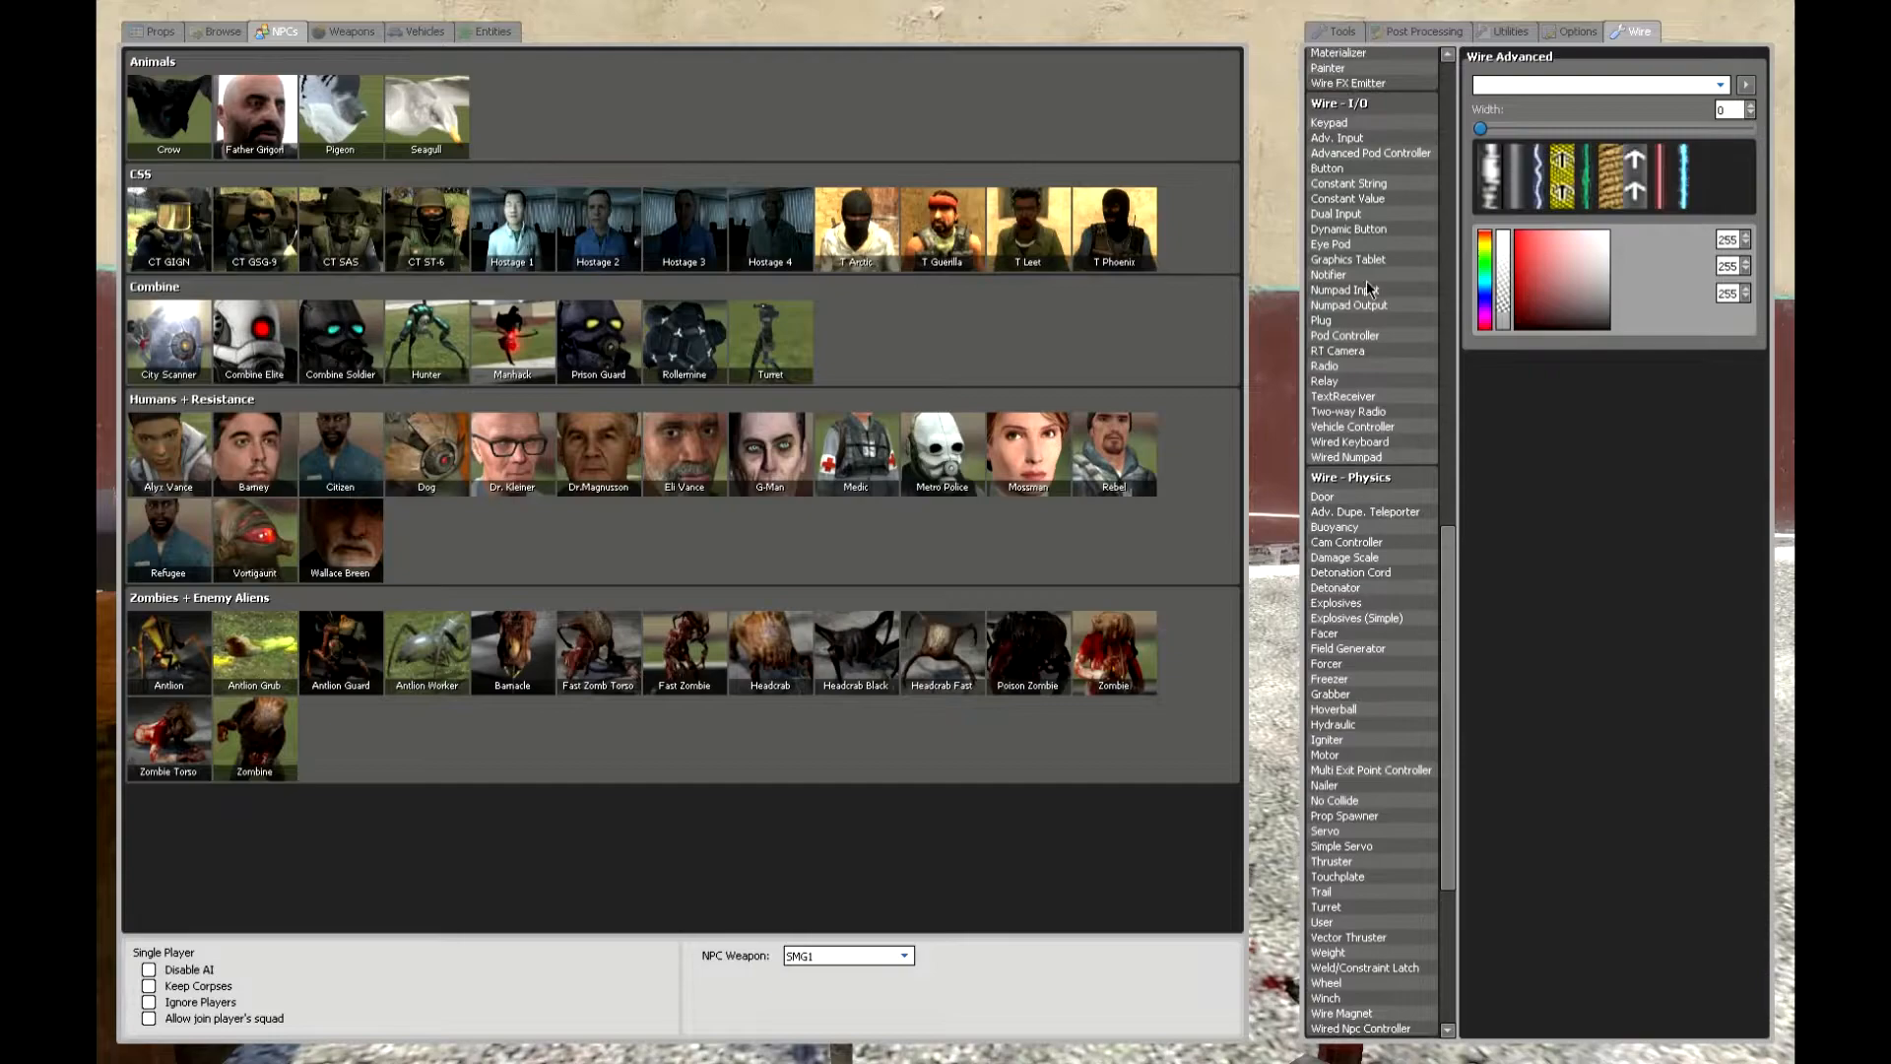
Browse the constant value and target finder settings, then set Gate - Entity to 'is npc' and spawn it on the stand
{"action": "left_click", "coordinate": [1348, 197]}
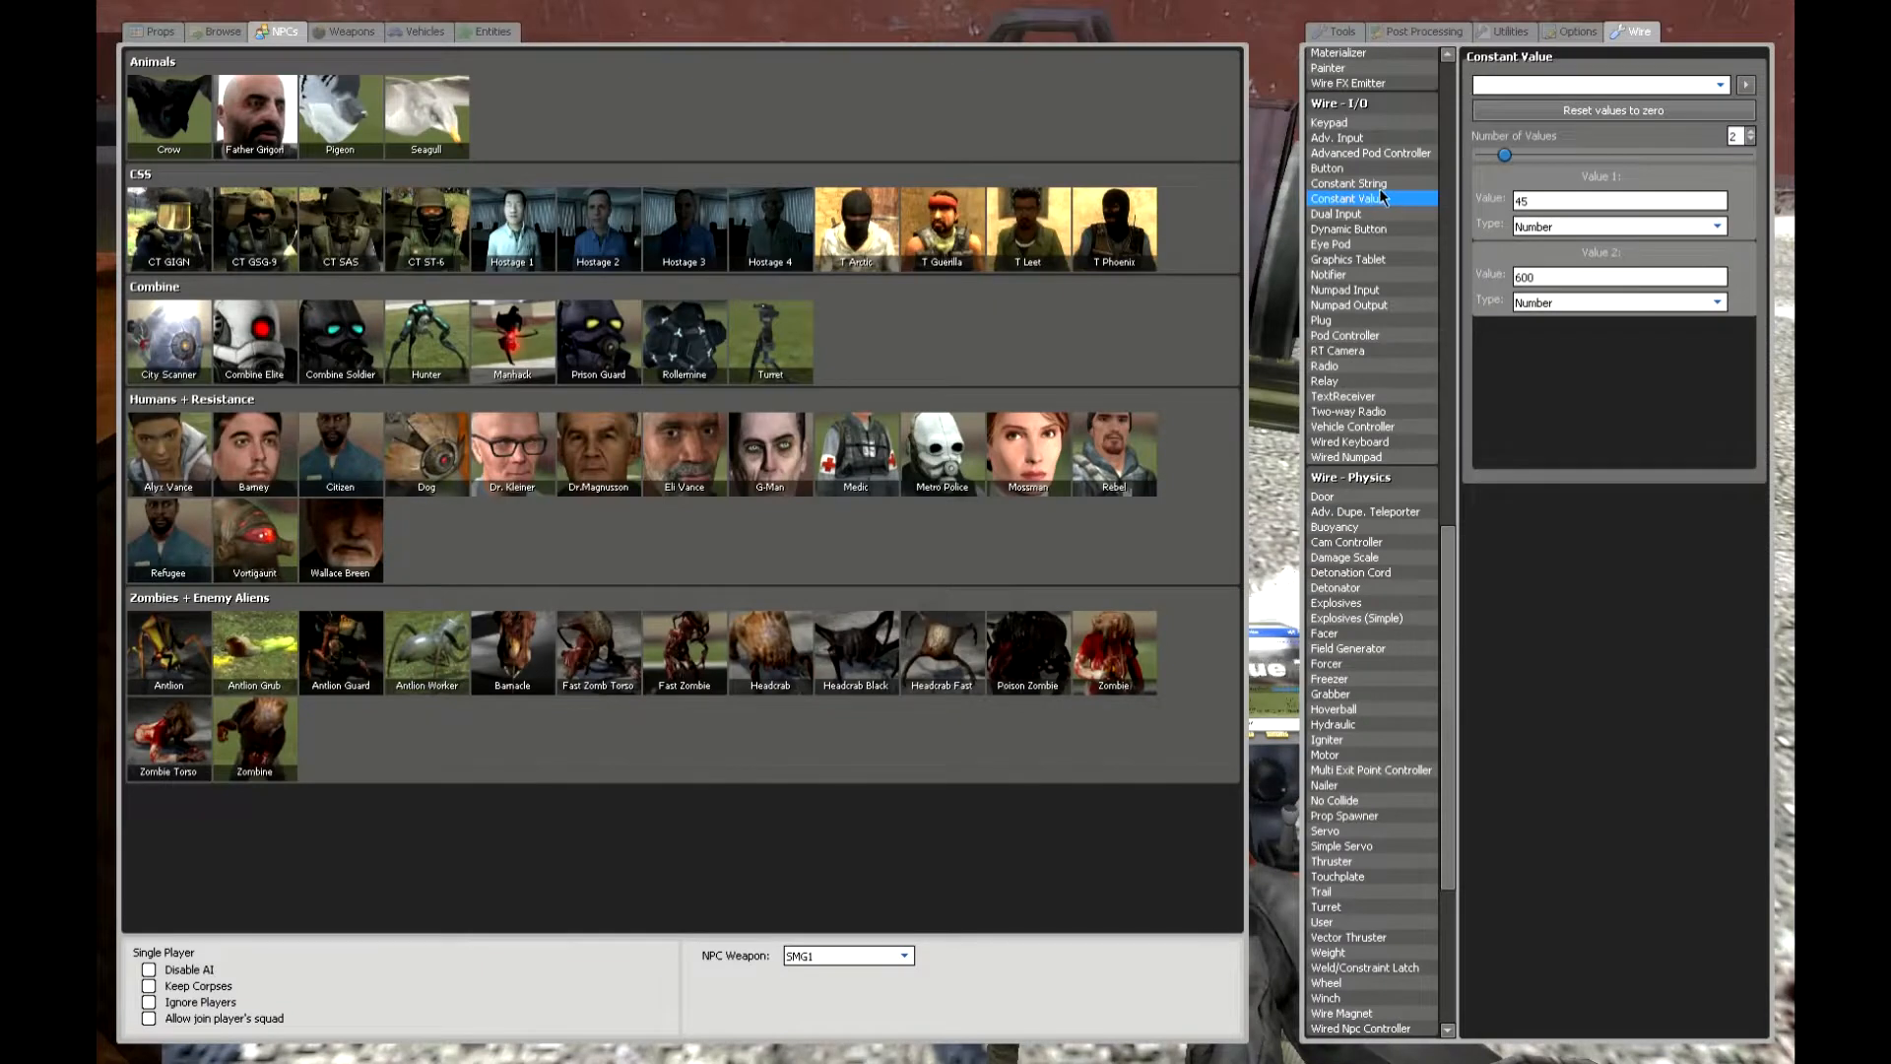
{"action": "left_click", "coordinate": [1347, 183]}
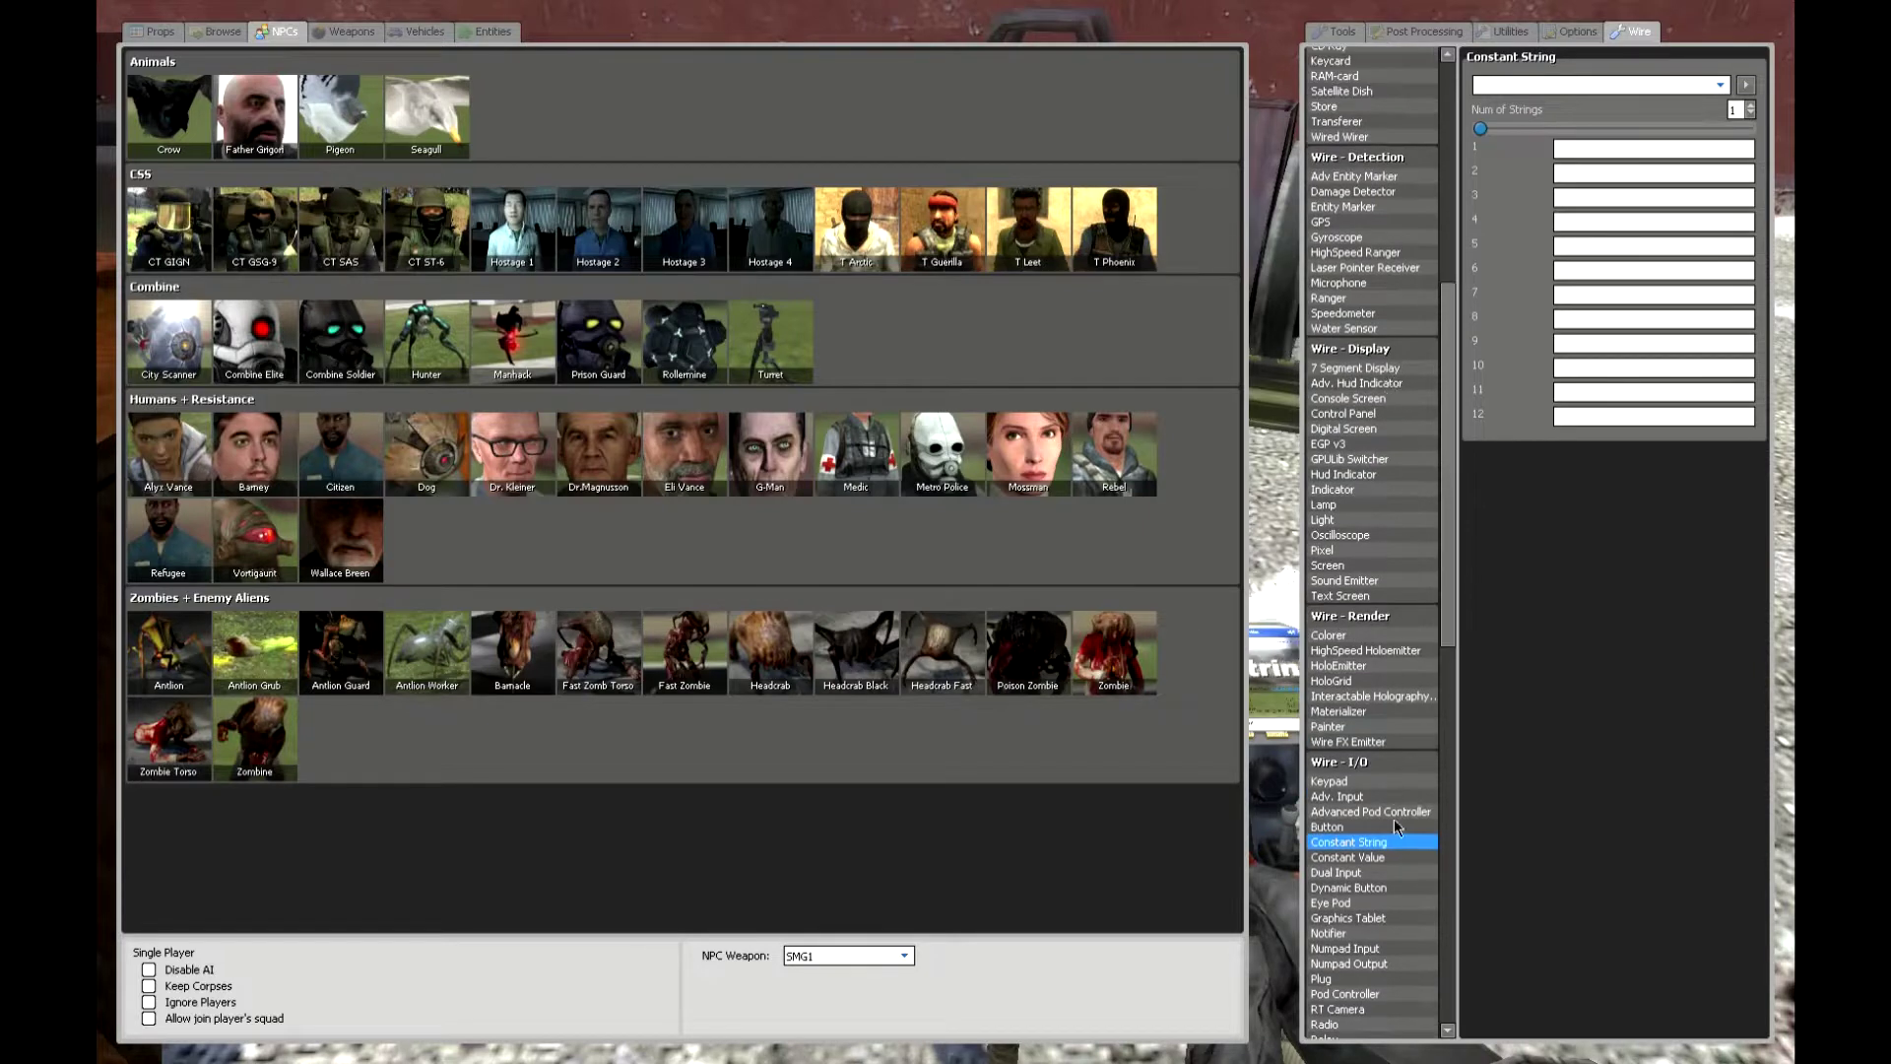
{"action": "left_click", "coordinate": [1348, 857]}
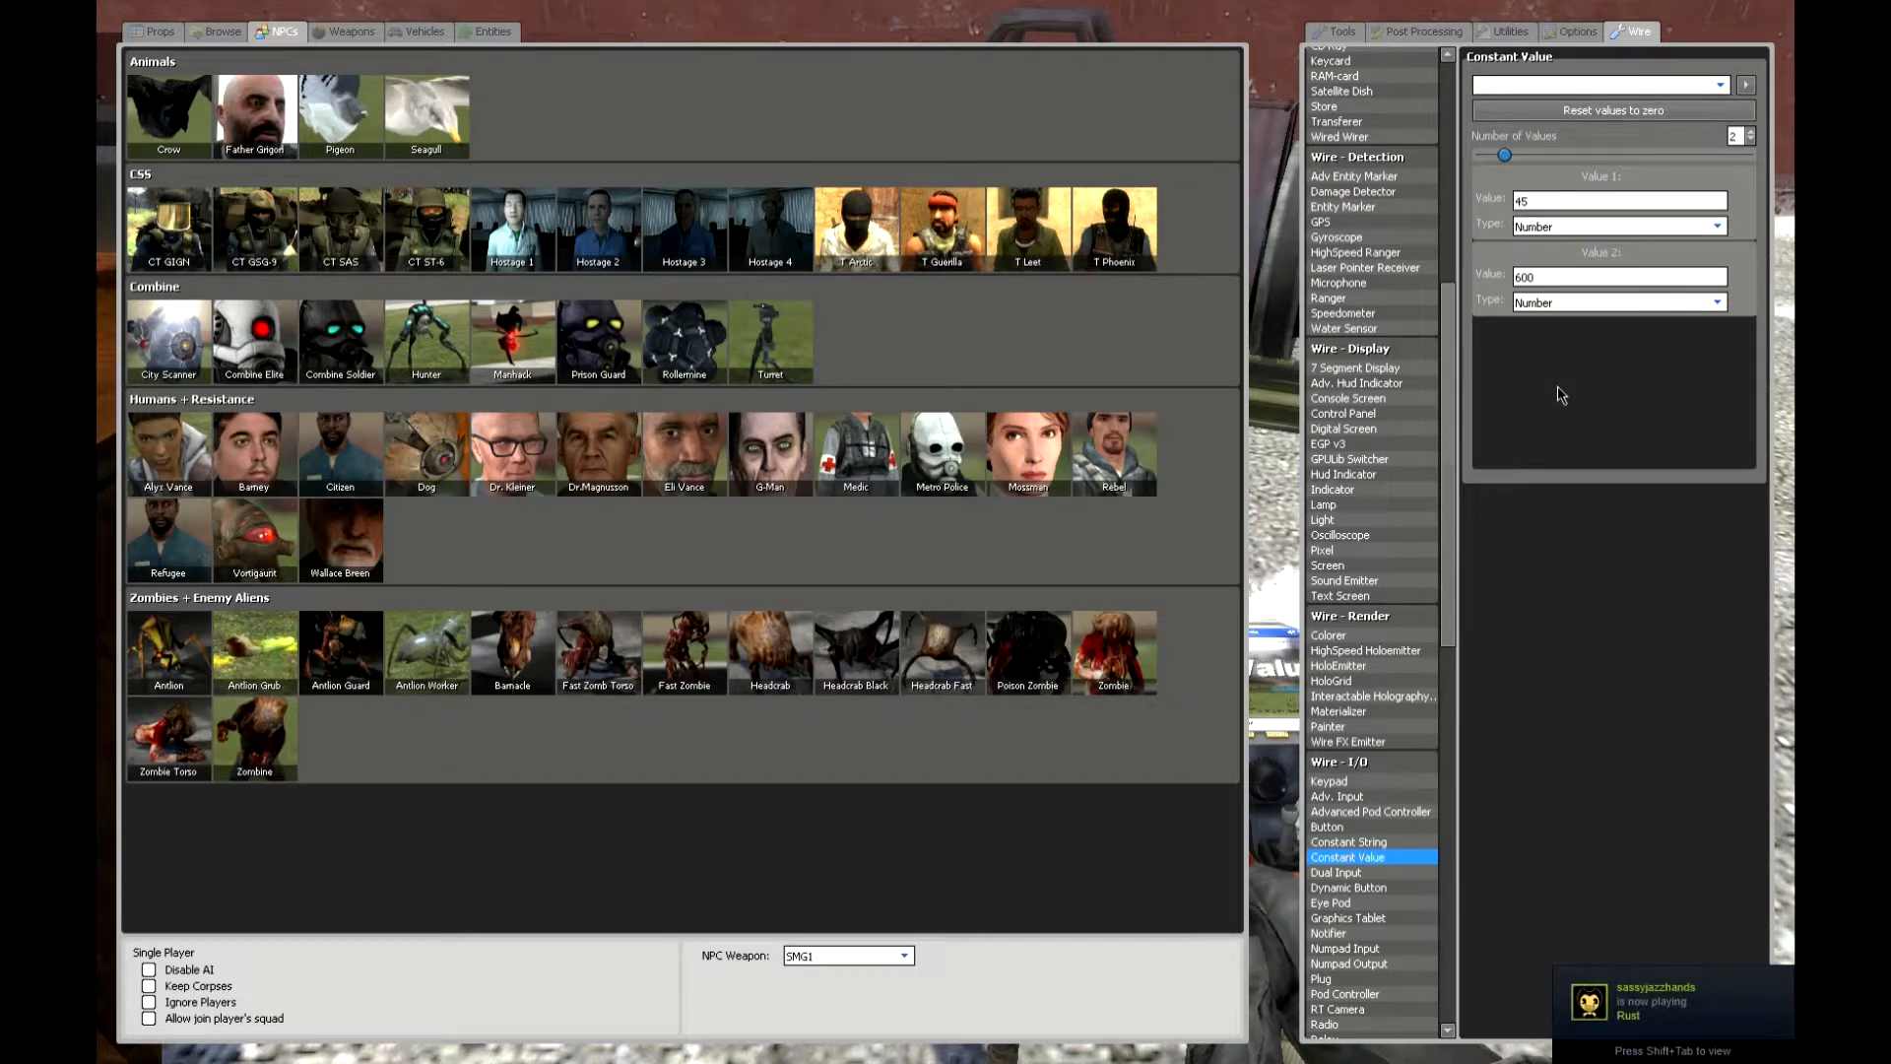
{"action": "mouse_move", "coordinate": [1517, 390]}
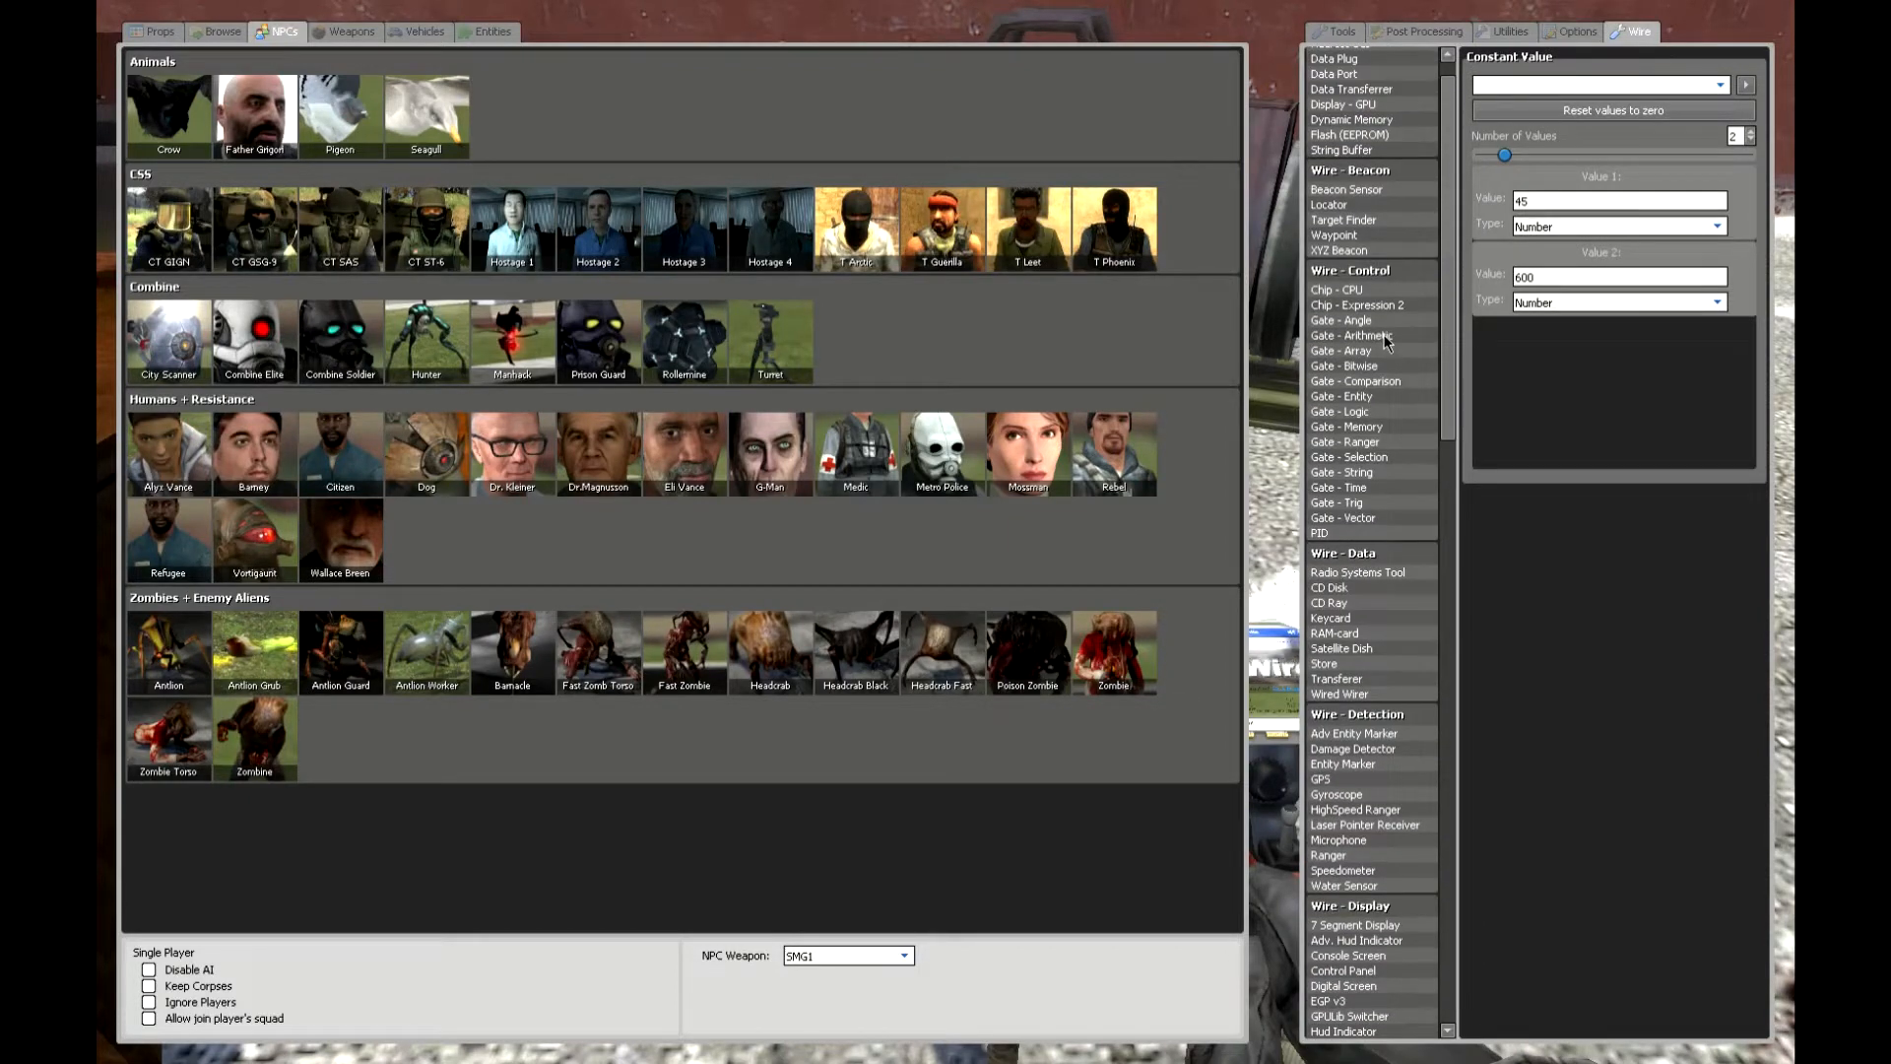
{"action": "scroll", "scroll_direction": "down", "scroll_amount": 3}
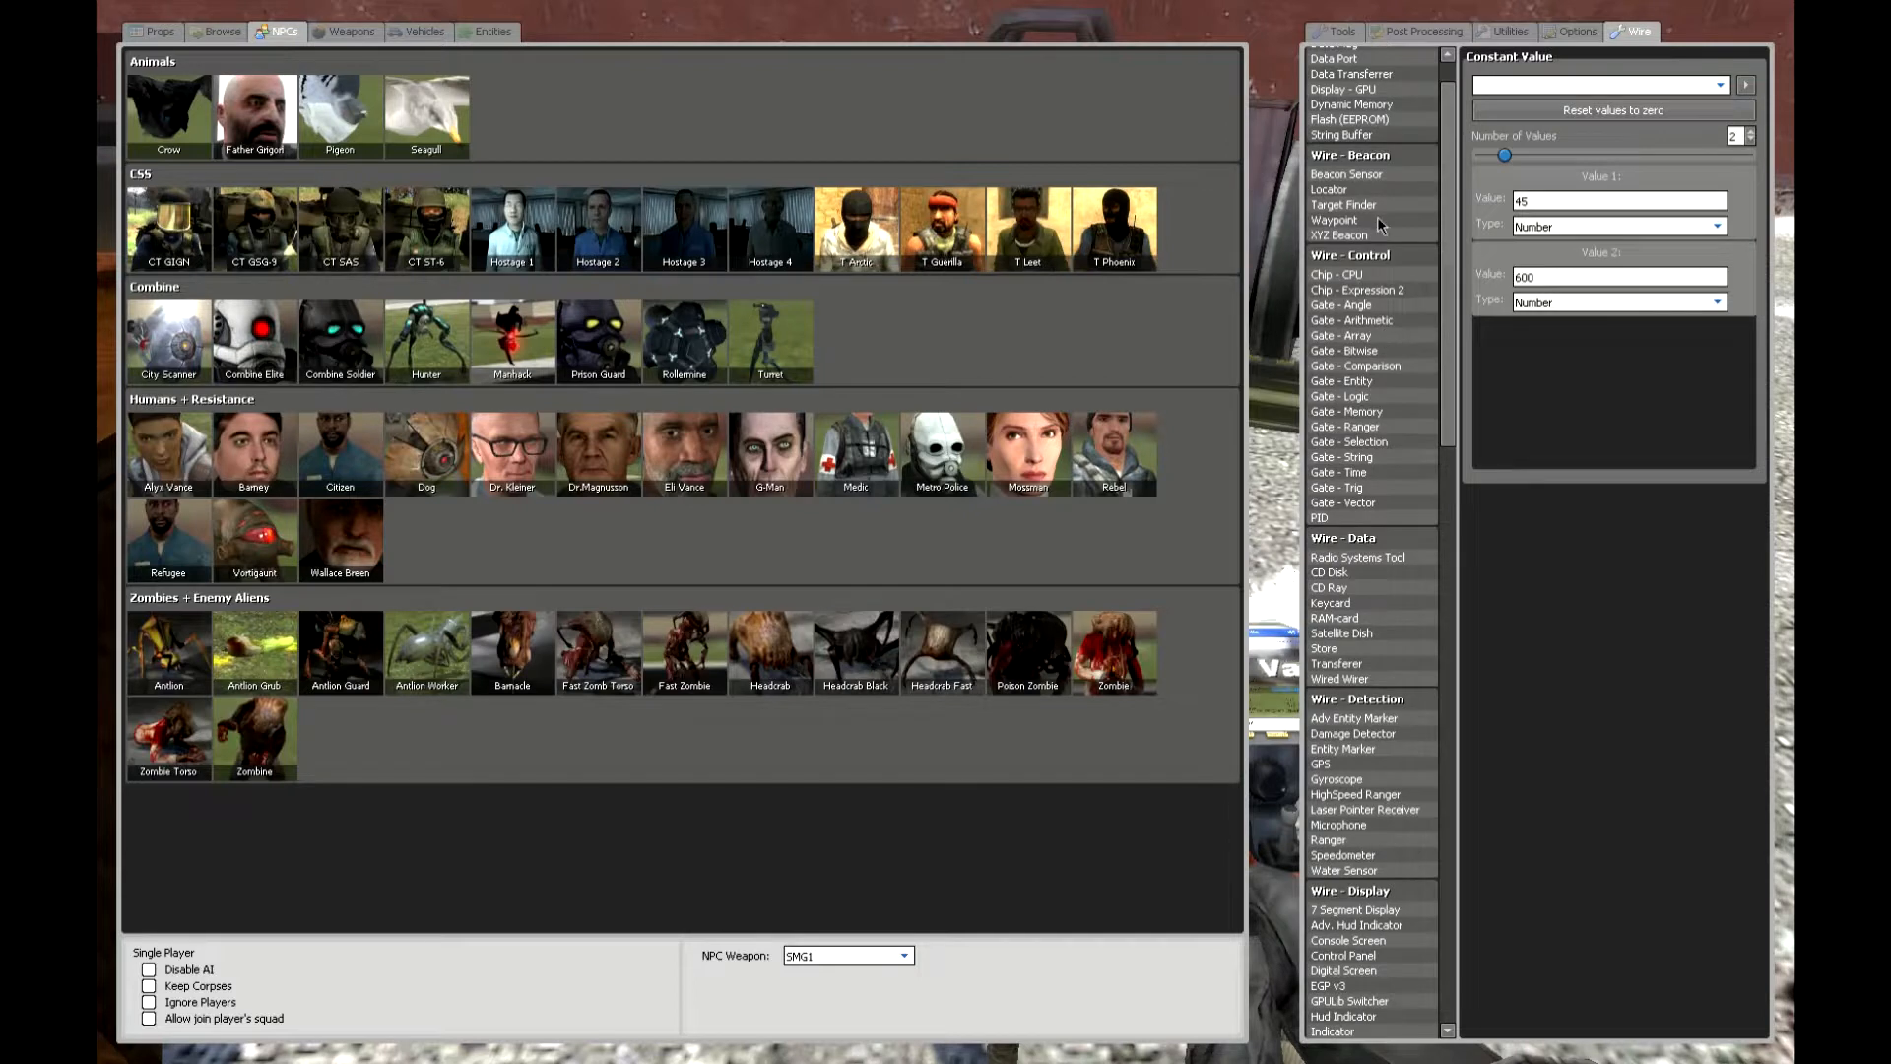
{"action": "left_click", "coordinate": [1343, 203]}
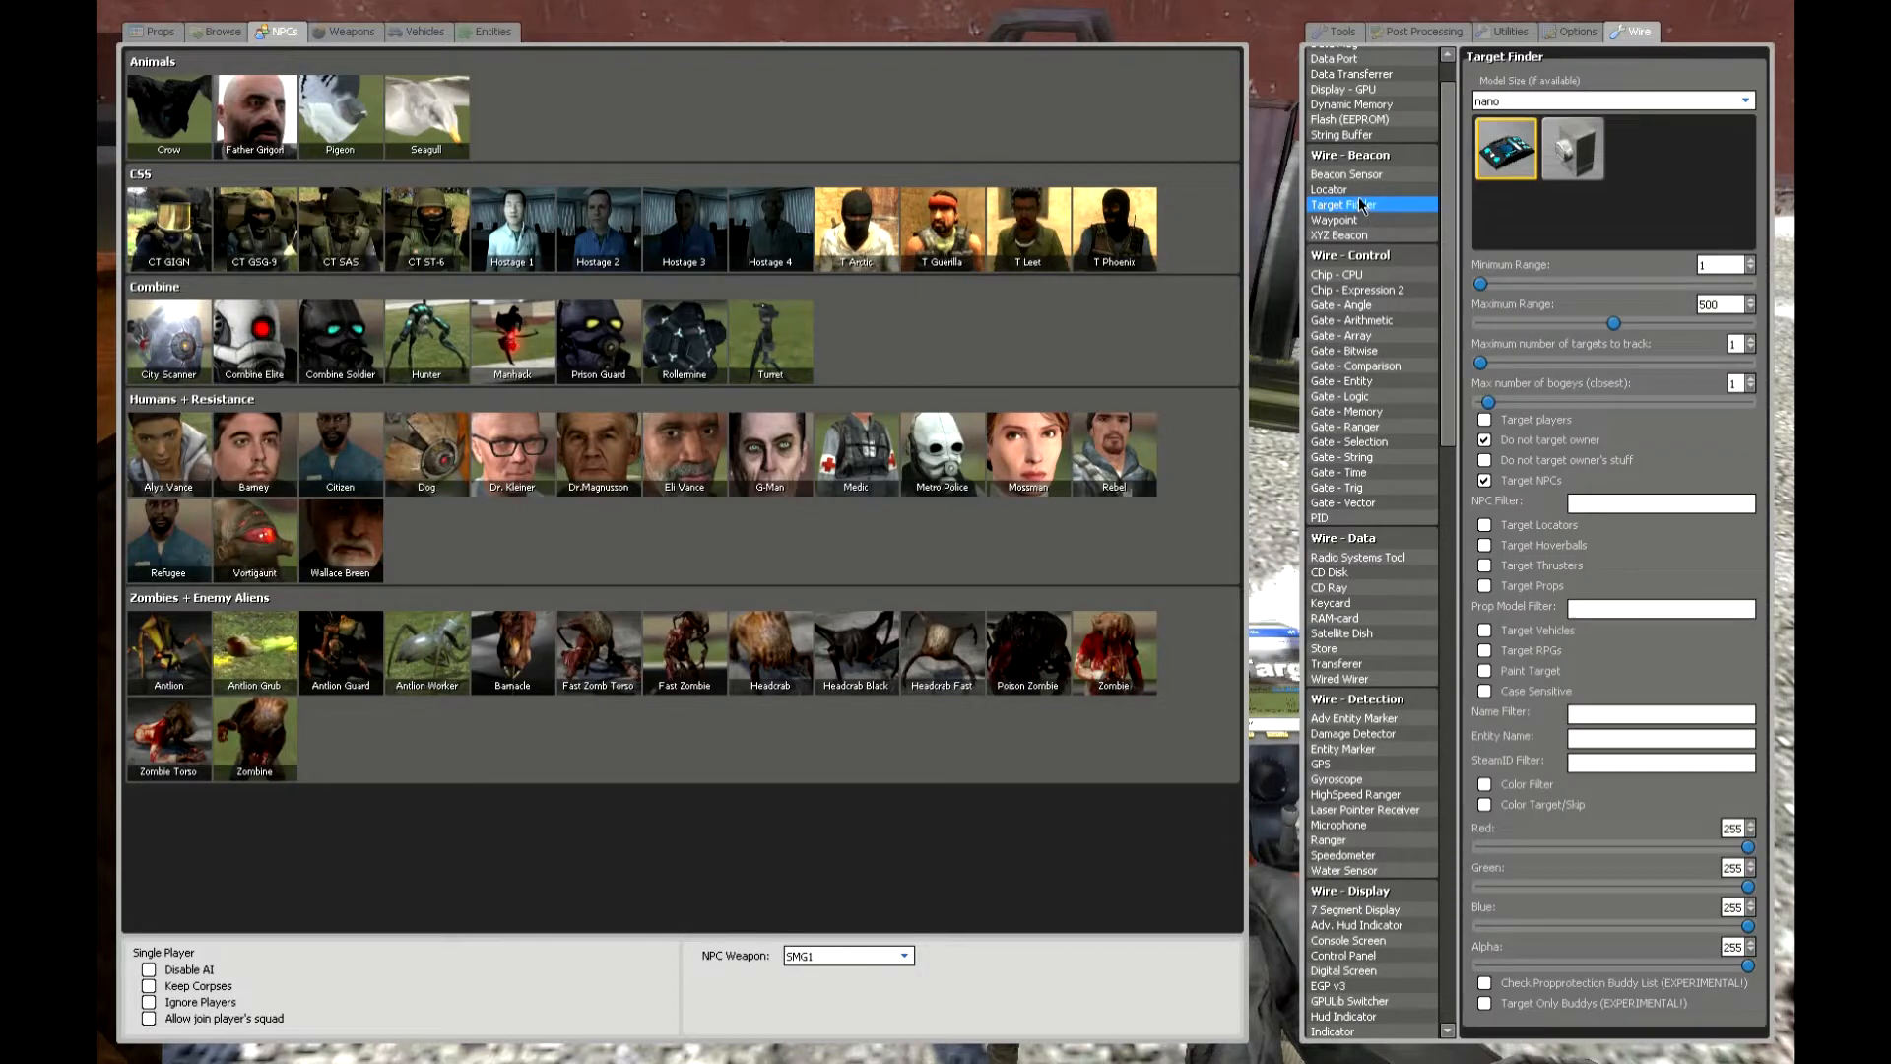
{"action": "left_click", "coordinate": [1342, 432]}
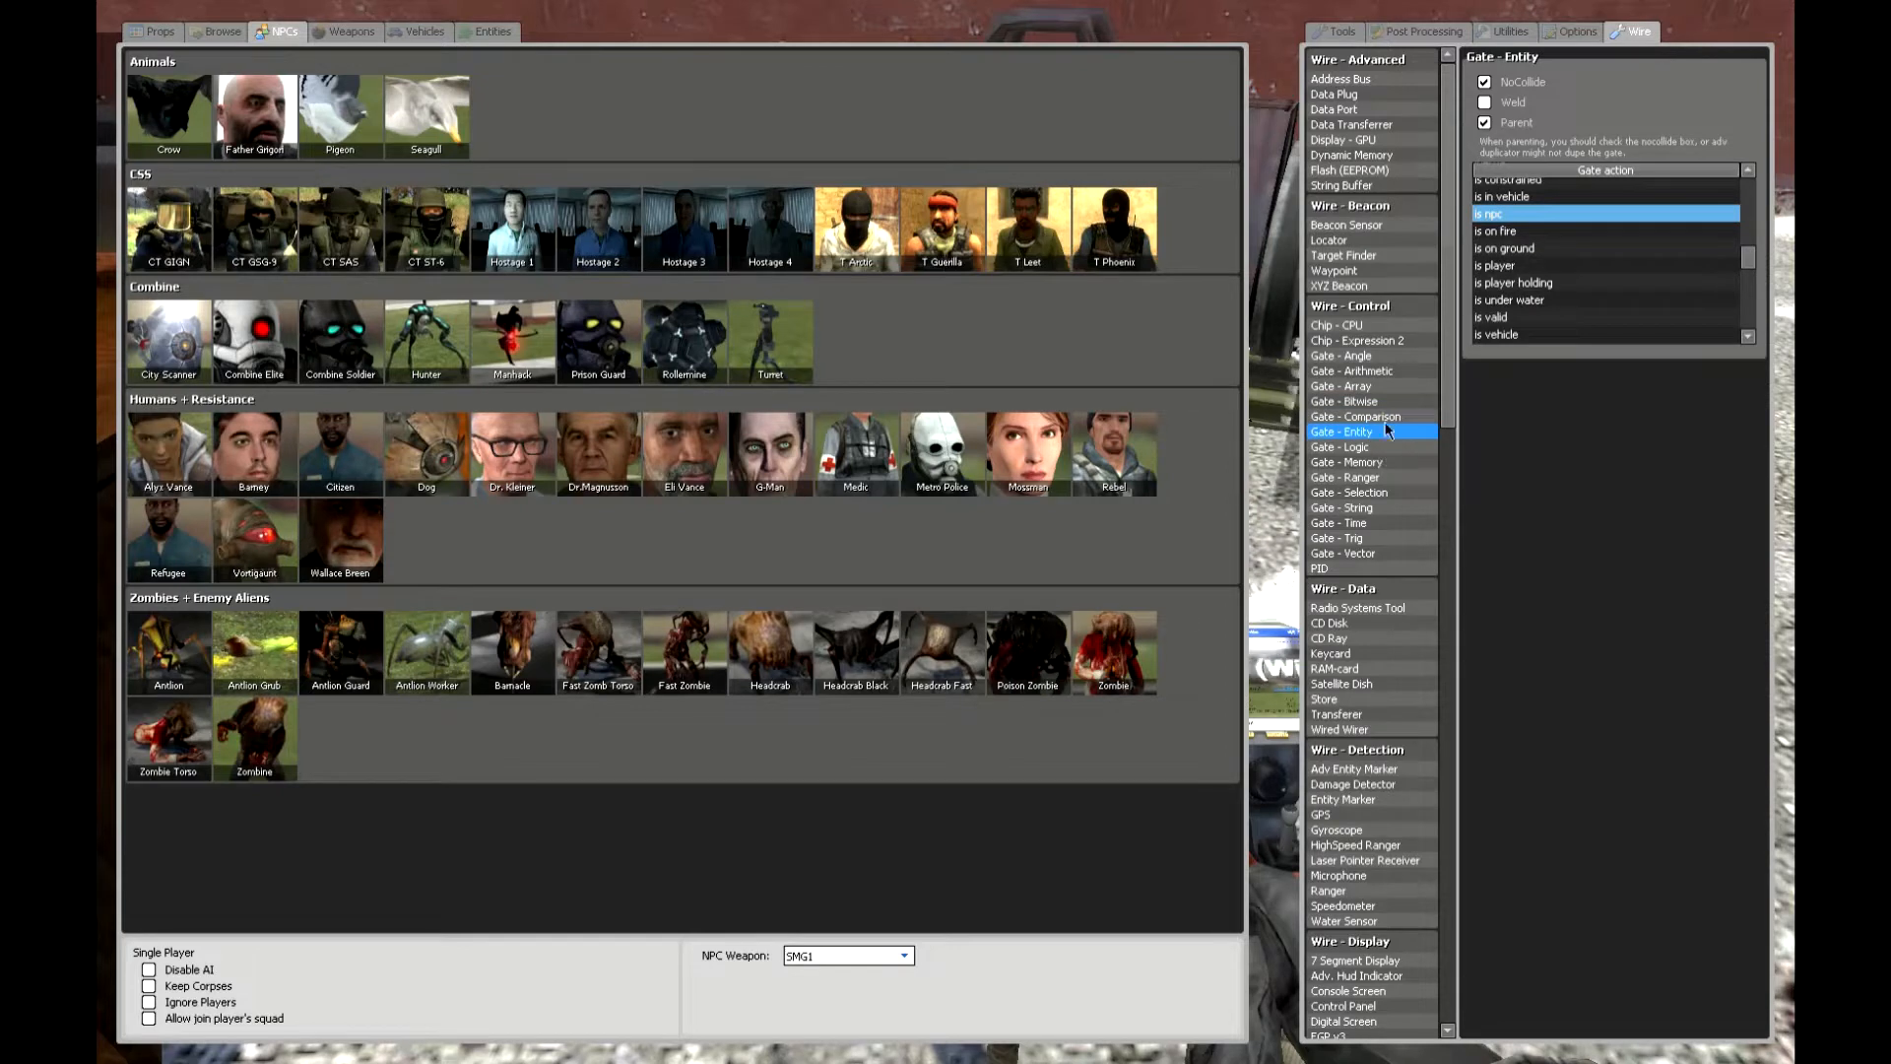
{"action": "scroll", "scroll_direction": "down", "scroll_amount": 3}
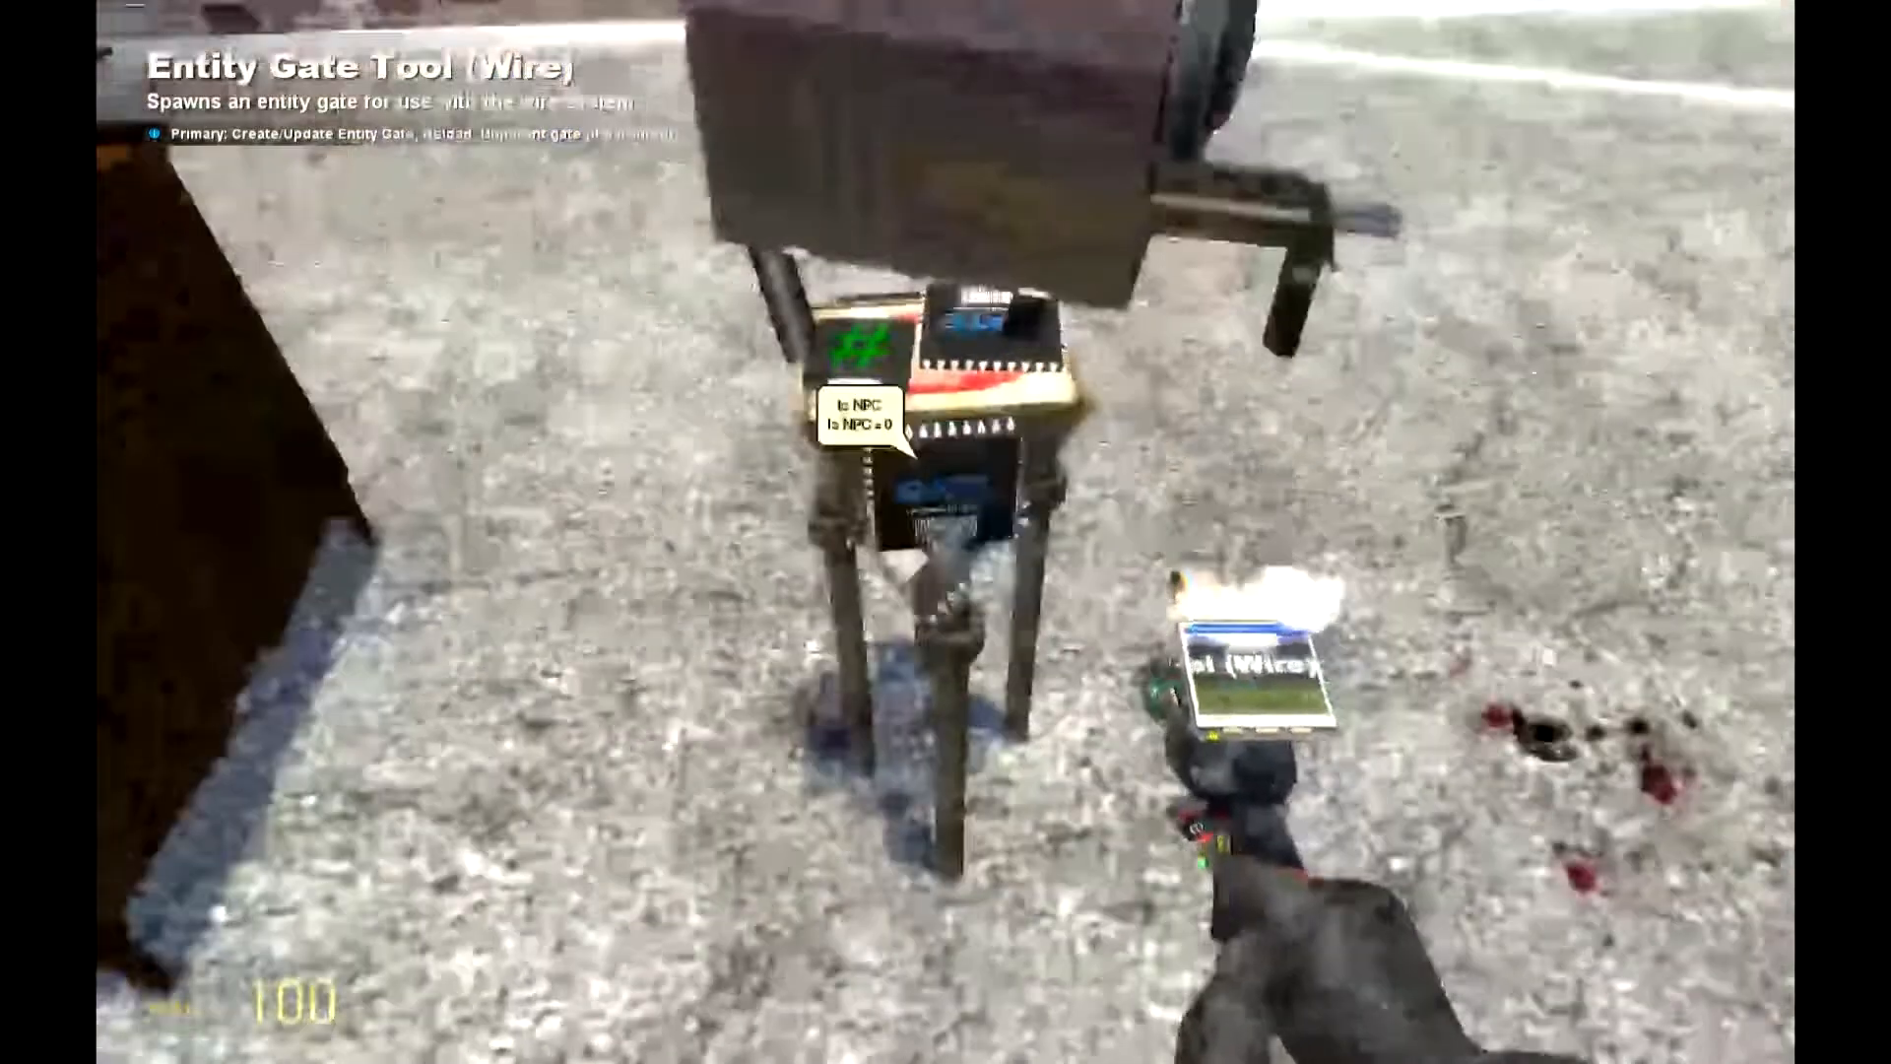
Spawn an arithmetic gate, wire the Is NPC gate and the ranger's Z input, then bring up the NPCs tab
{"action": "key", "text": "q"}
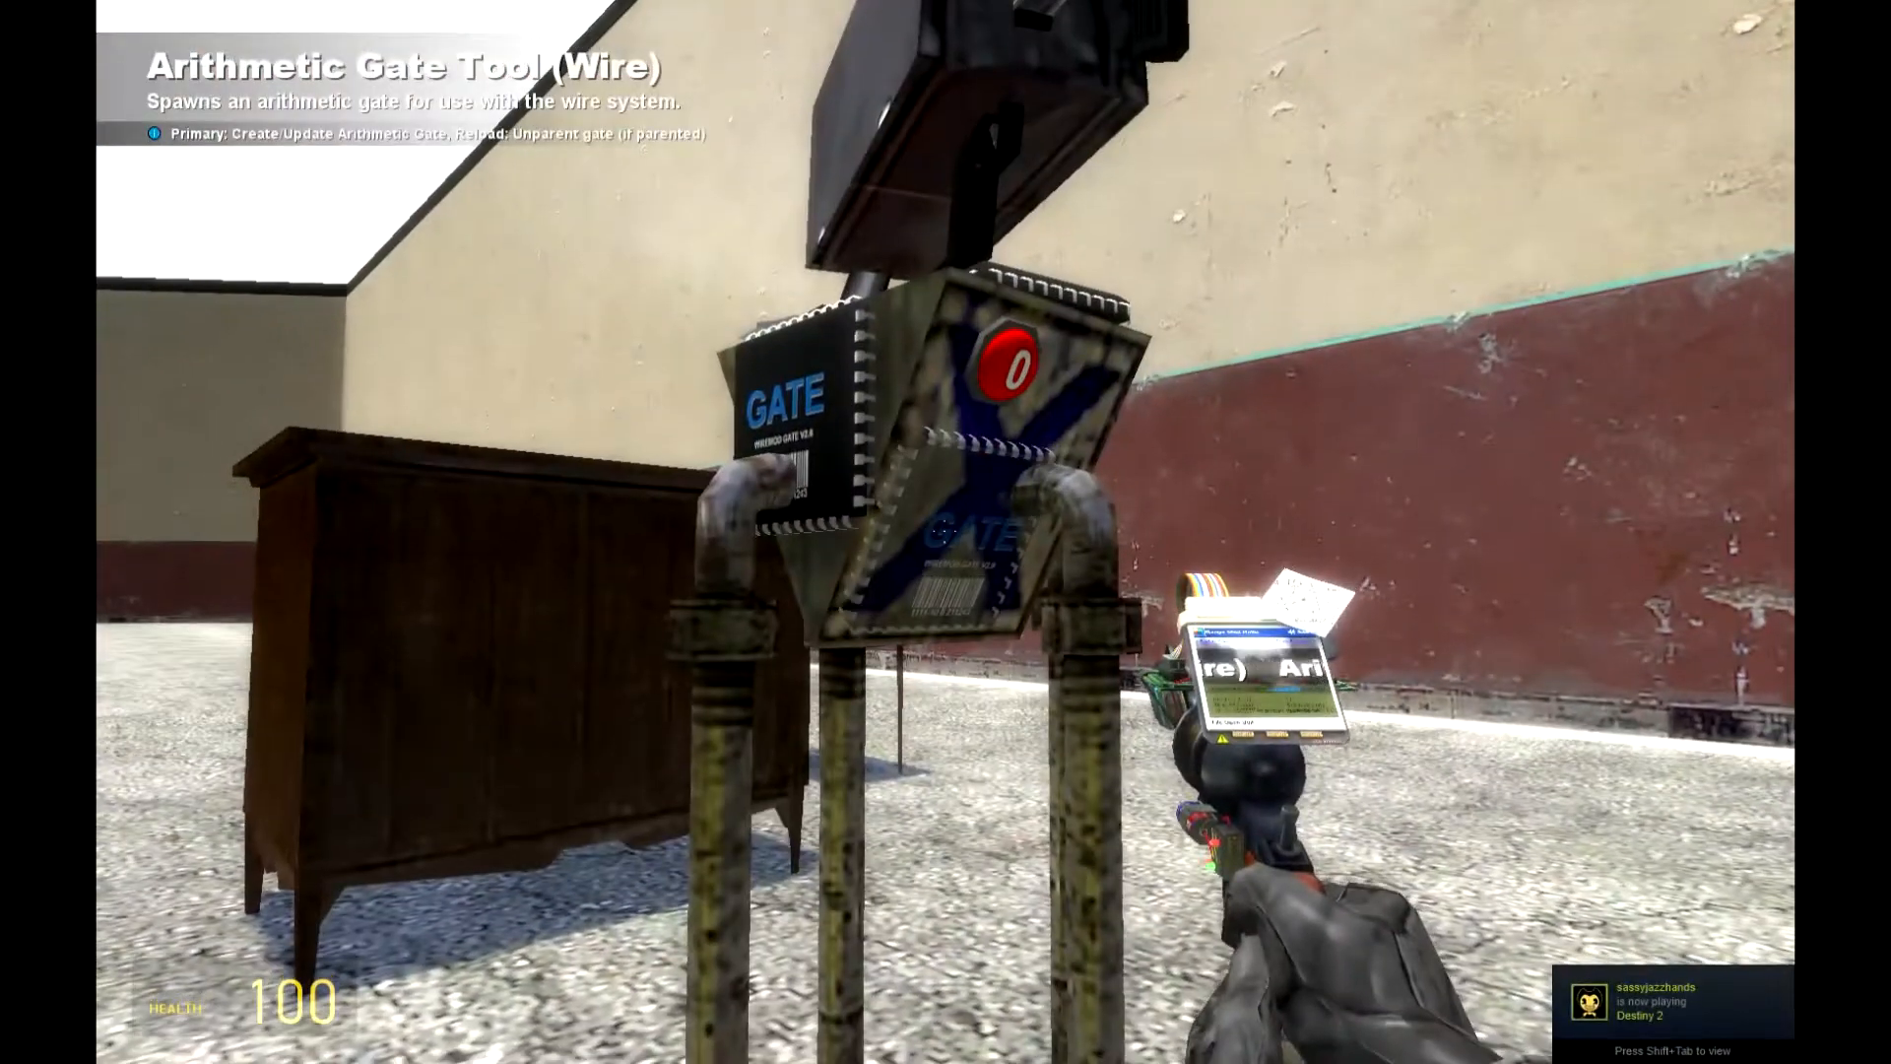
{"action": "key", "text": "q"}
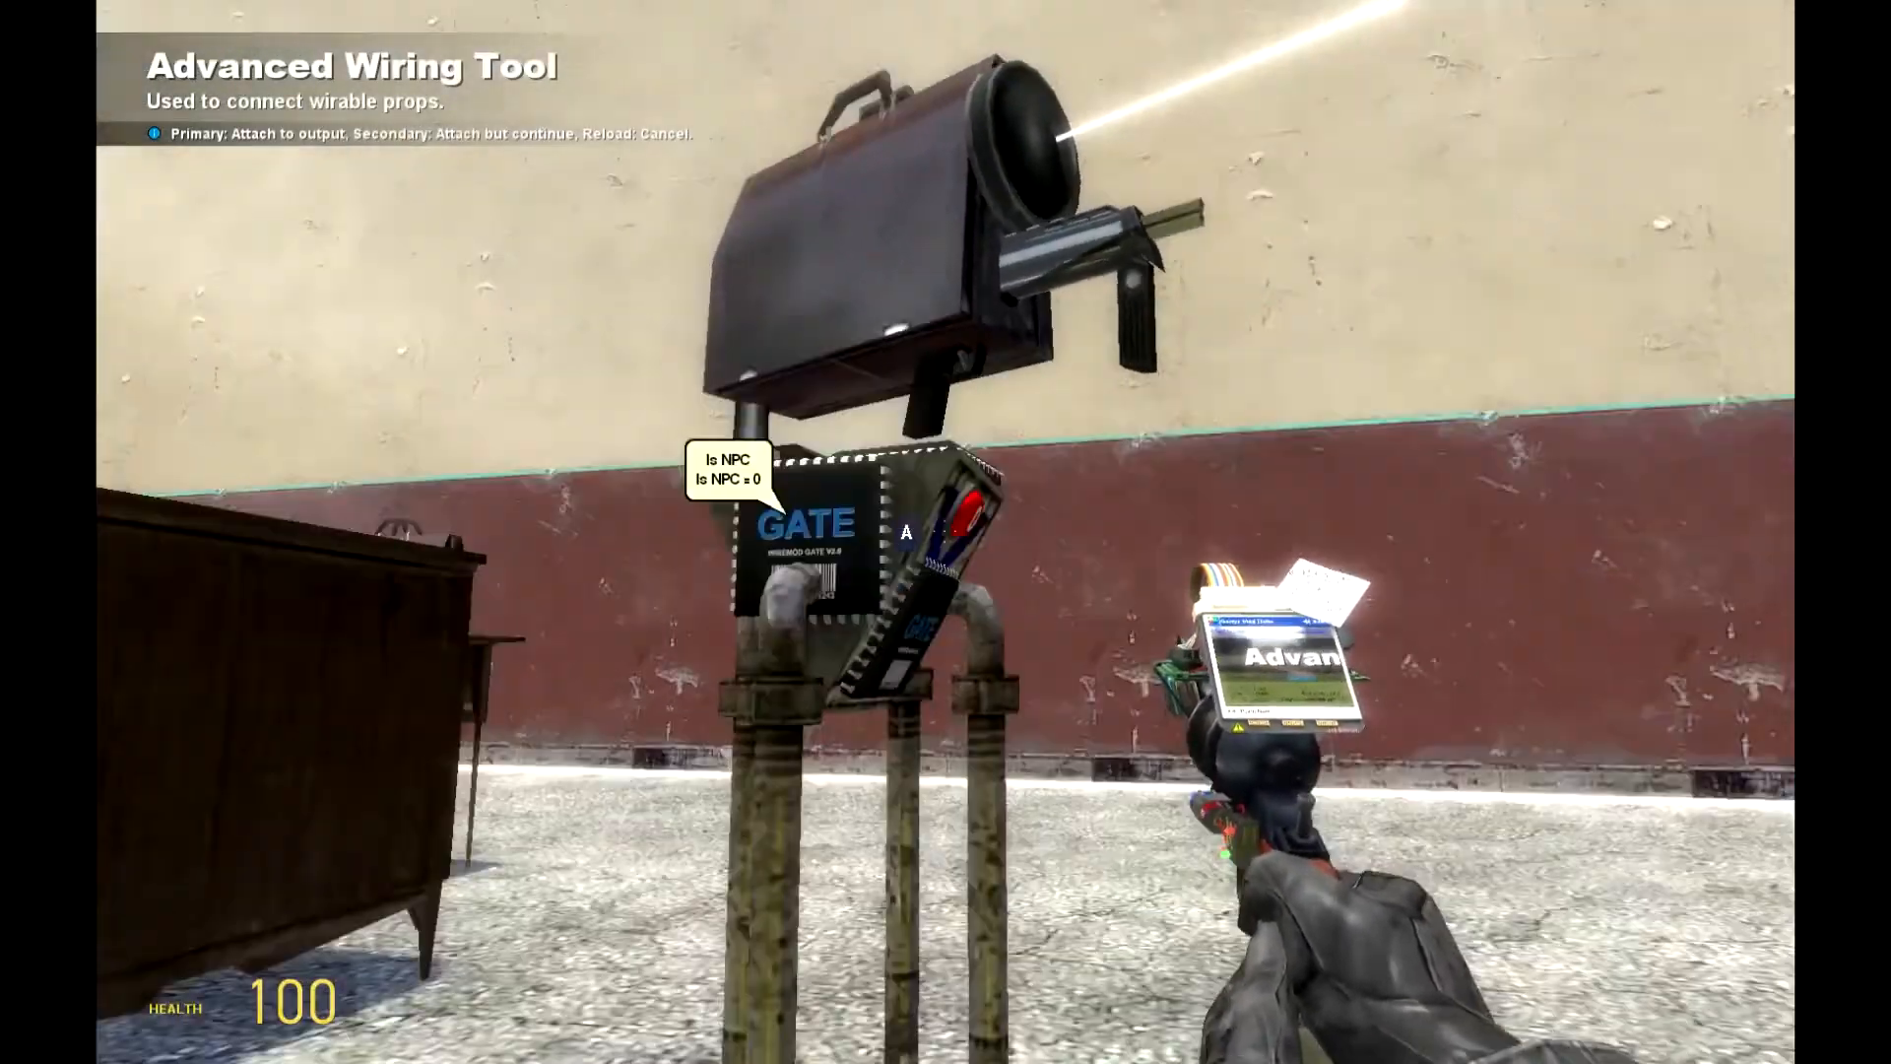
{"action": "key", "text": "Escape"}
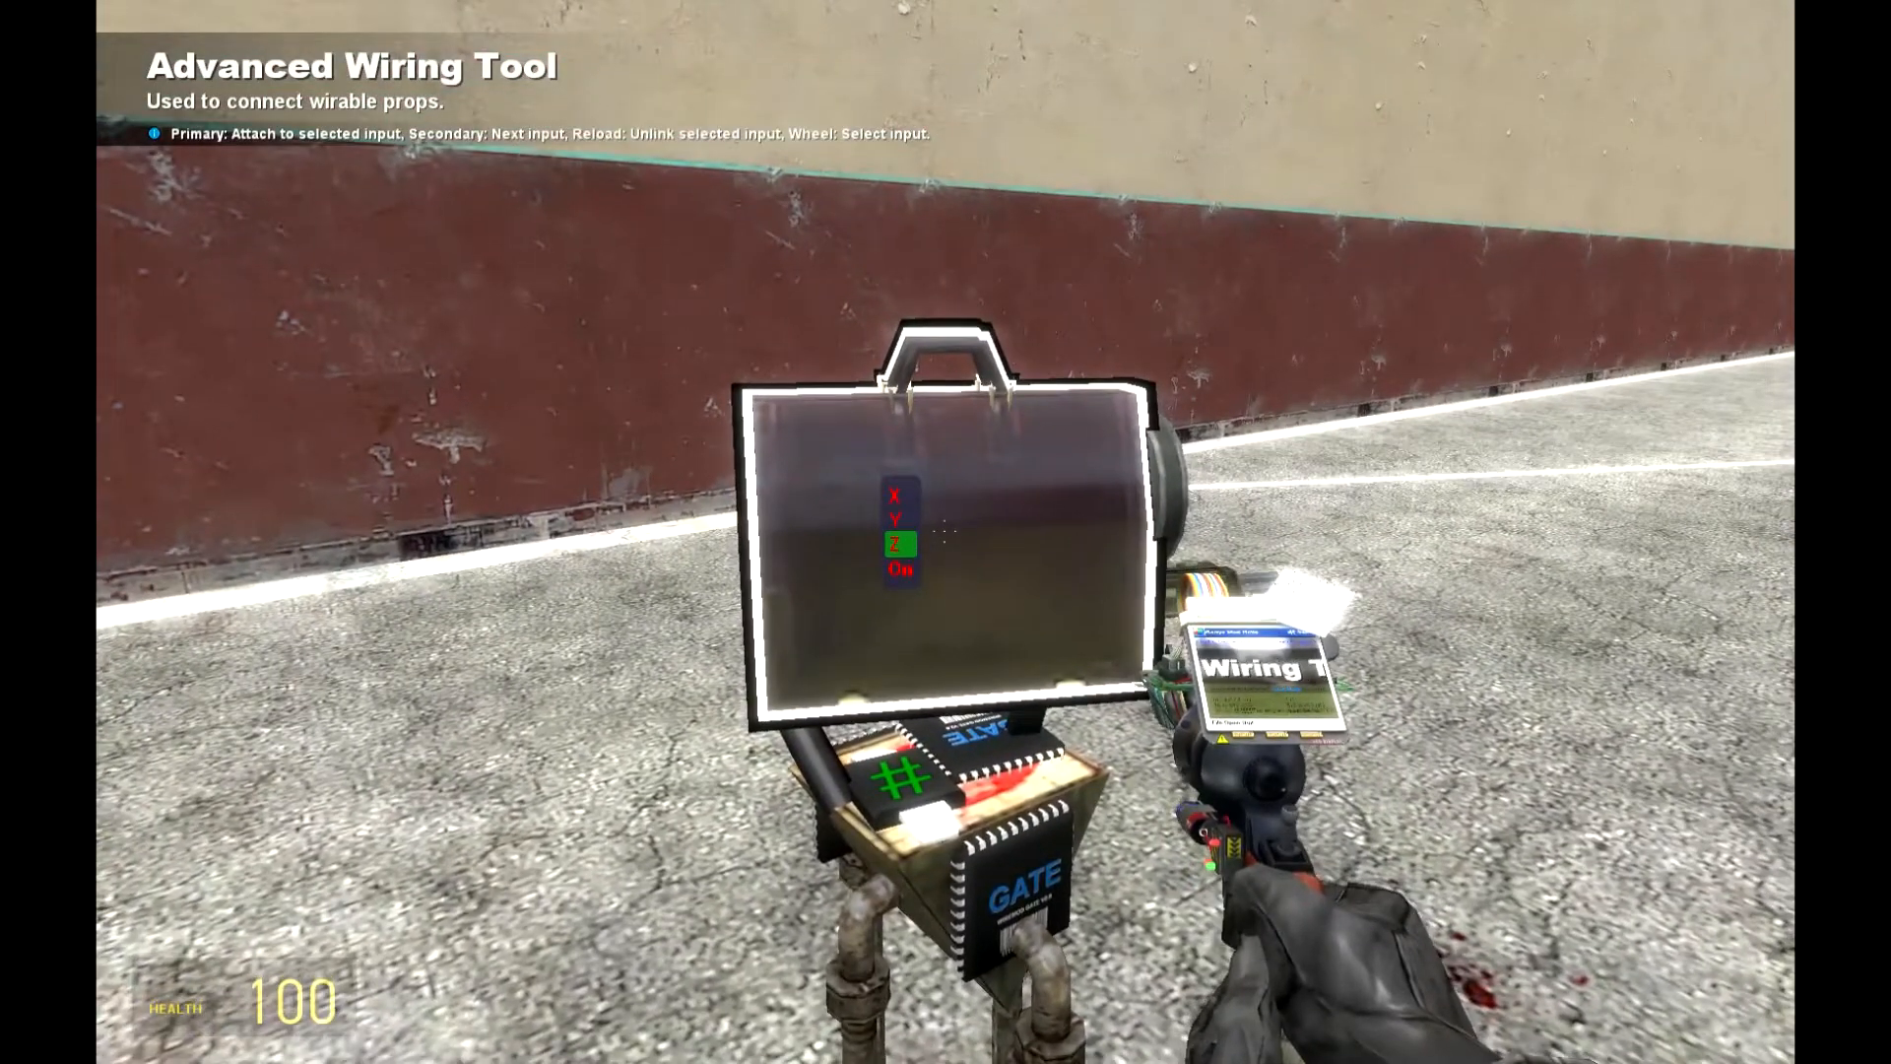
{"action": "left_click", "coordinate": [930, 536]}
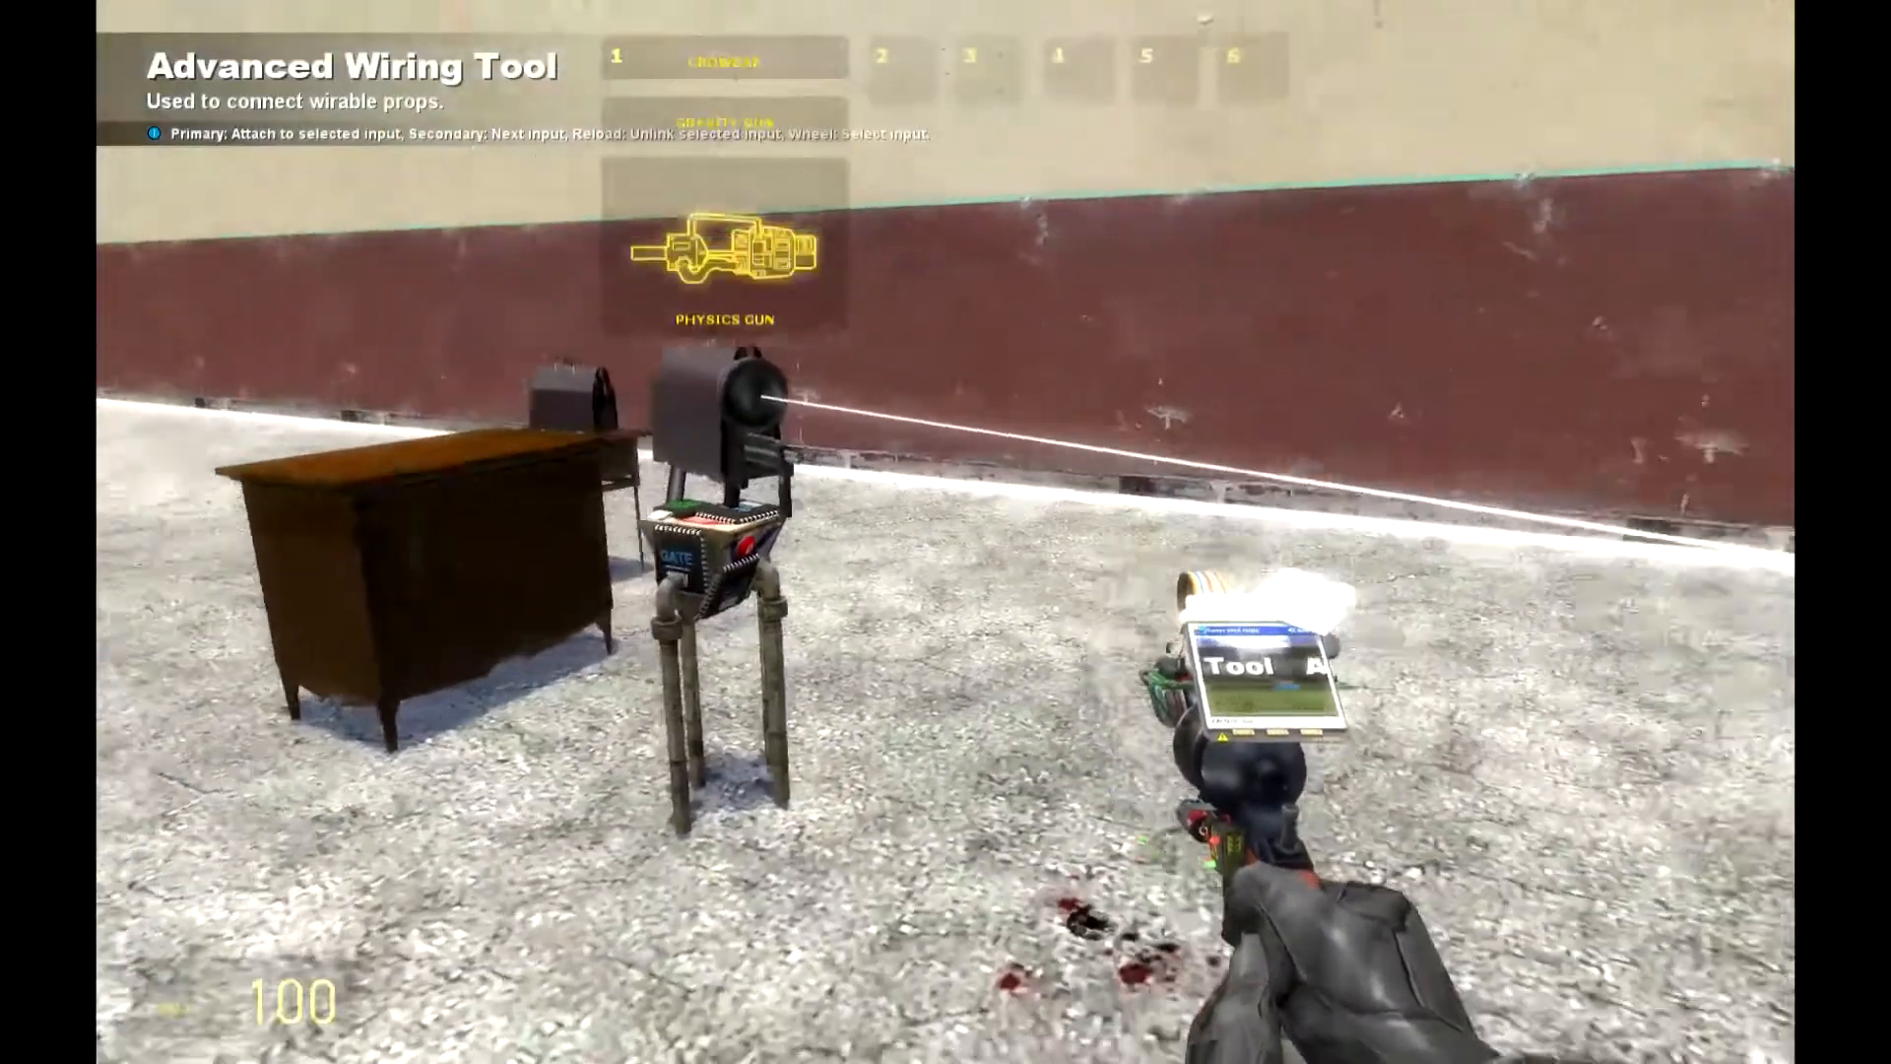
{"action": "key", "text": "q"}
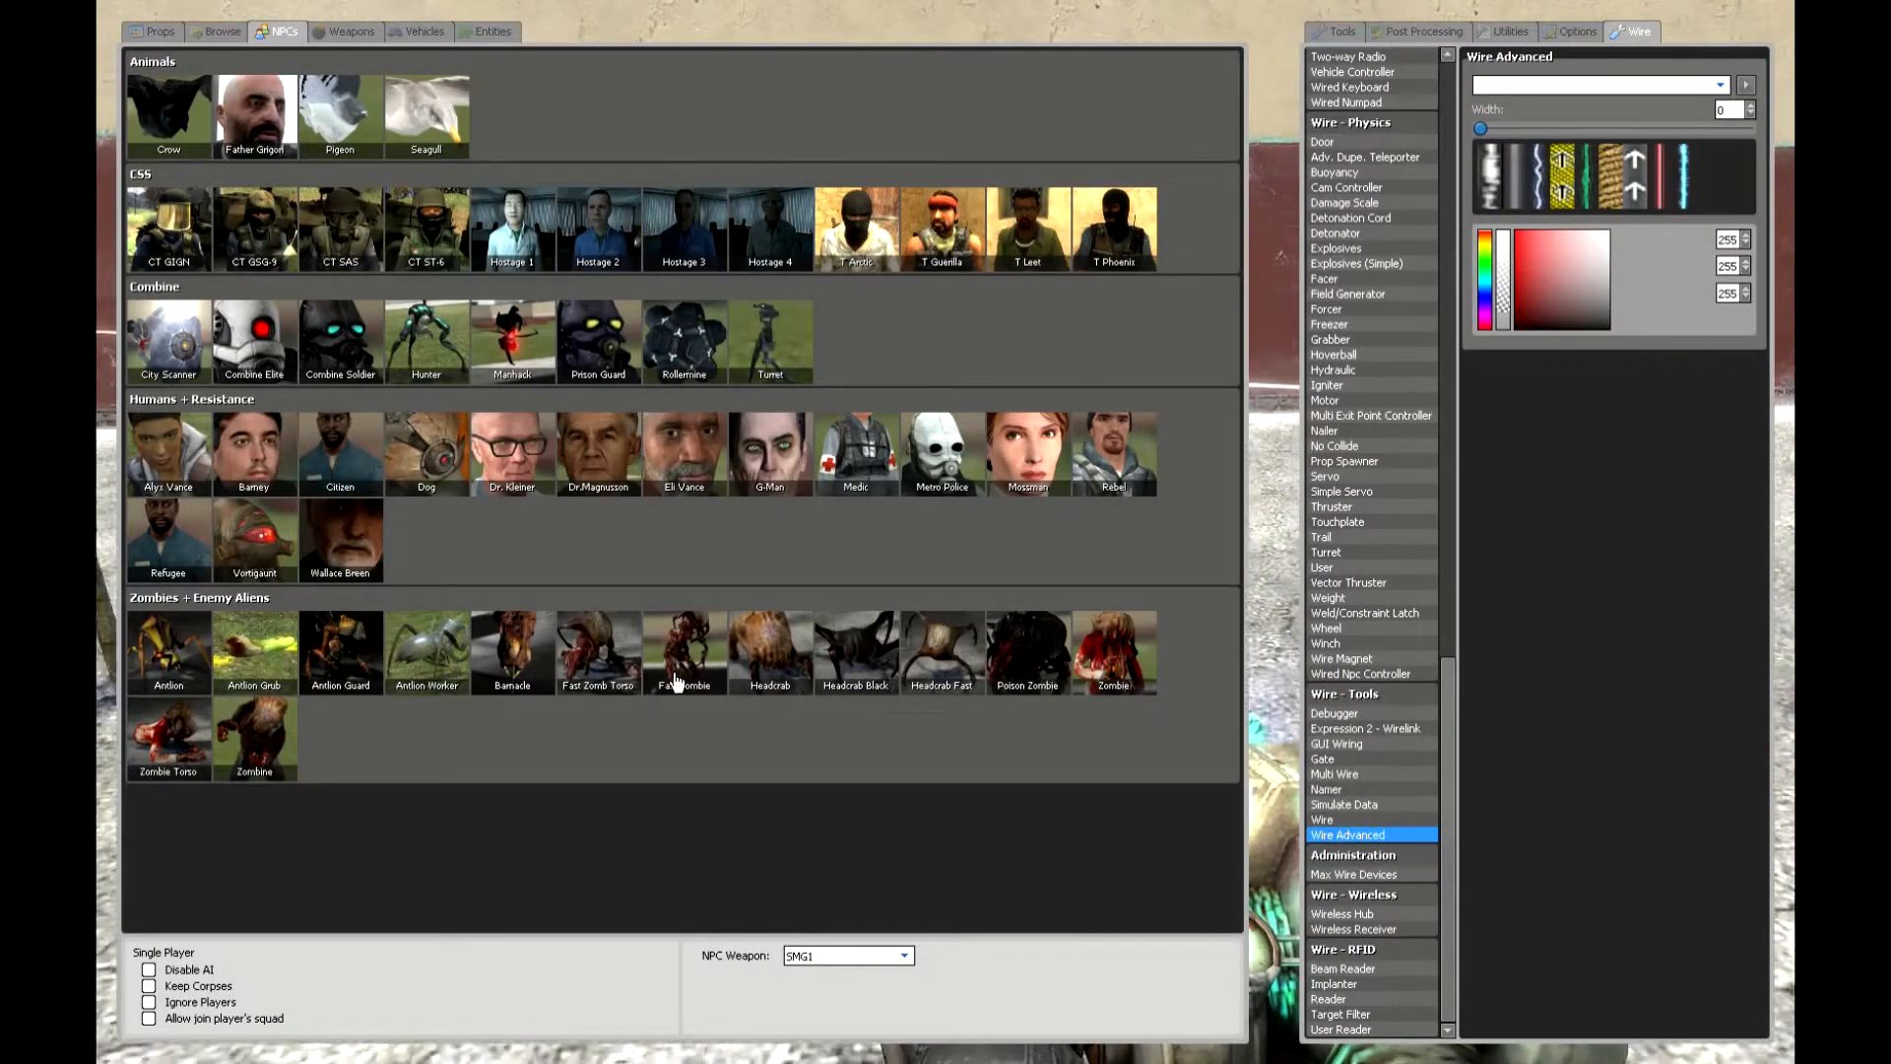